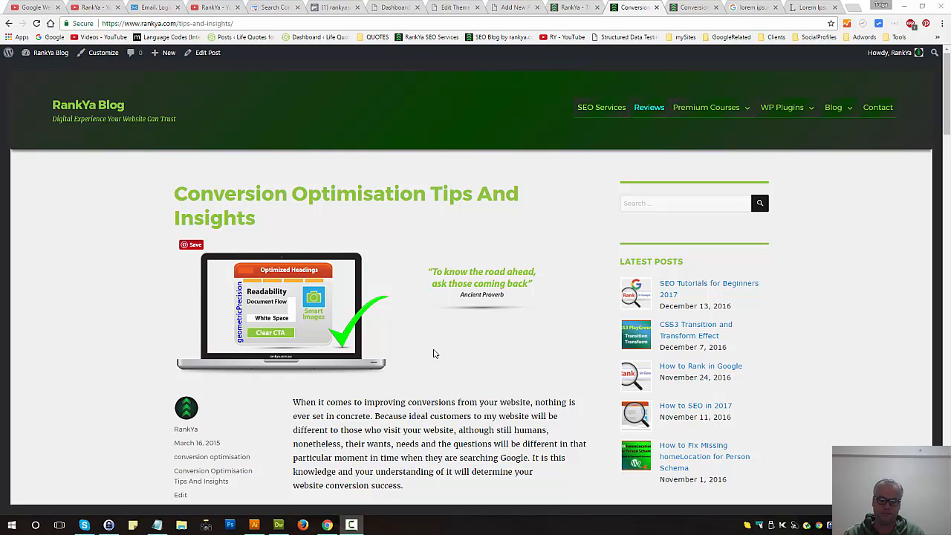
Step: Scroll through the WordPress post and clear the selection on the post title
scroll("down", 3)
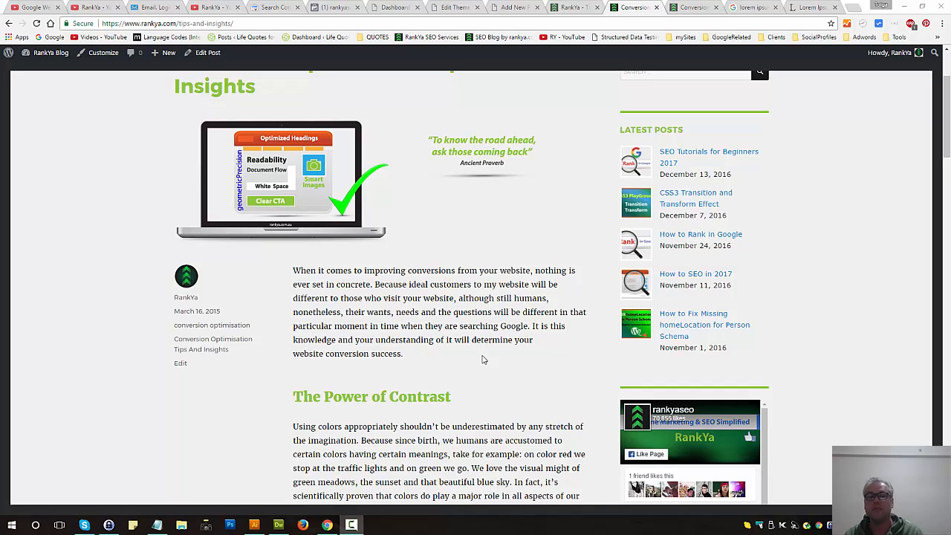
mouse_move(420, 361)
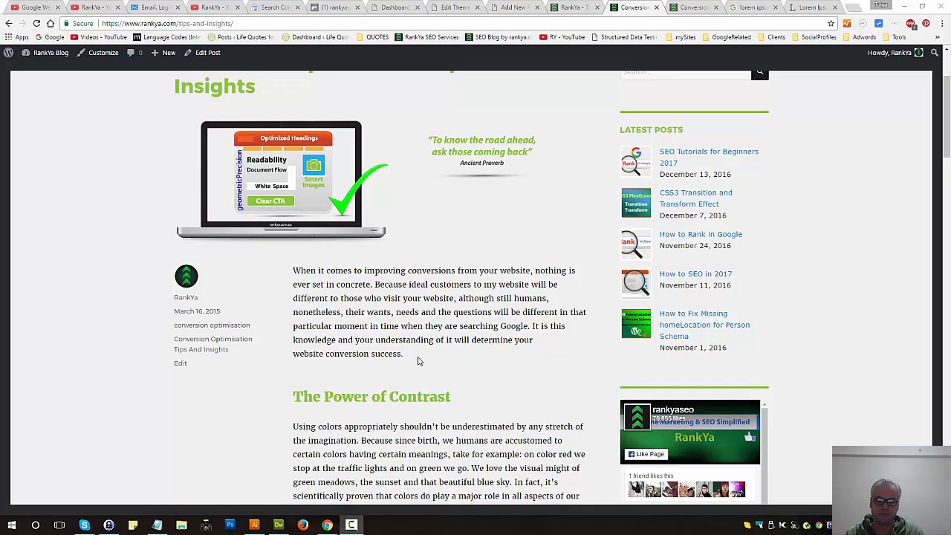
scroll("down", 3)
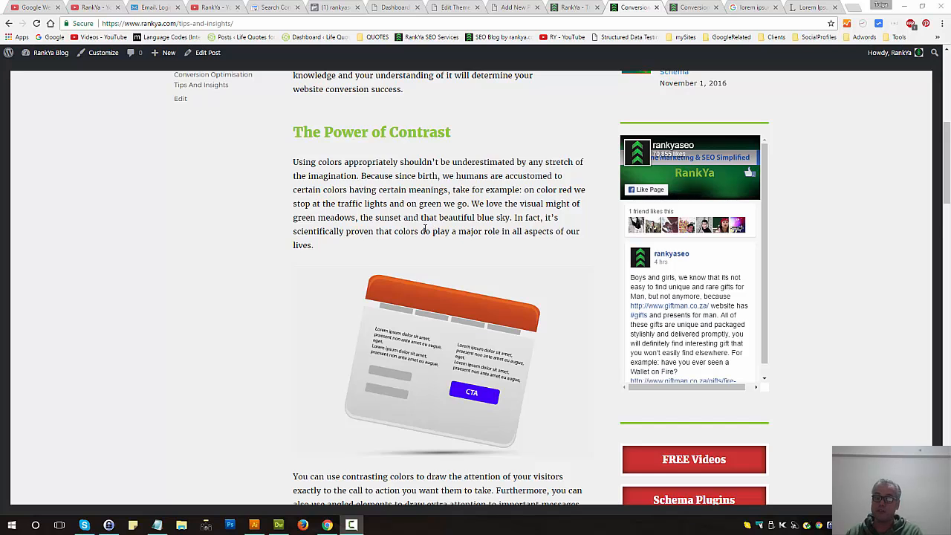
mouse_move(446, 251)
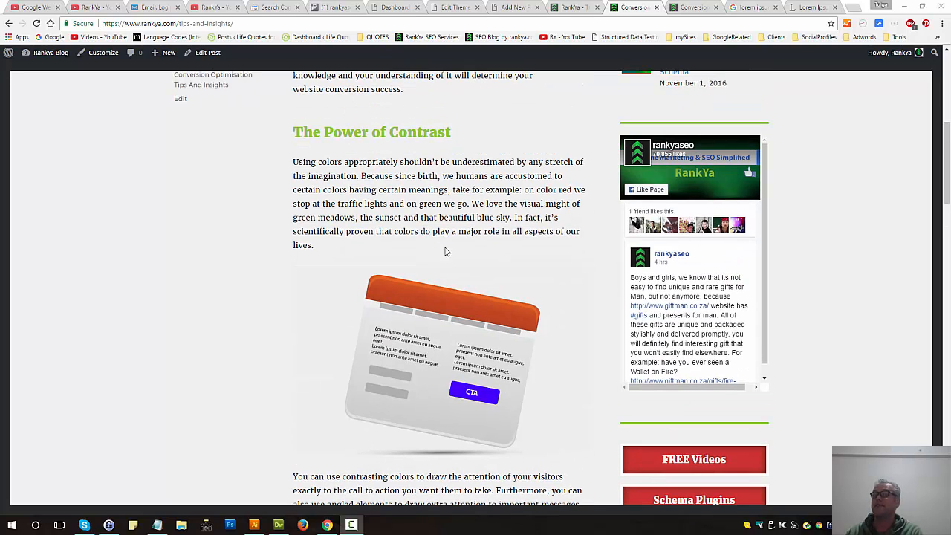
mouse_move(447, 258)
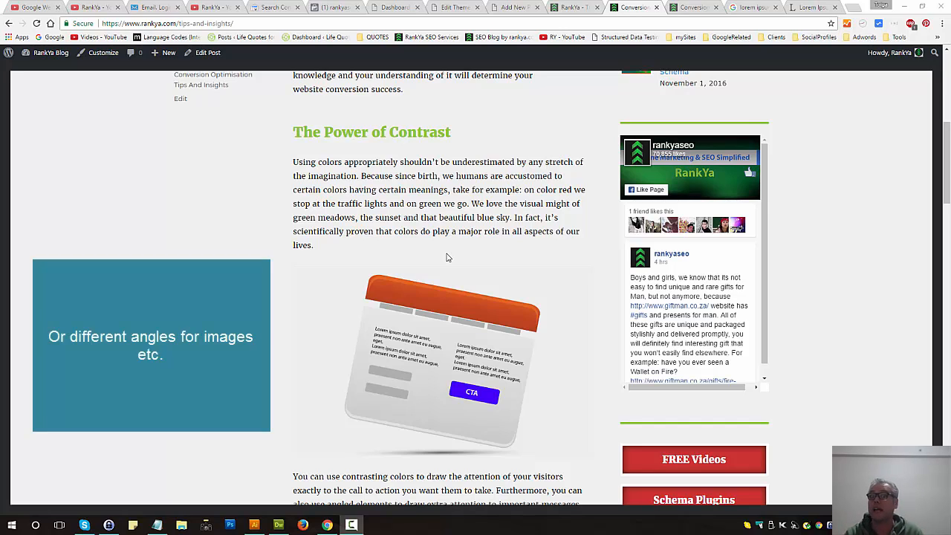
scroll("down", 3)
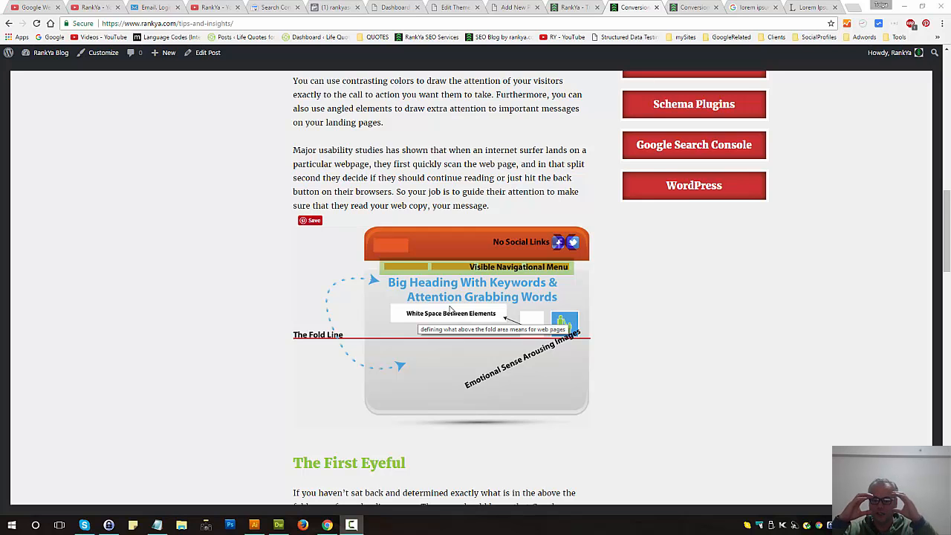
scroll("up", 3)
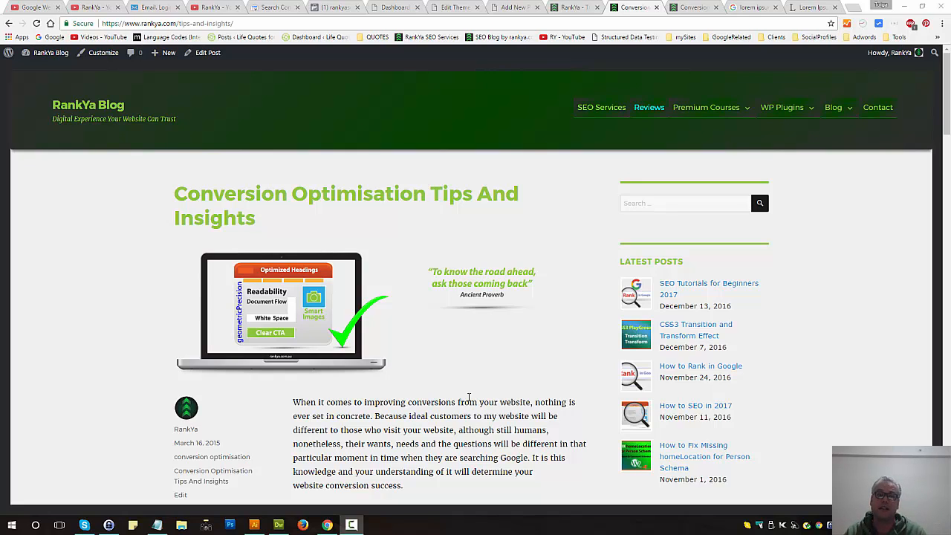
mouse_move(469, 396)
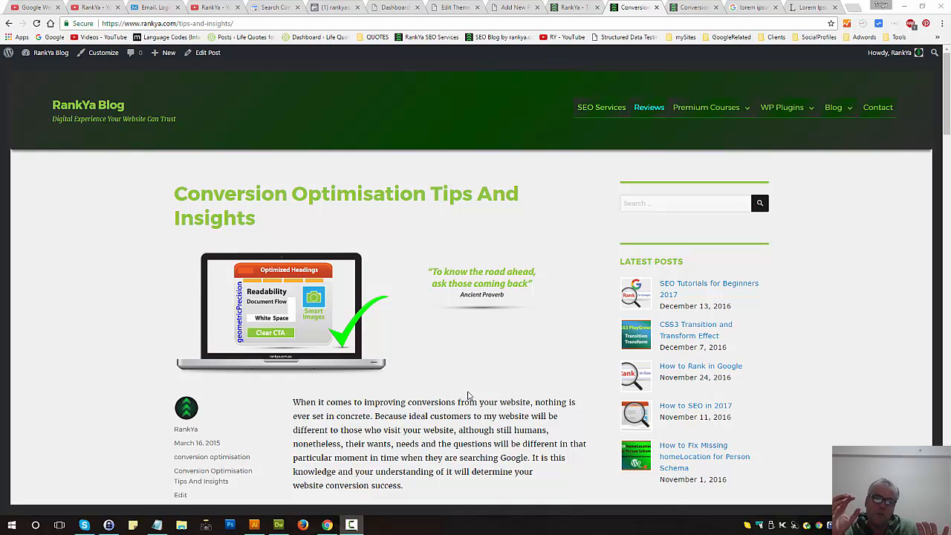
scroll("down", 3)
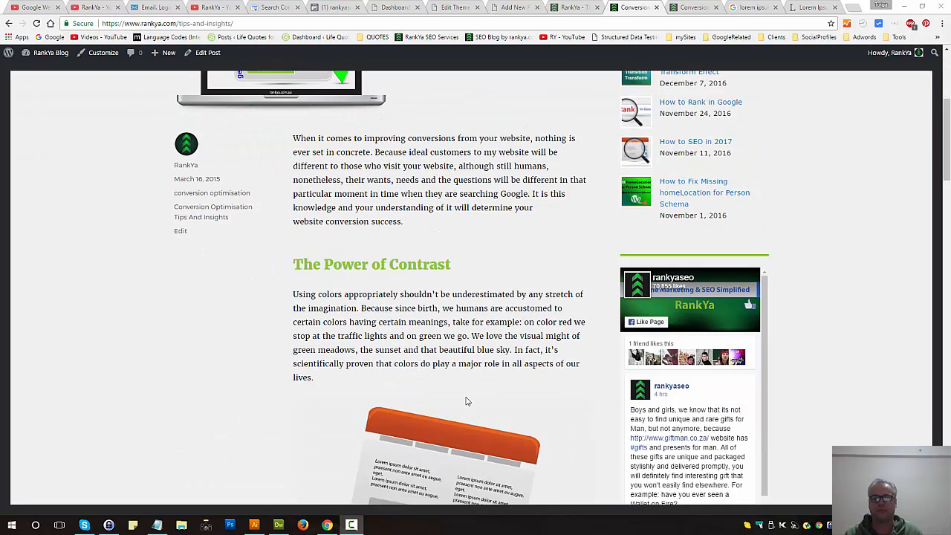
scroll("down", 3)
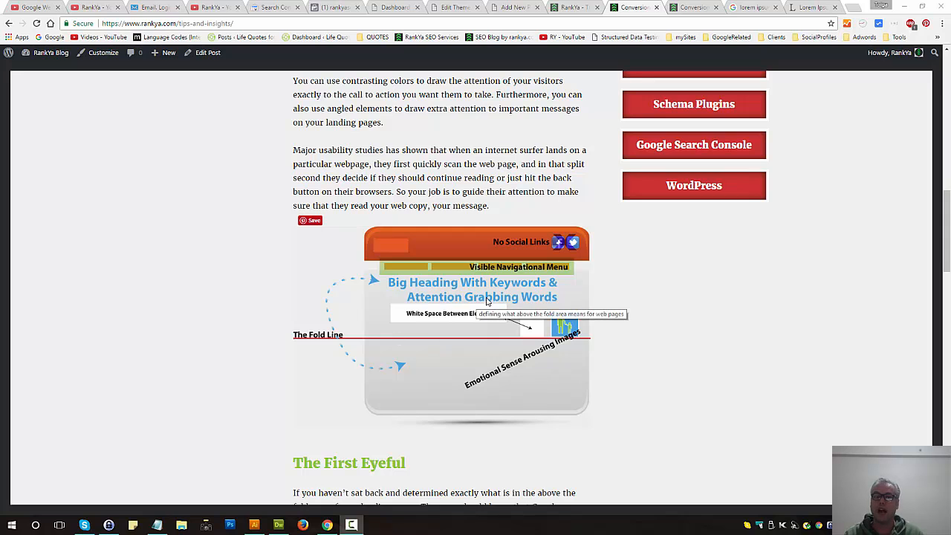
scroll("up", 3)
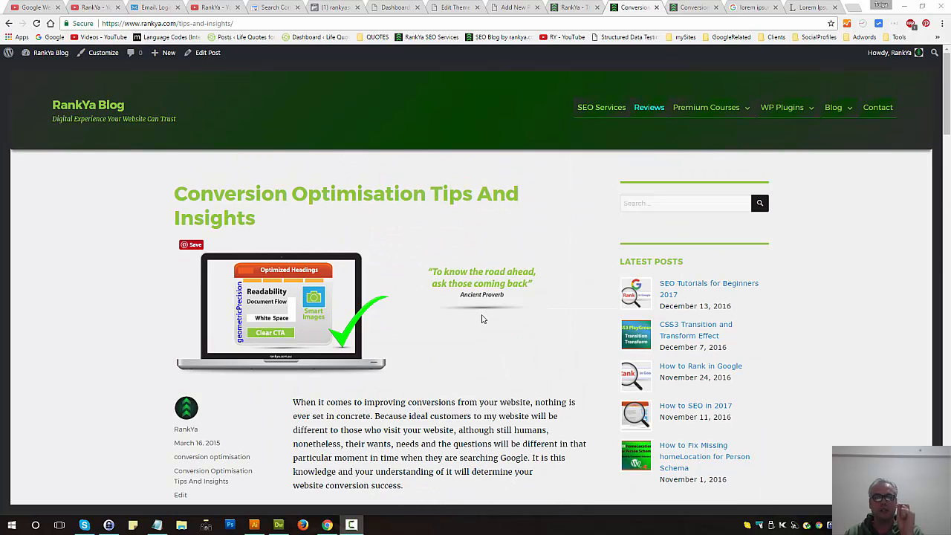
mouse_move(282, 223)
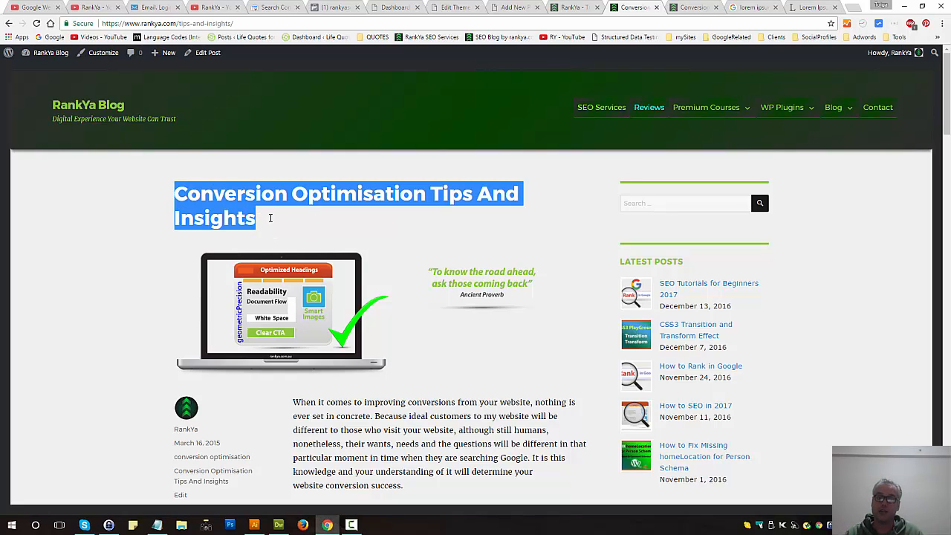
left_click(366, 229)
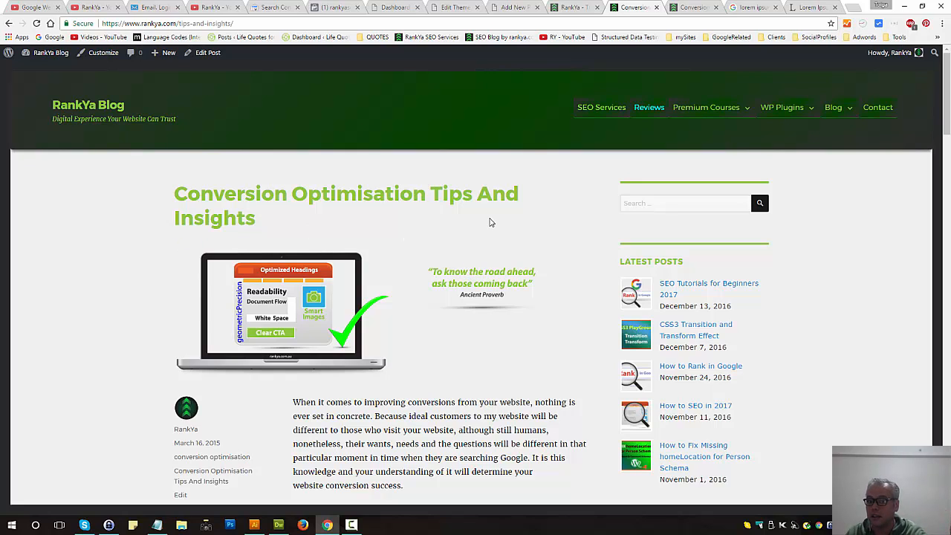
Step: Select the post's opening paragraph, then clear that selection
scroll("down", 3)
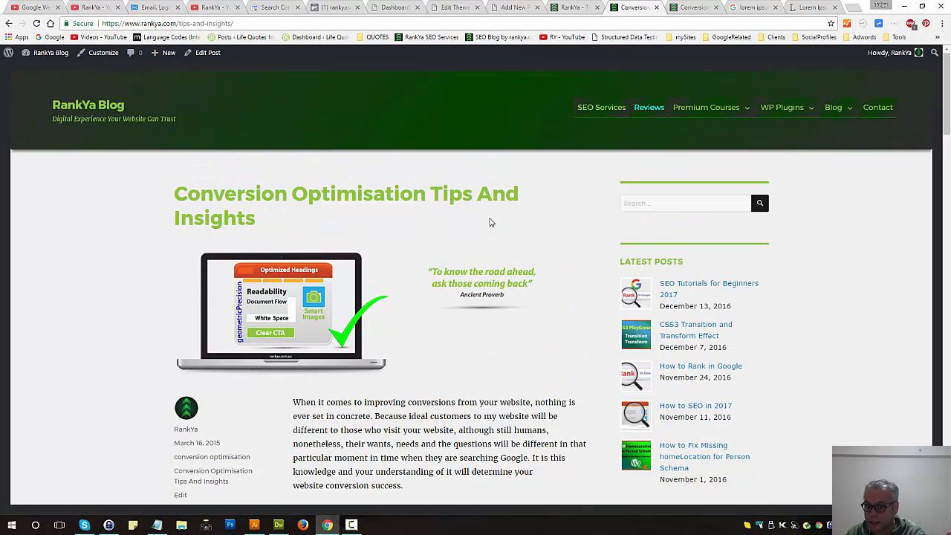
scroll("down", 3)
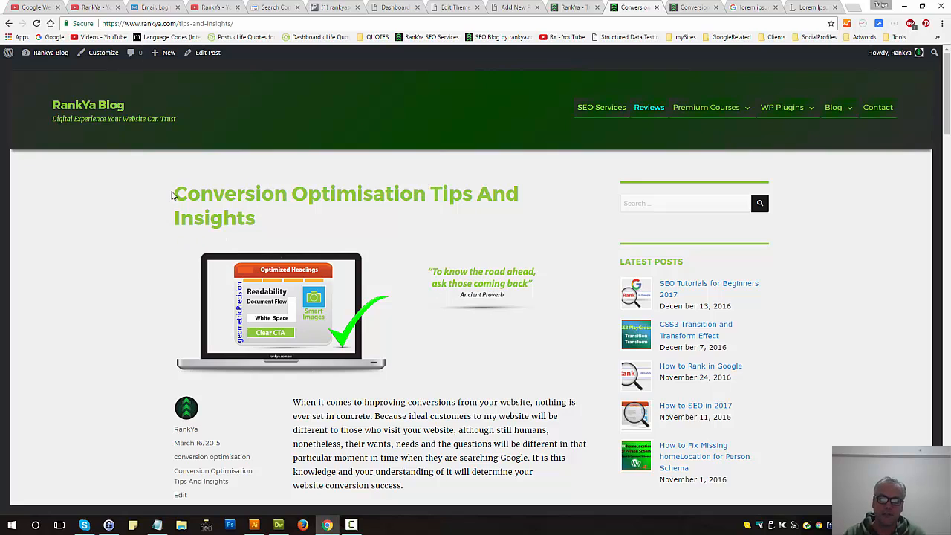
mouse_move(323, 225)
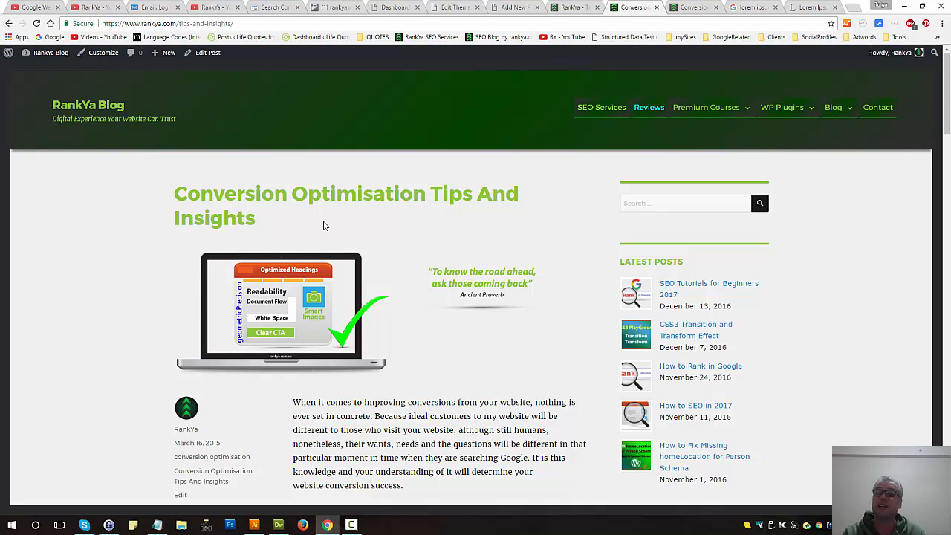
scroll("down", 3)
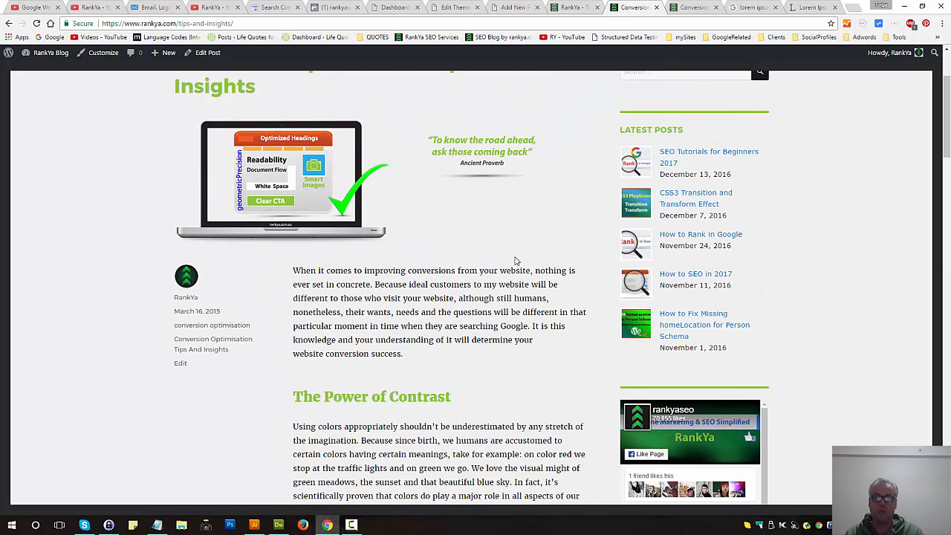
mouse_move(291, 360)
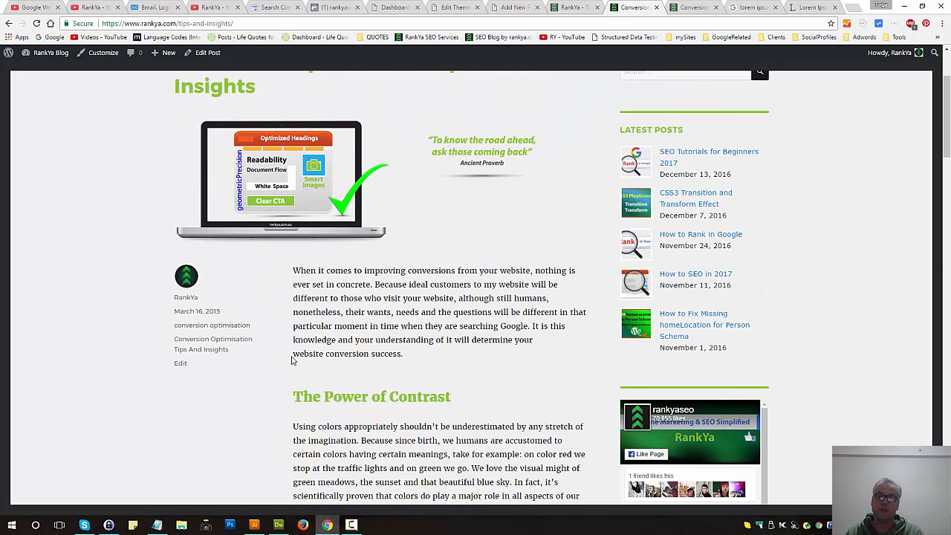
mouse_move(557, 357)
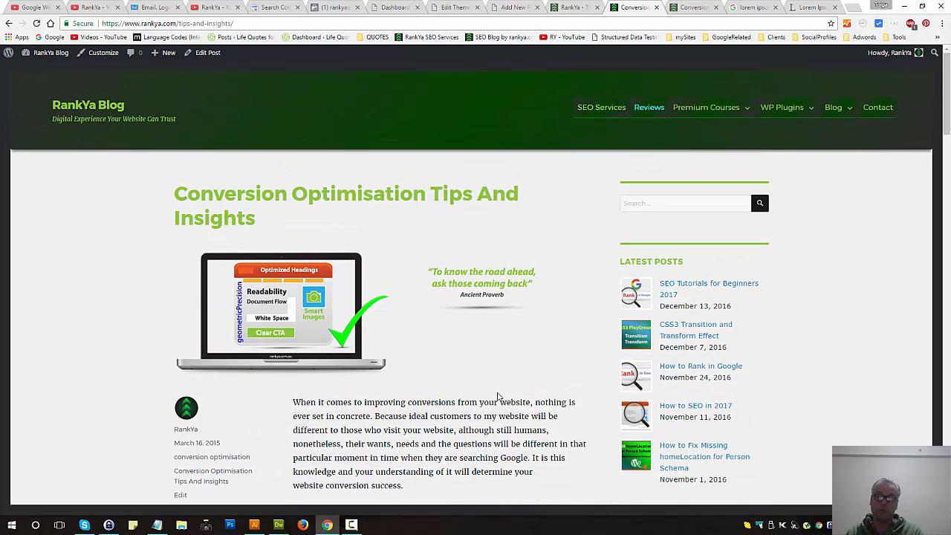
scroll("down", 3)
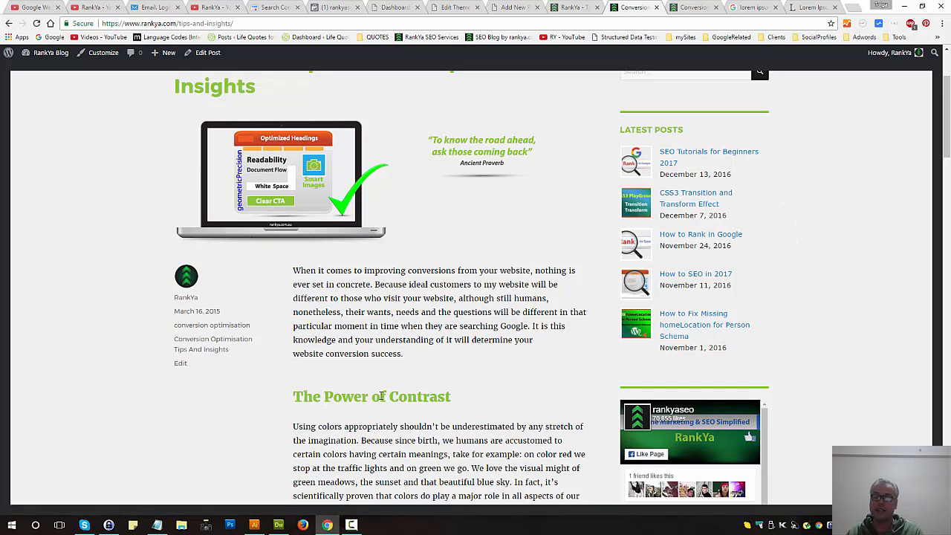
mouse_move(423, 387)
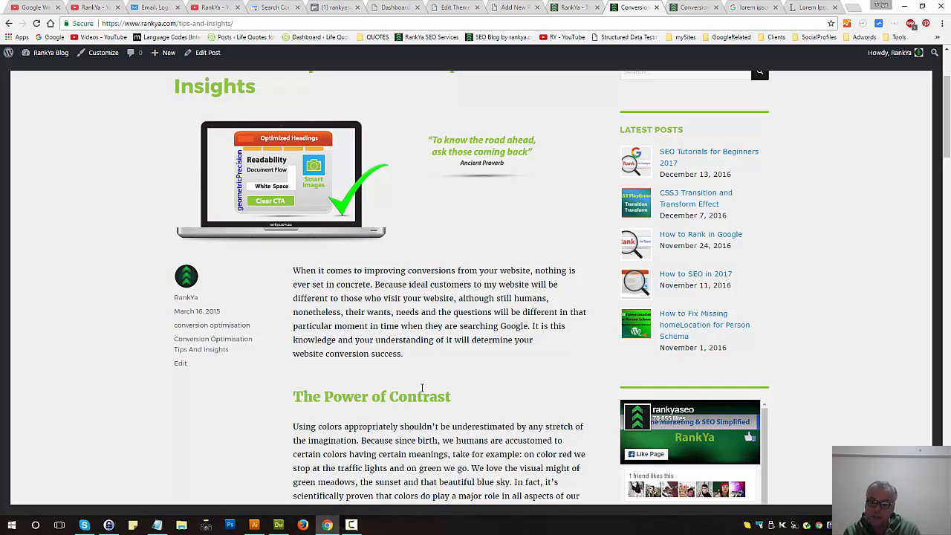
mouse_move(417, 382)
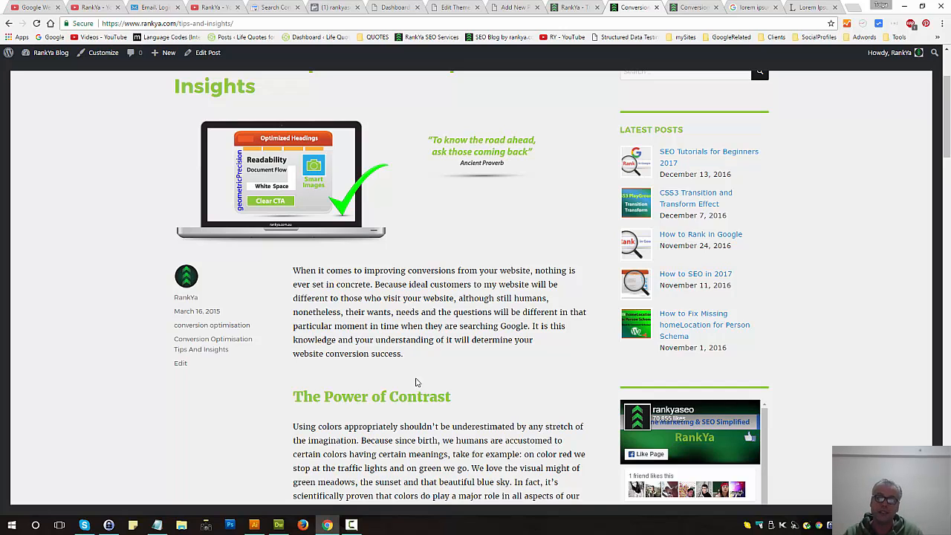
left_click_drag(293, 270, 403, 353)
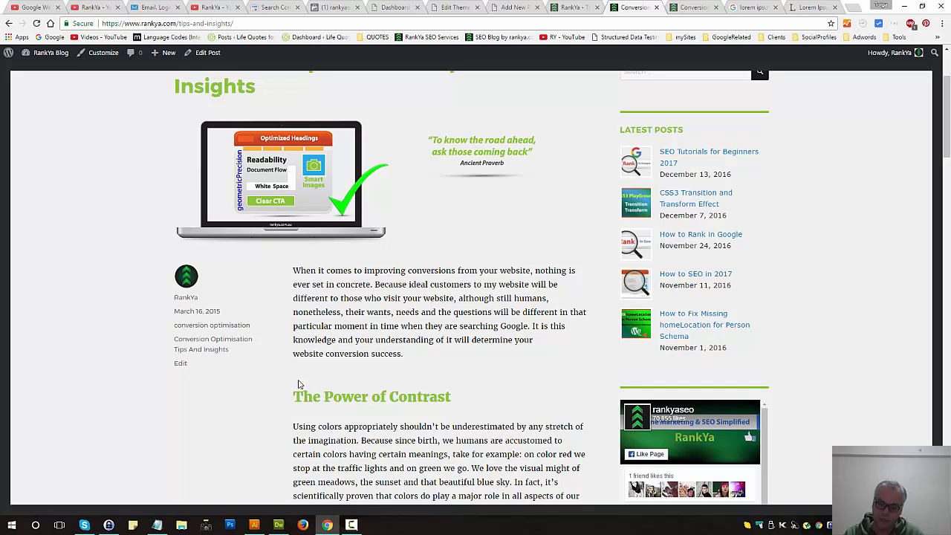
mouse_move(325, 269)
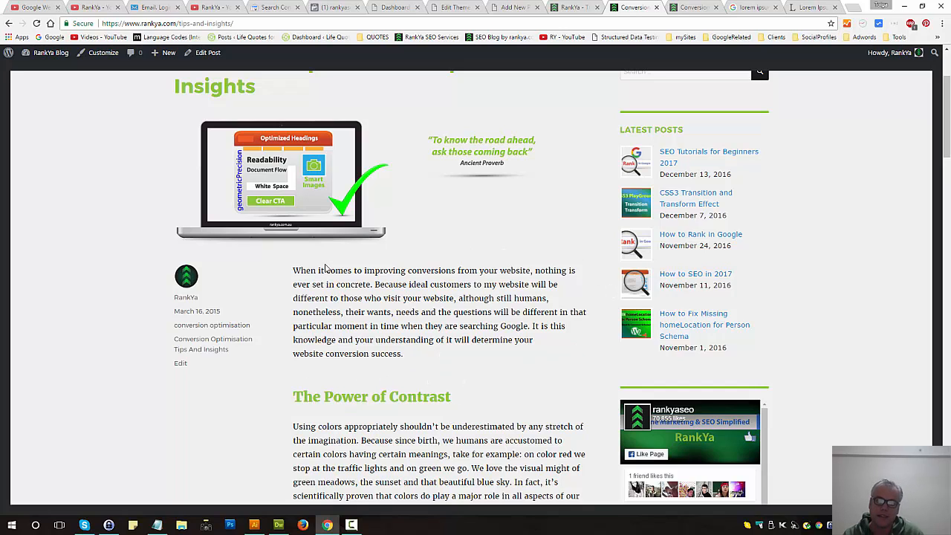
mouse_move(405, 363)
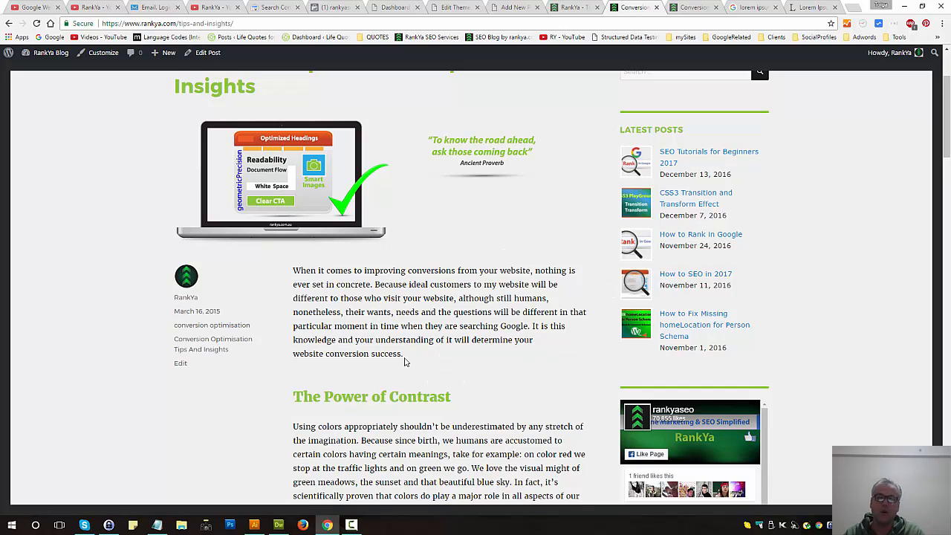
left_click_drag(293, 270, 402, 354)
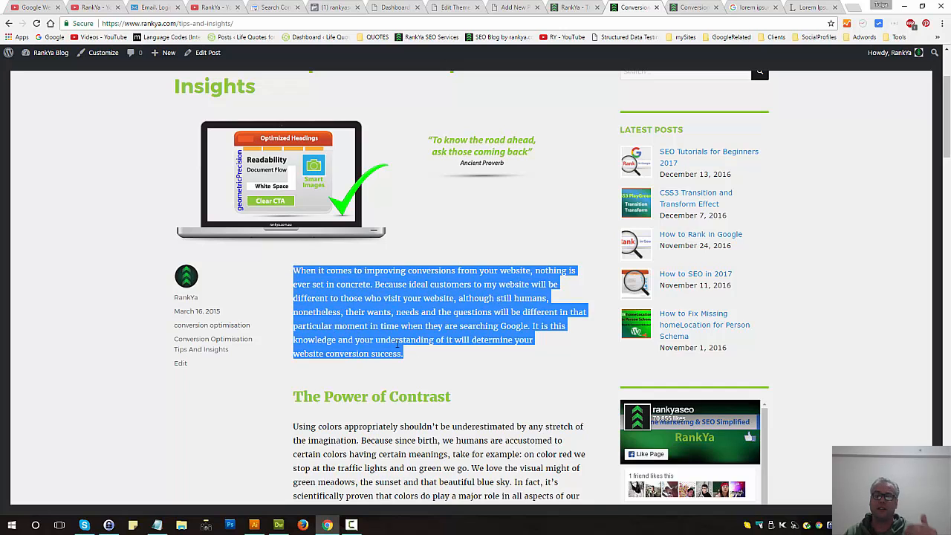
left_click(413, 362)
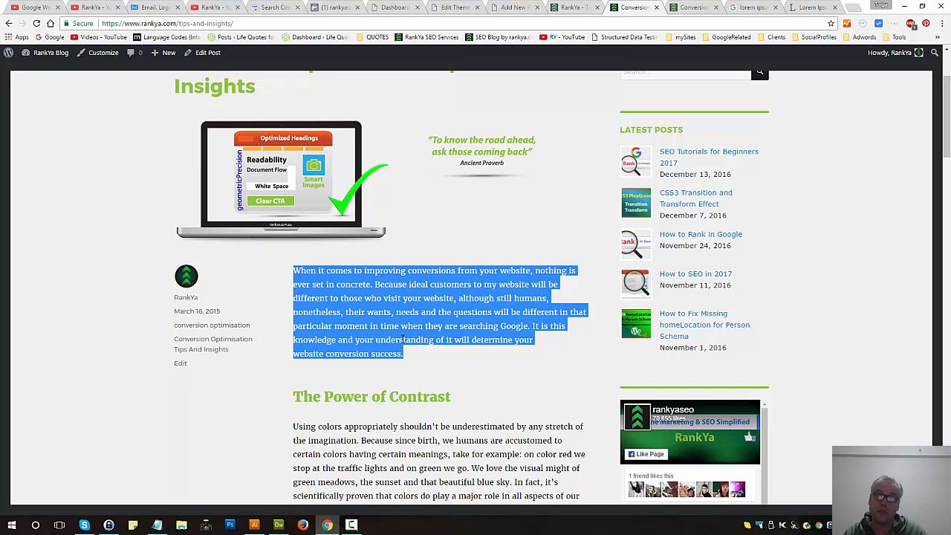
left_click(422, 366)
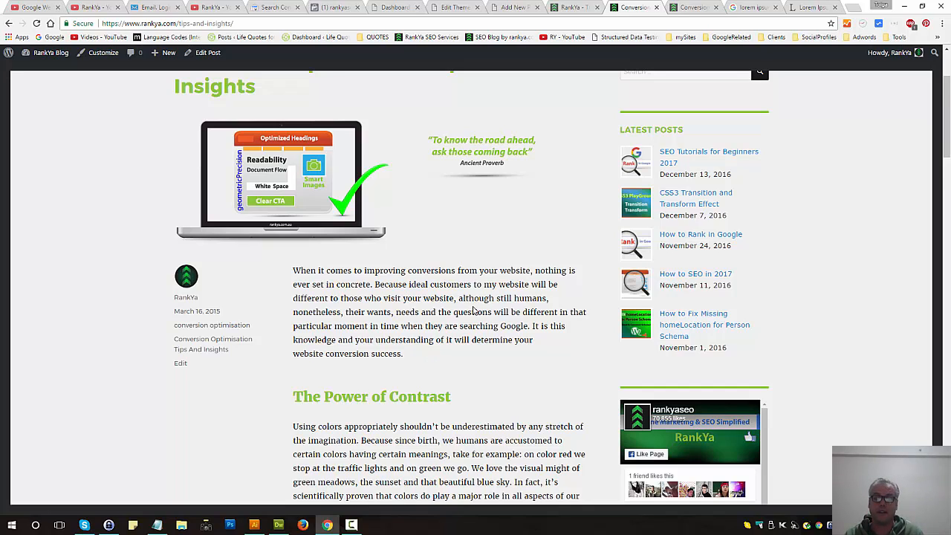
Step: In Dreamweaver, drag-select the a.actionlinks rule blocks in RAW_style.css
scroll("down", 3)
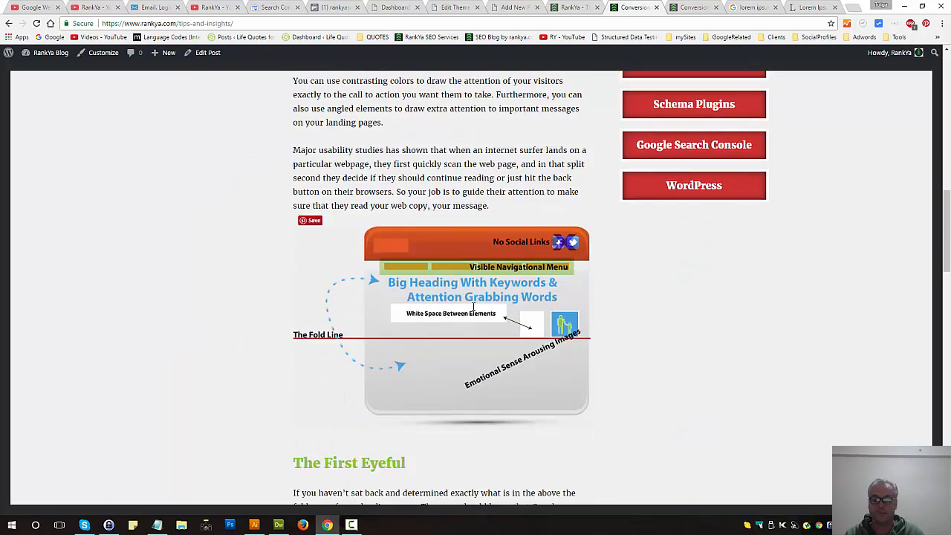
scroll("down", 3)
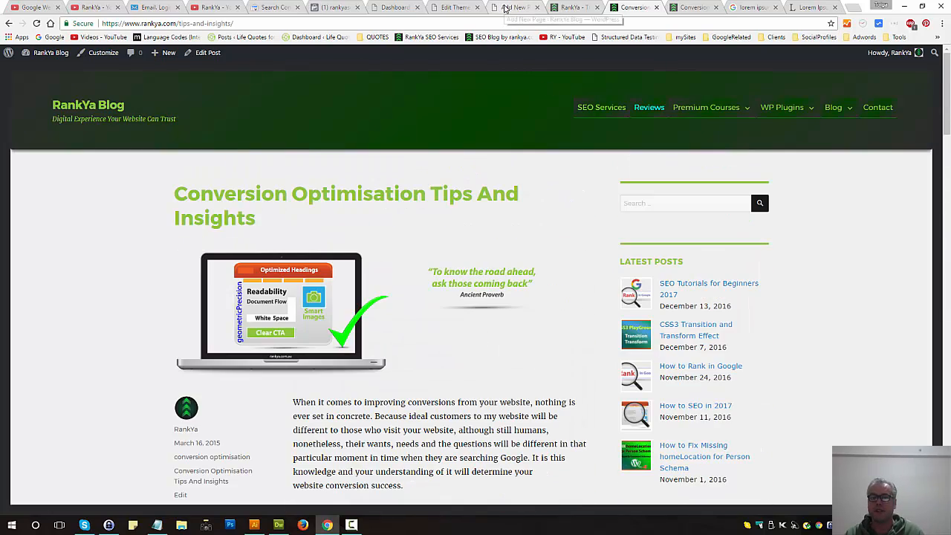
left_click(515, 7)
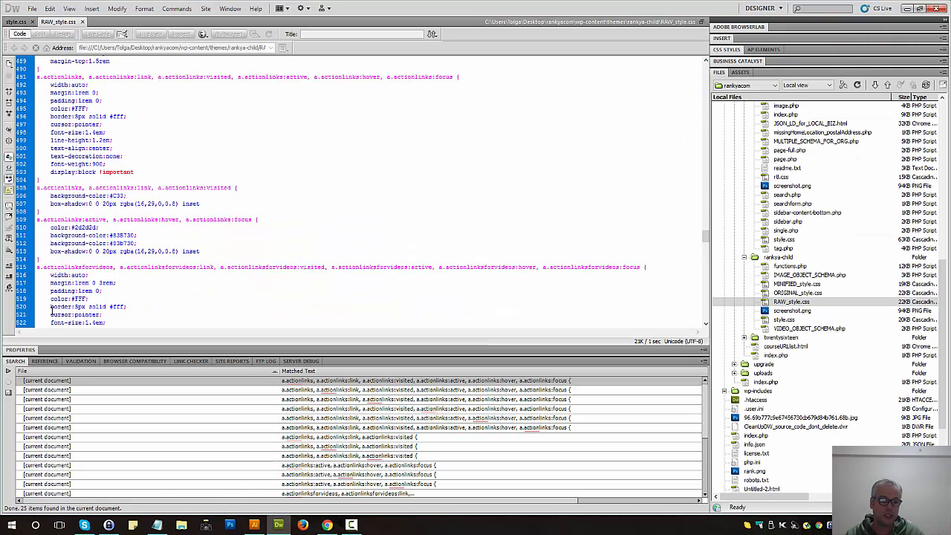
left_click_drag(50, 61, 646, 267)
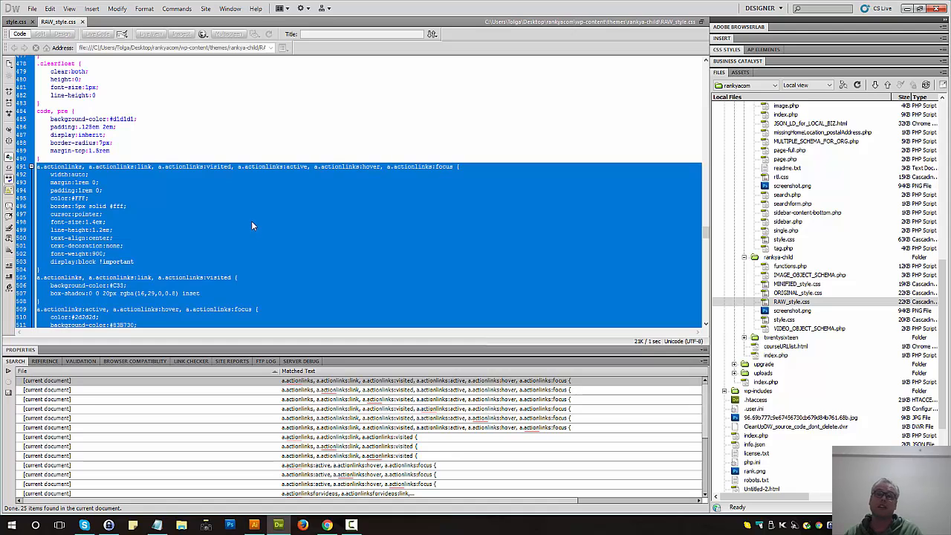
mouse_move(264, 221)
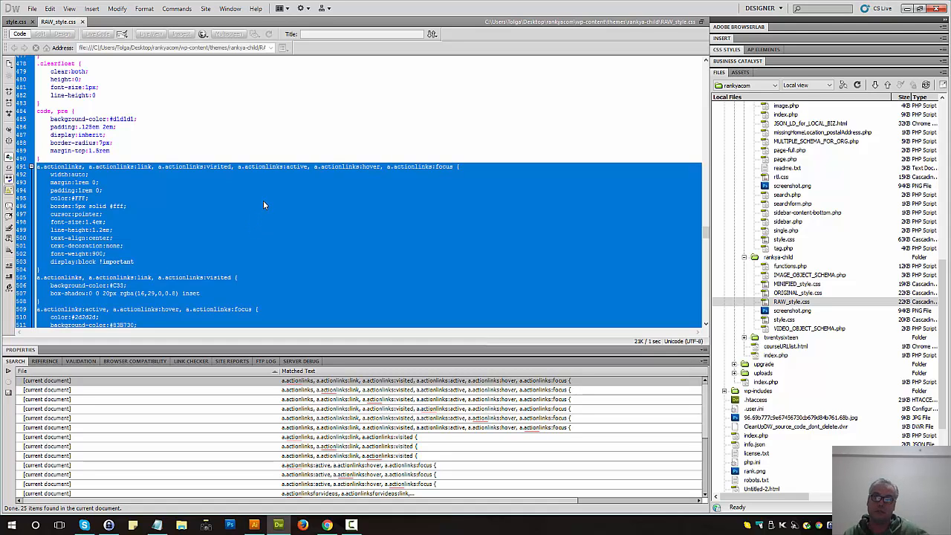
mouse_move(267, 185)
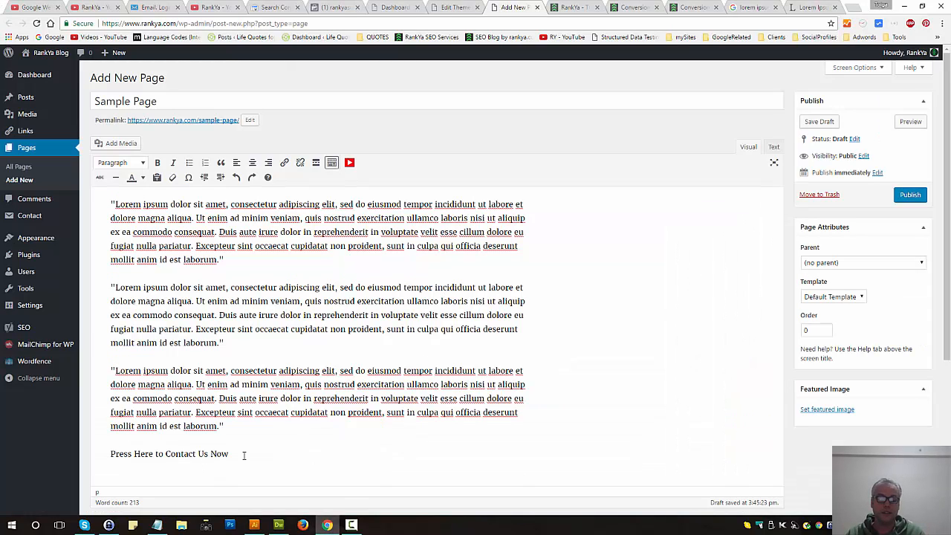
triple_click(168, 454)
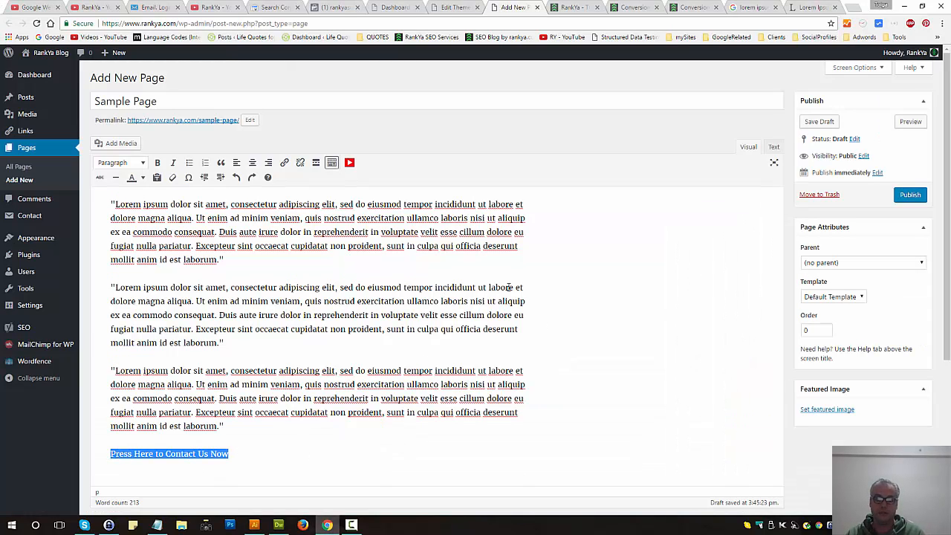
mouse_move(315, 440)
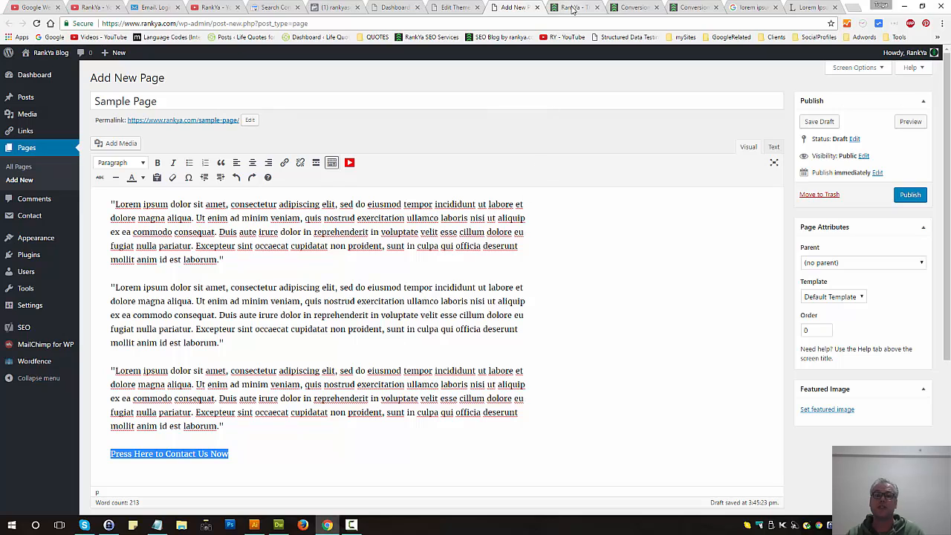
mouse_move(576, 7)
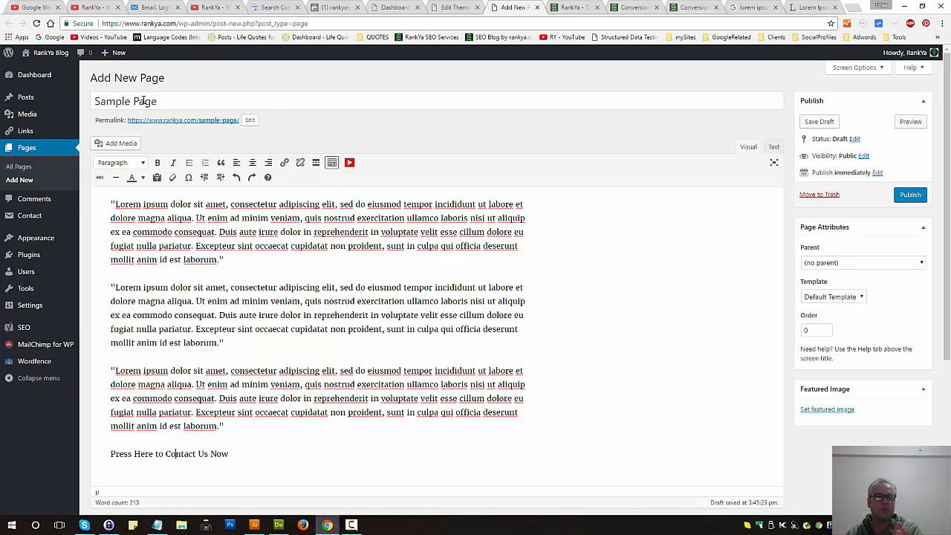
mouse_move(205, 360)
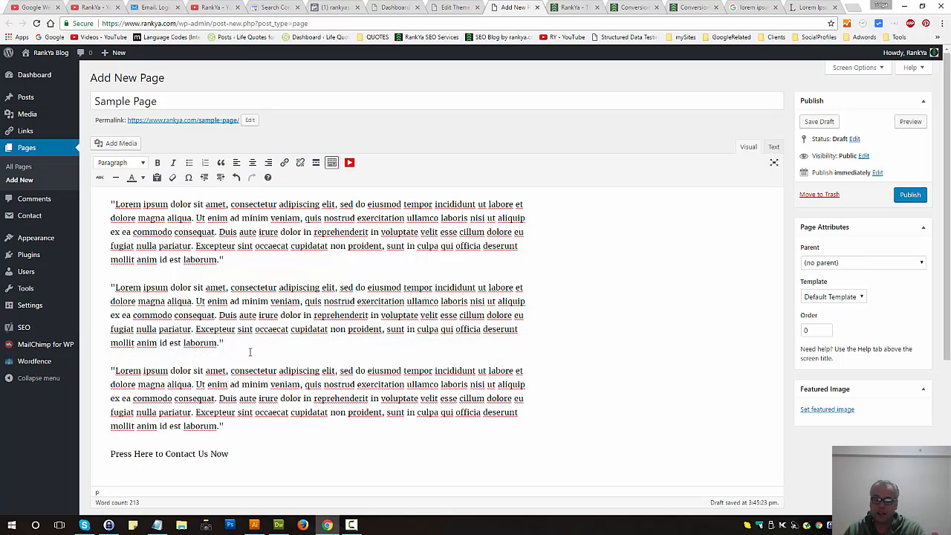
left_click(236, 454)
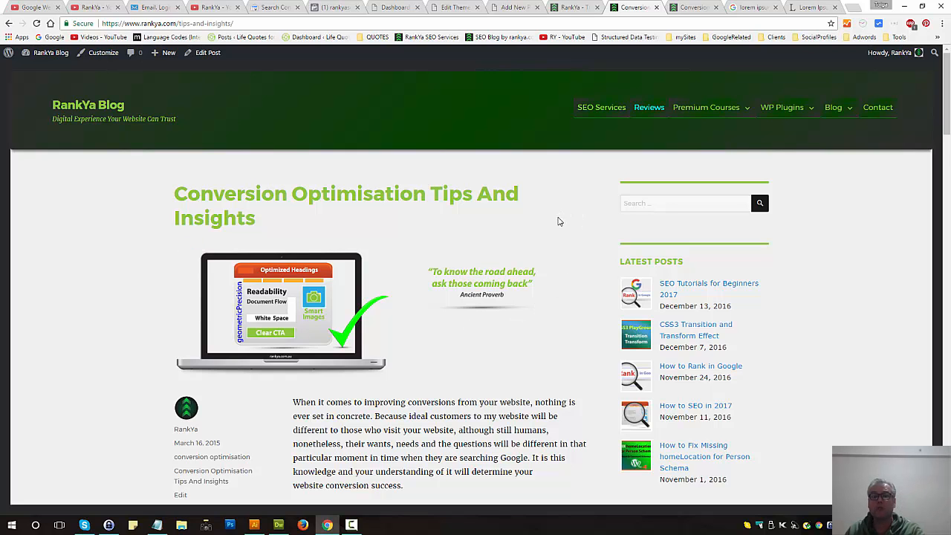
Step: Scroll the conversion optimisation article toward its ending and drag across the page
scroll("down", 3)
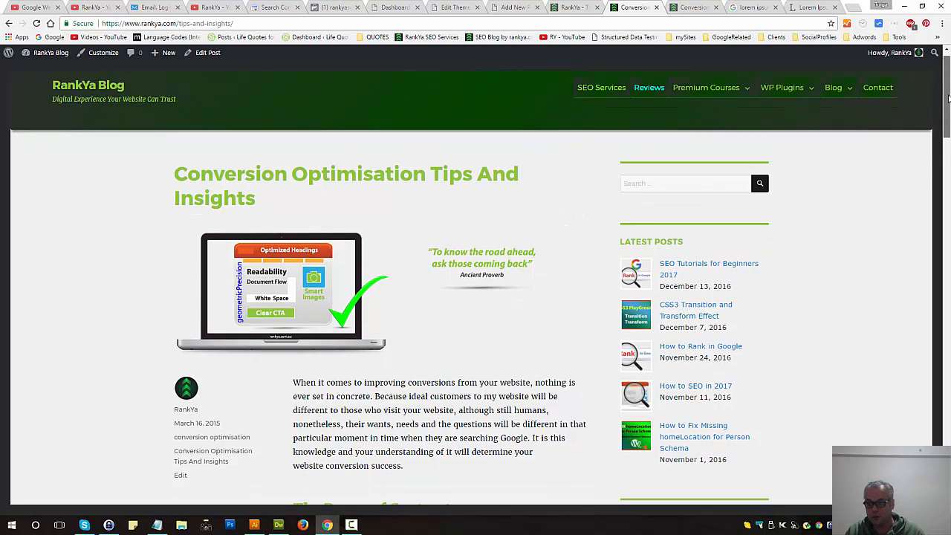
scroll("down", 3)
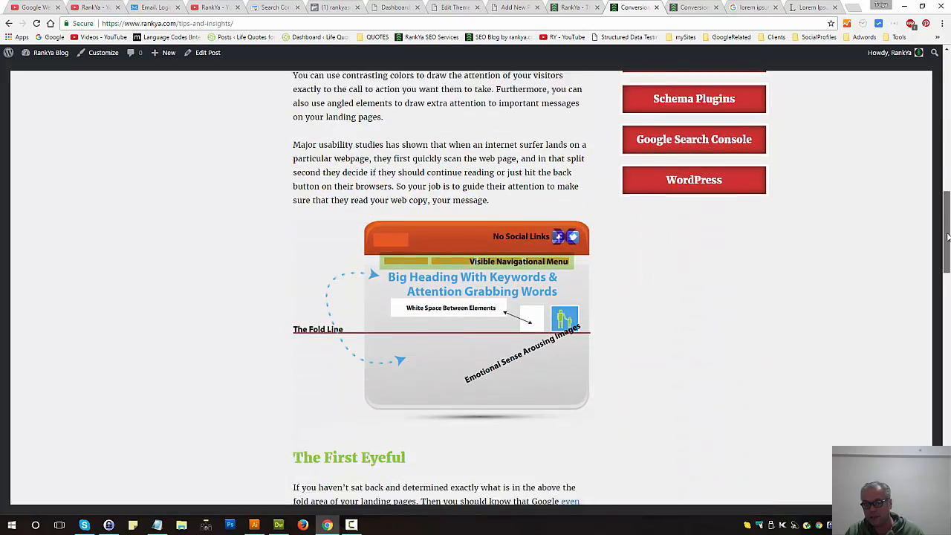
scroll("down", 3)
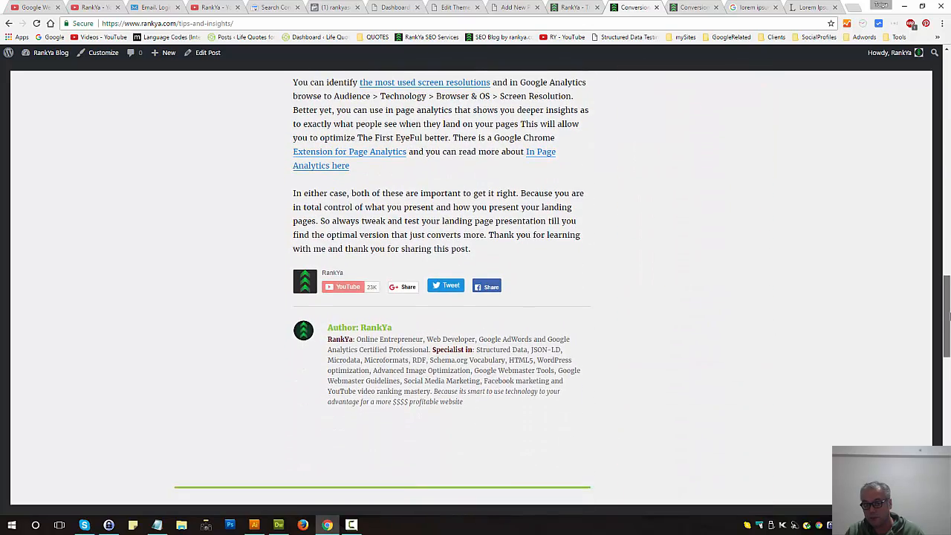
scroll("down", 3)
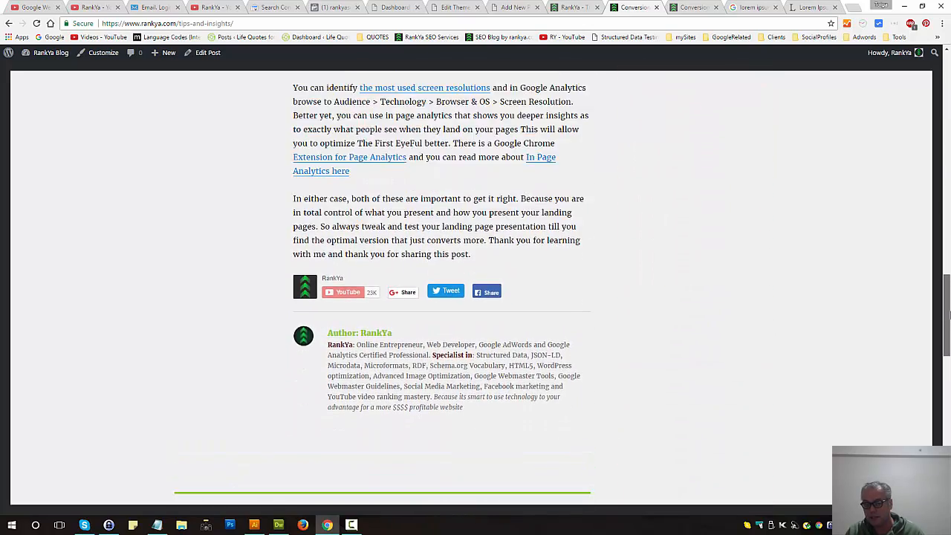
left_click_drag(292, 88, 471, 260)
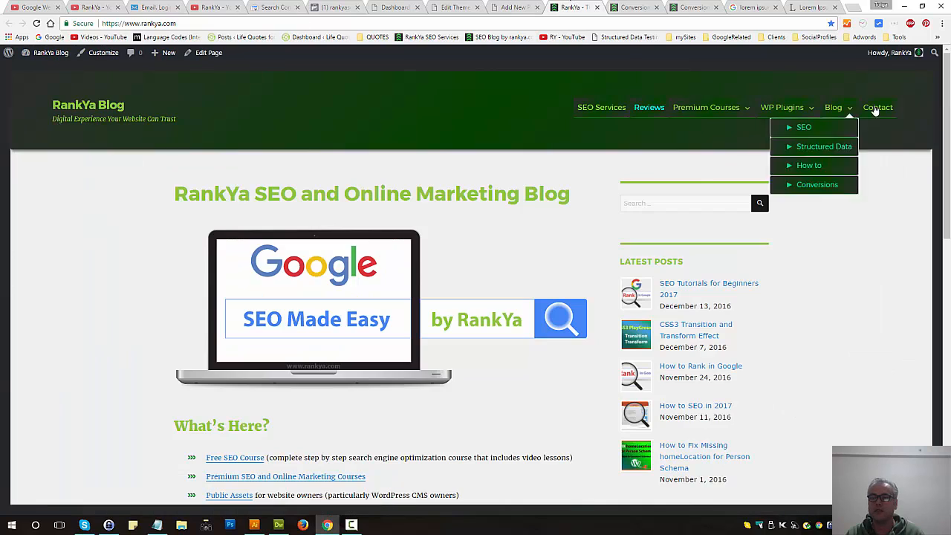
Step: Back in the Sample Page draft, link the contact line to rankya.com/contact and view its HTML
left_click(878, 107)
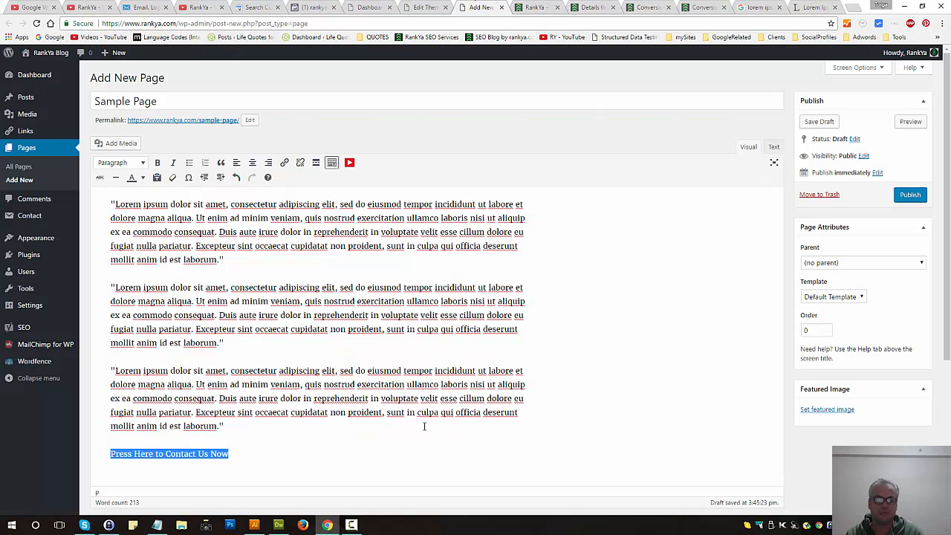
left_click(284, 162)
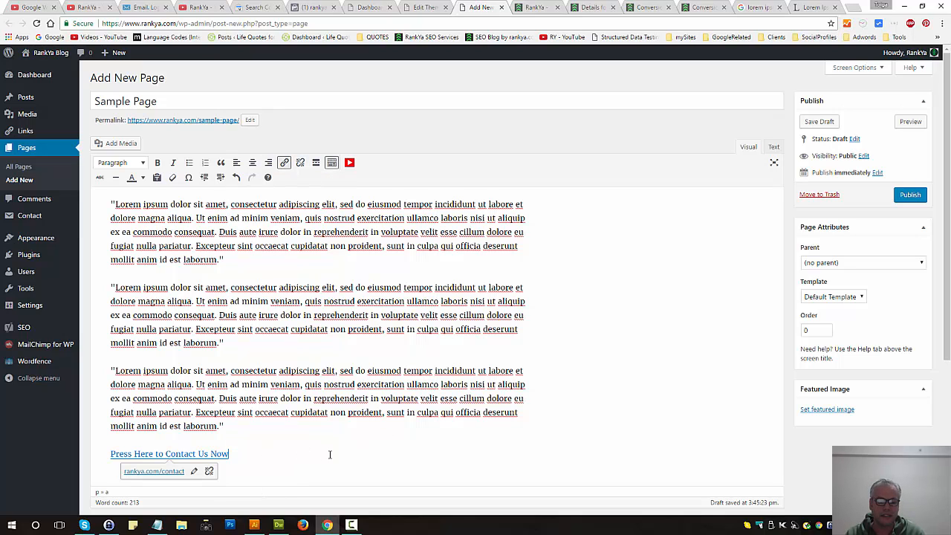
left_click(774, 146)
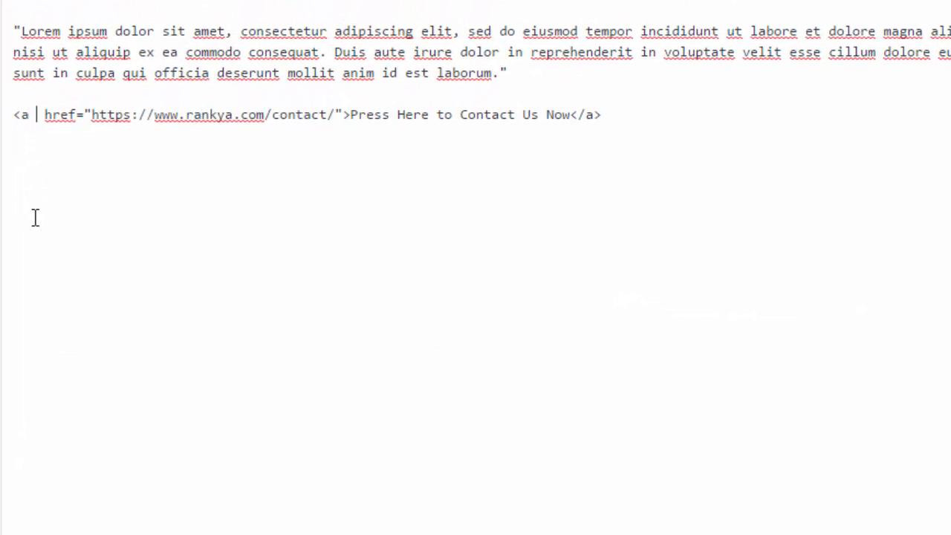
Step: Type class=" into the contact link's anchor tag
type("class")
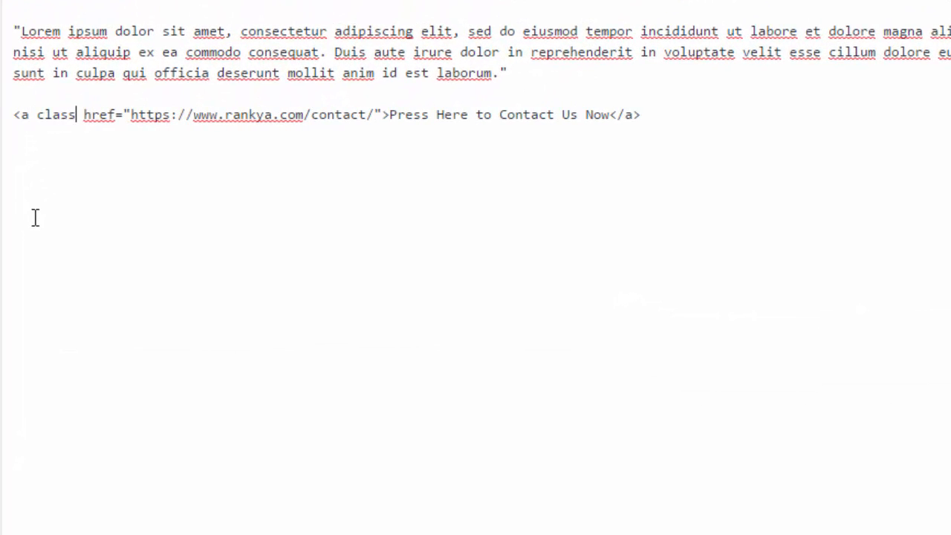
type("=\"")
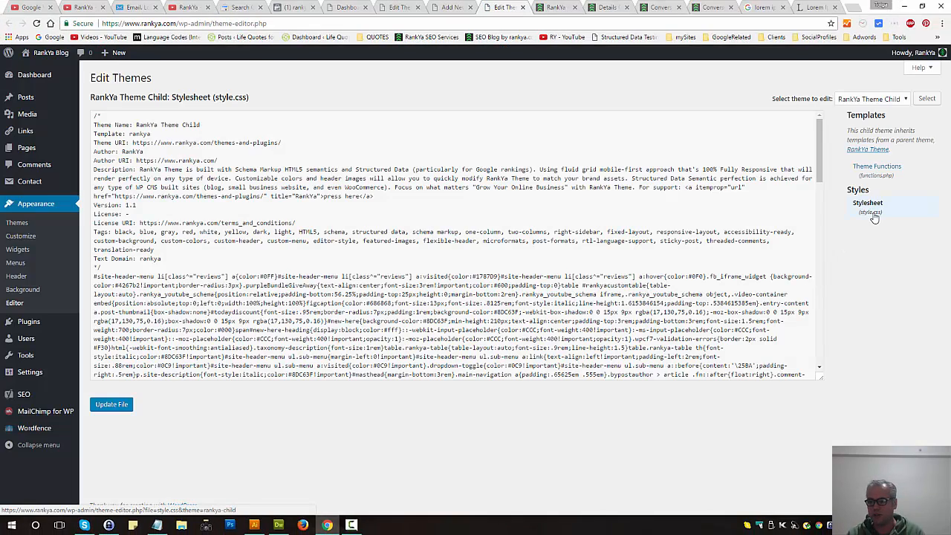
mouse_move(837, 236)
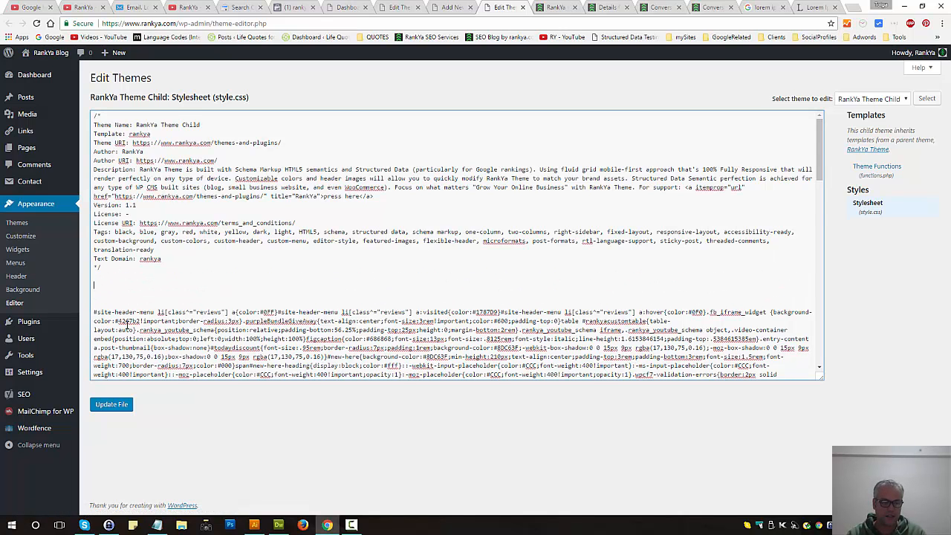
Step: Scroll through the RankYa Theme Child stylesheet in the theme editor
scroll("down", 3)
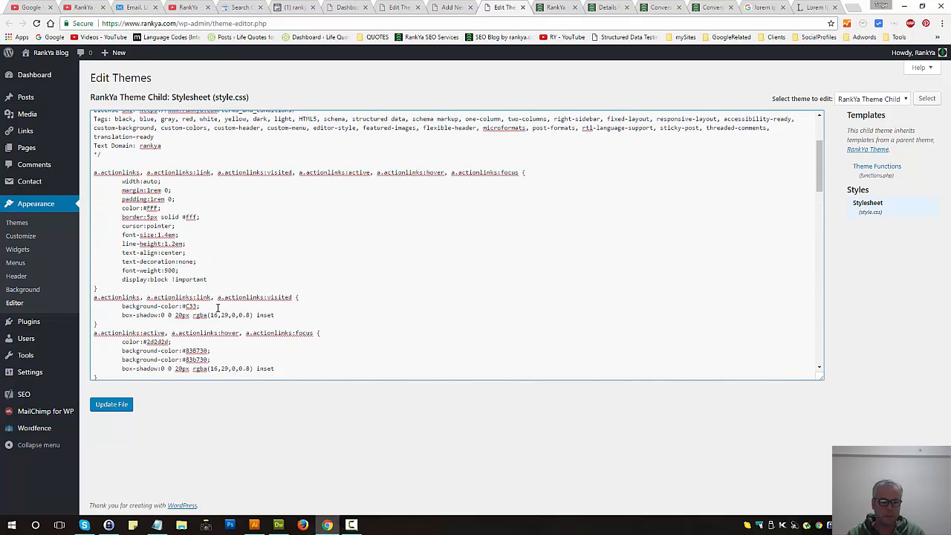
mouse_move(112, 404)
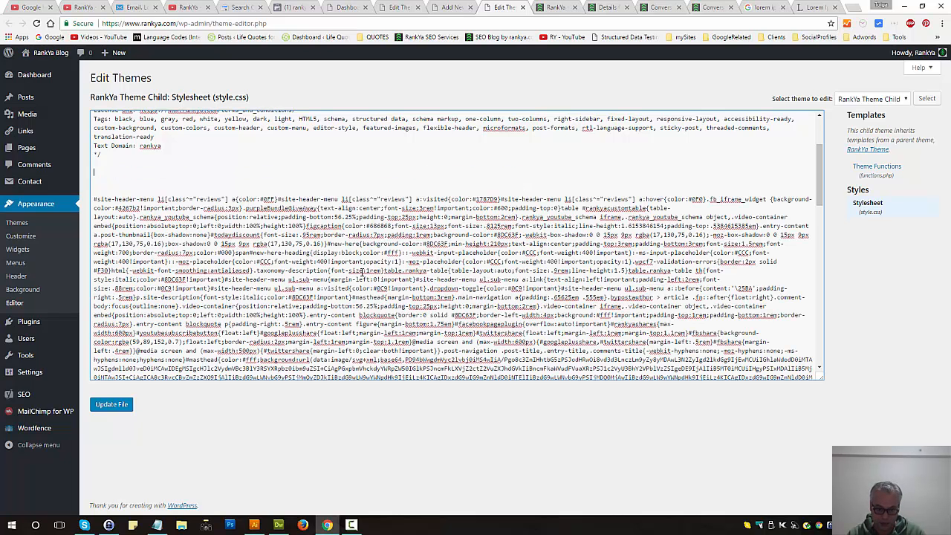
mouse_move(452, 8)
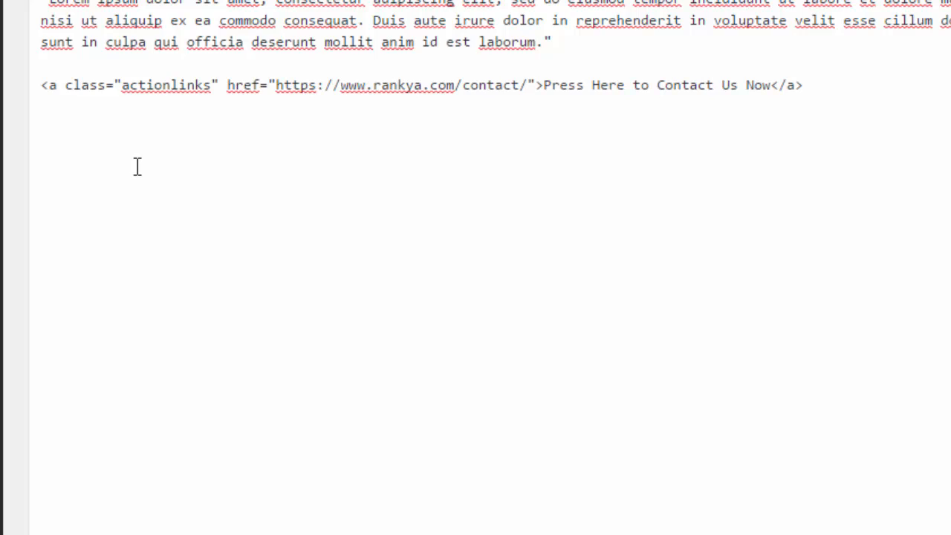
Step: Preview the Sample Page showing the actionlinks contact link as a red button
left_click(374, 85)
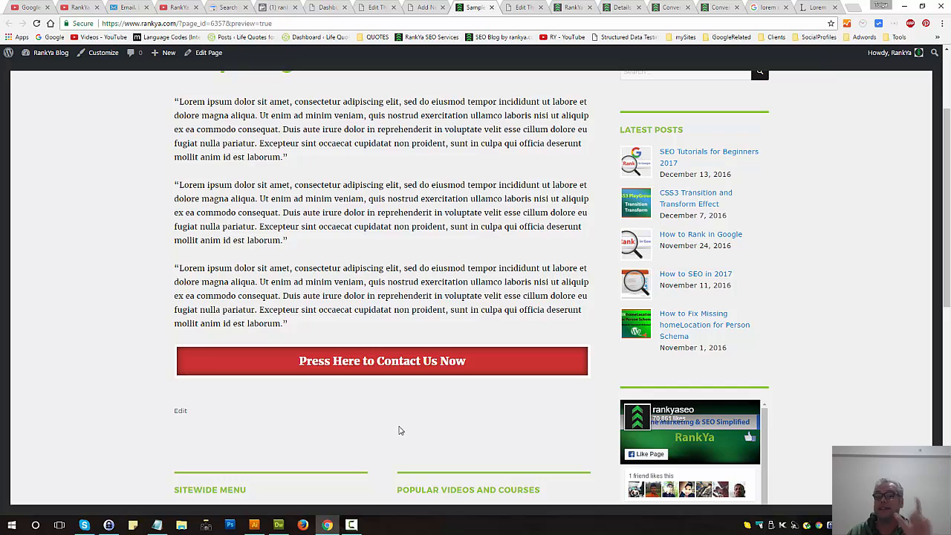
mouse_move(521, 413)
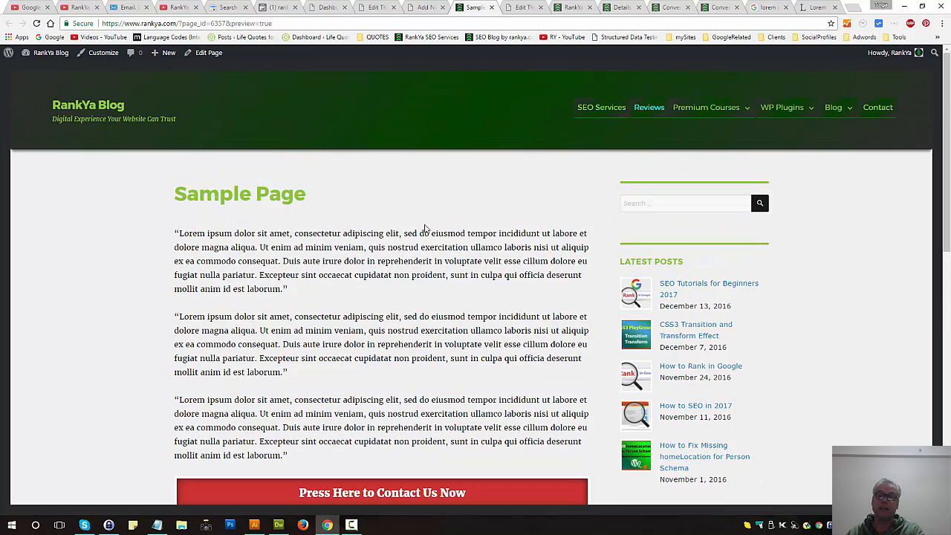
scroll("down", 3)
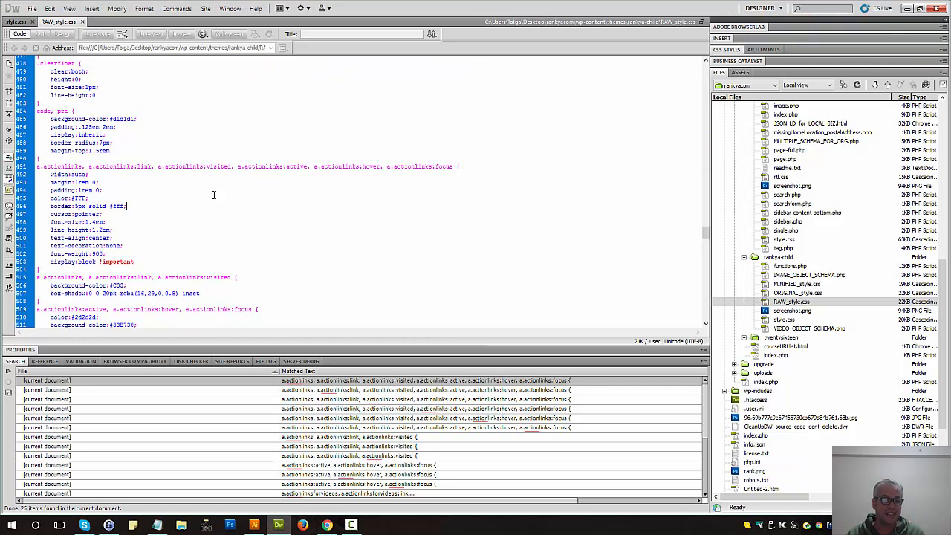
double_click(123, 119)
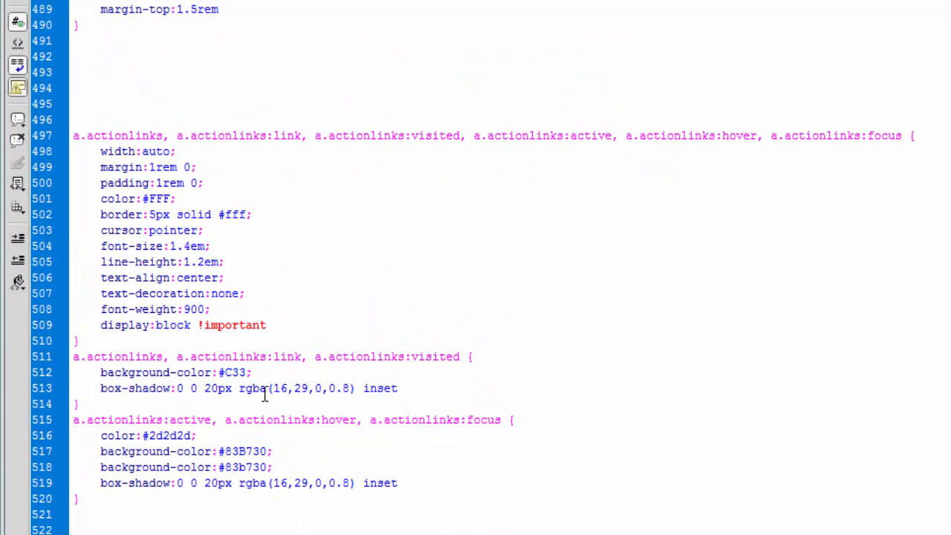
double_click(252, 388)
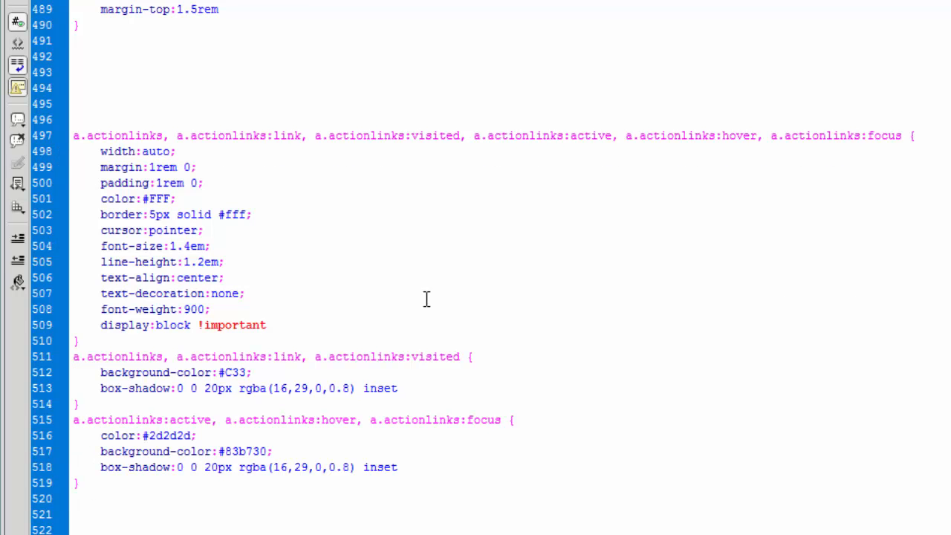
left_click(200, 230)
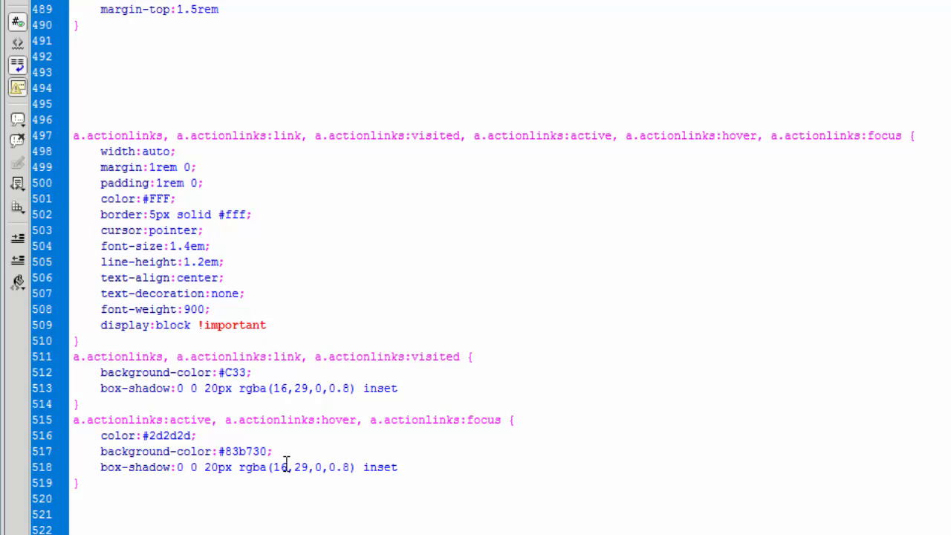
double_click(147, 388)
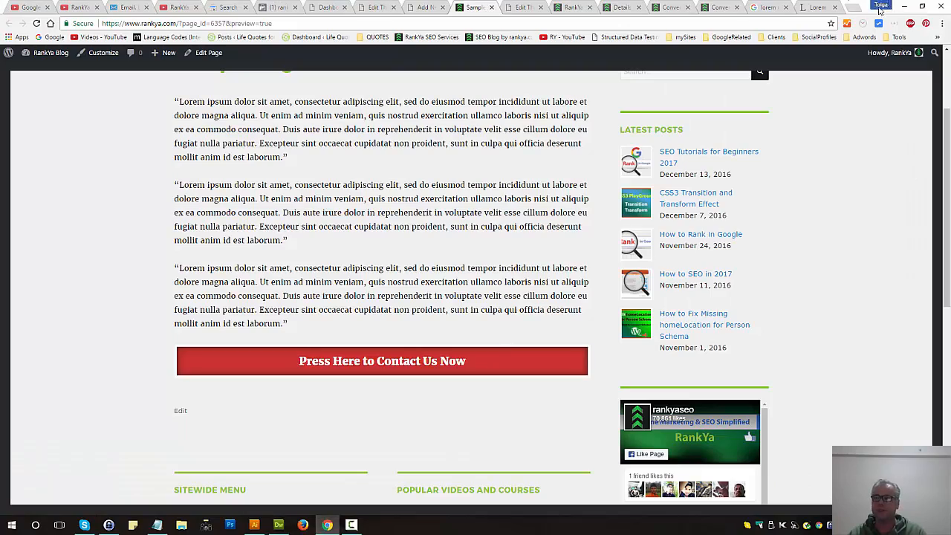
Step: Search for hex colour codes, then return to the stylesheet in Dreamweaver
type("hex col")
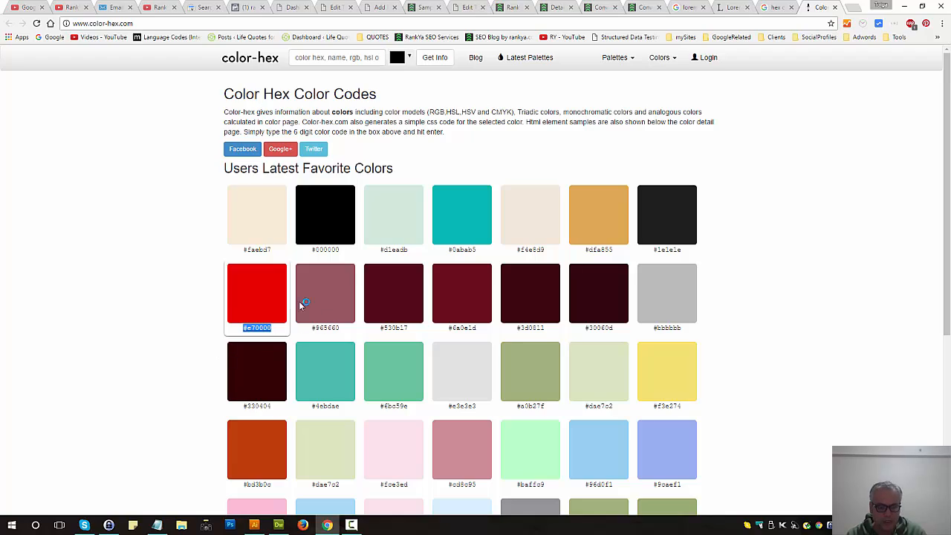
left_click(464, 518)
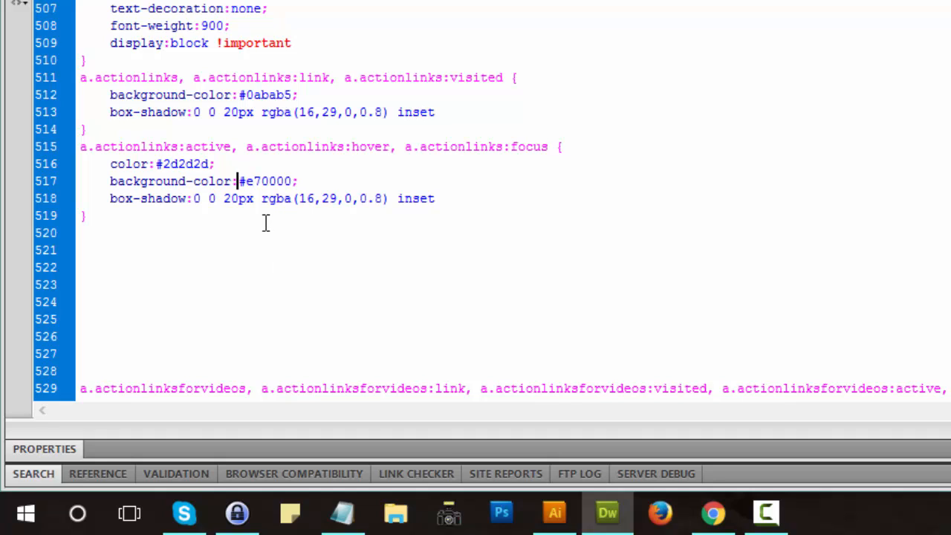
Step: Copy lines 497–519: the actionlinks rules with #0abab5 background and #e70000 hover
left_click(80, 233)
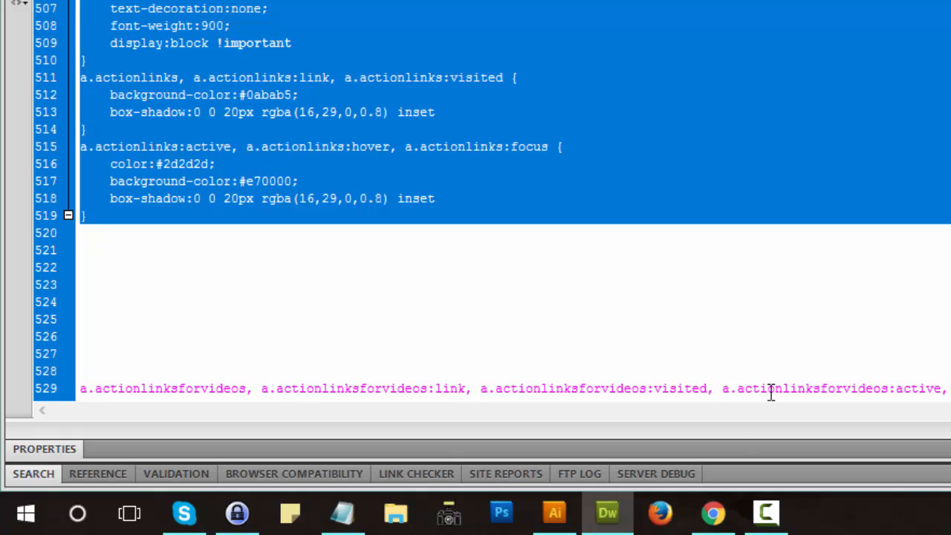
right_click(134, 335)
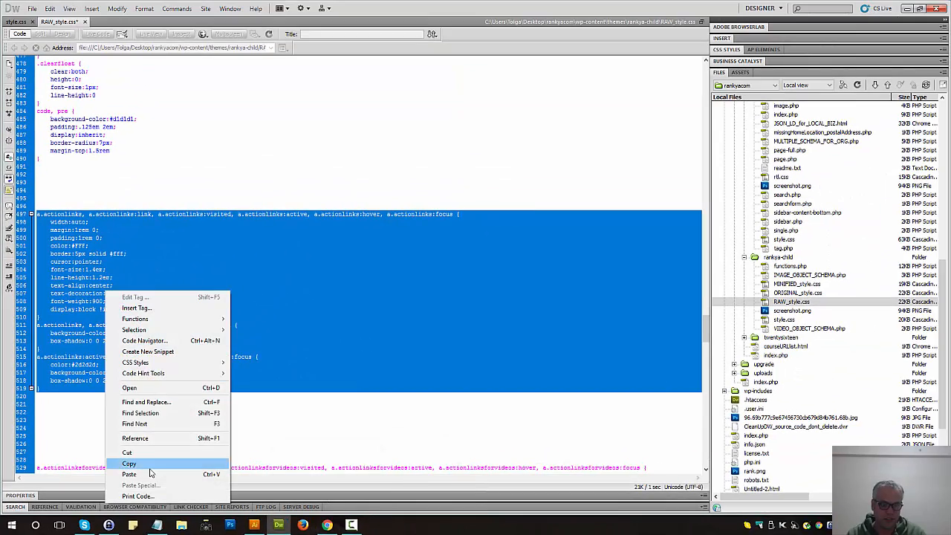
left_click(129, 463)
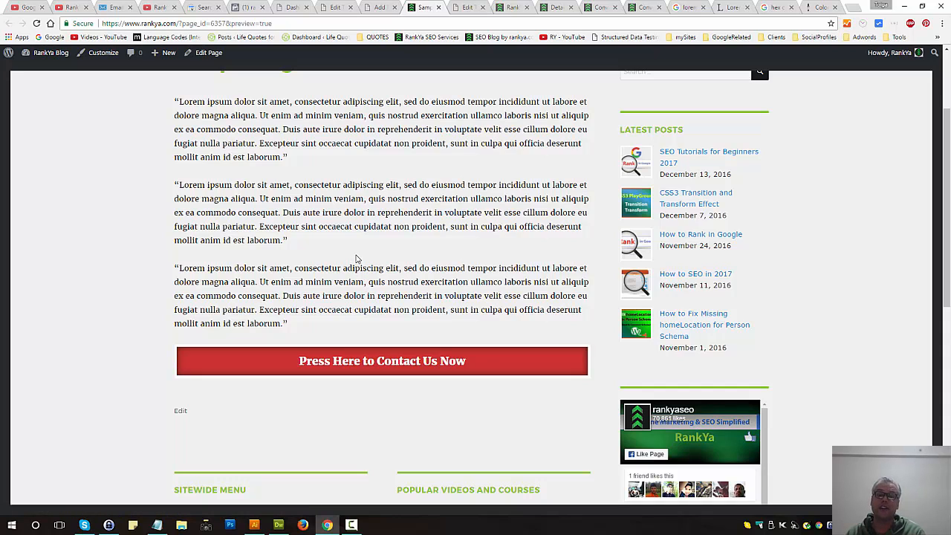
mouse_move(400, 259)
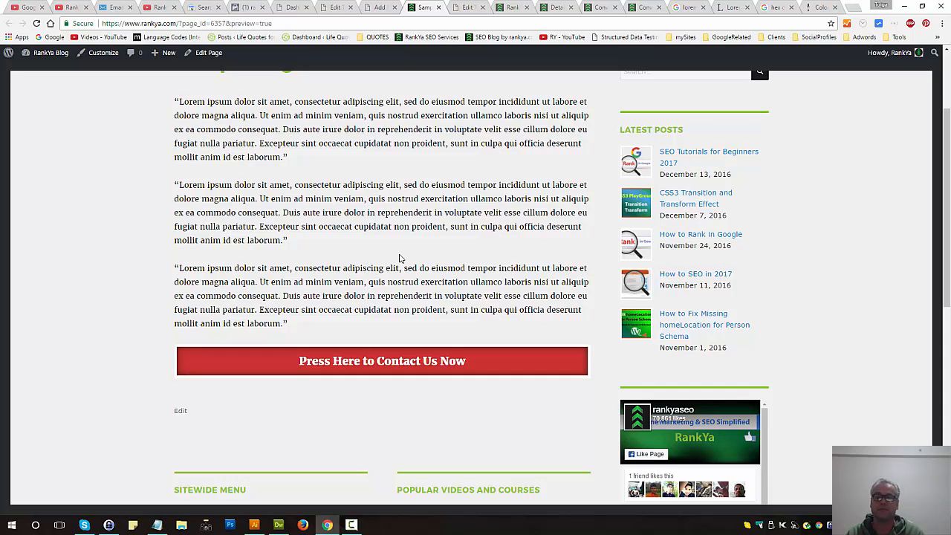
Step: Scroll the Sample Page preview to the top and click the RankYa Blog title
scroll("up", 3)
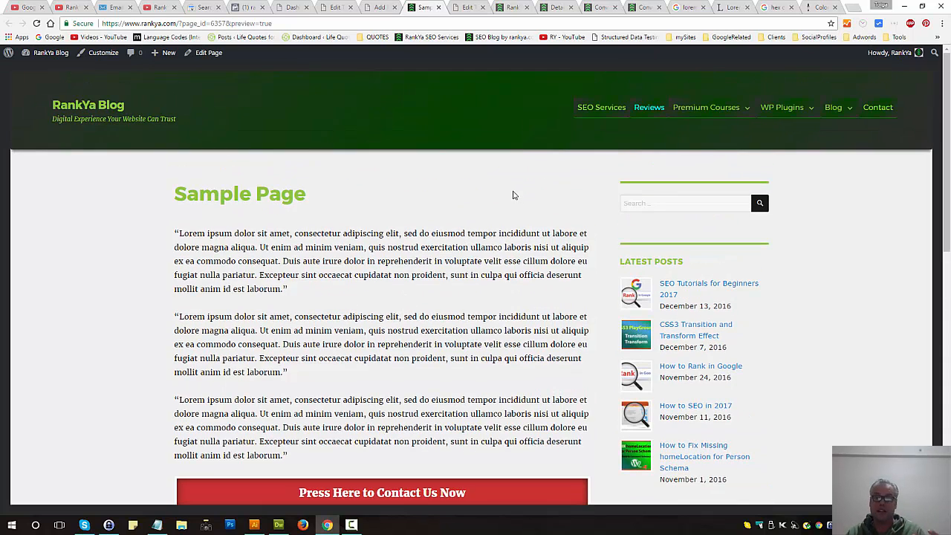
mouse_move(512, 190)
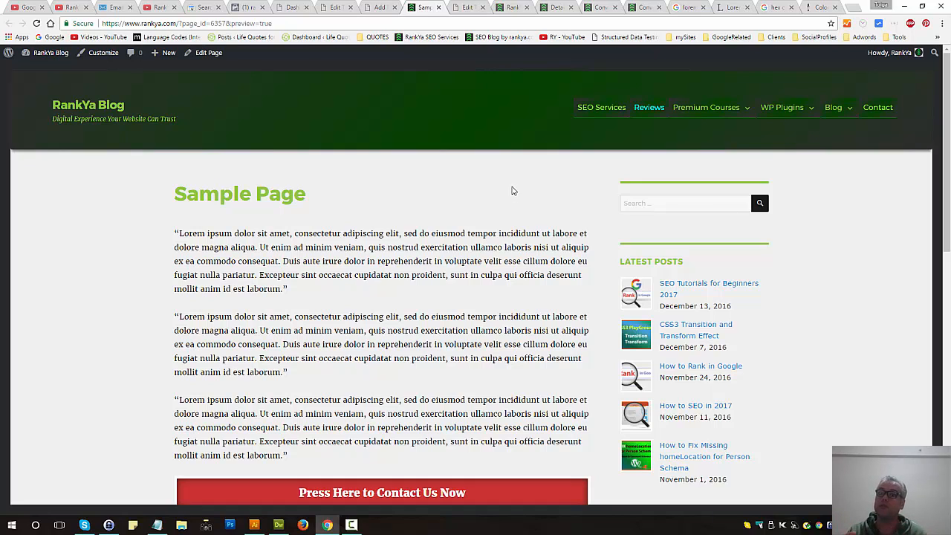
mouse_move(608, 209)
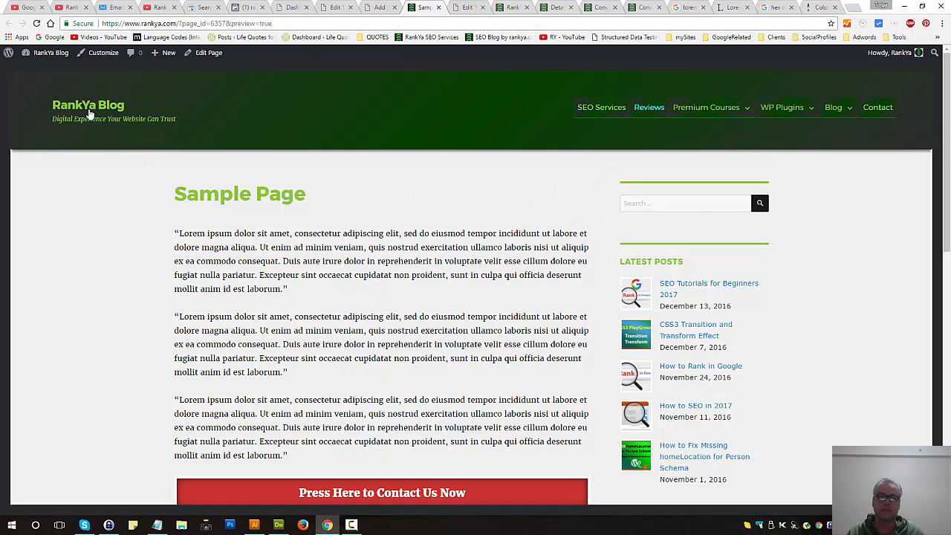
left_click(88, 105)
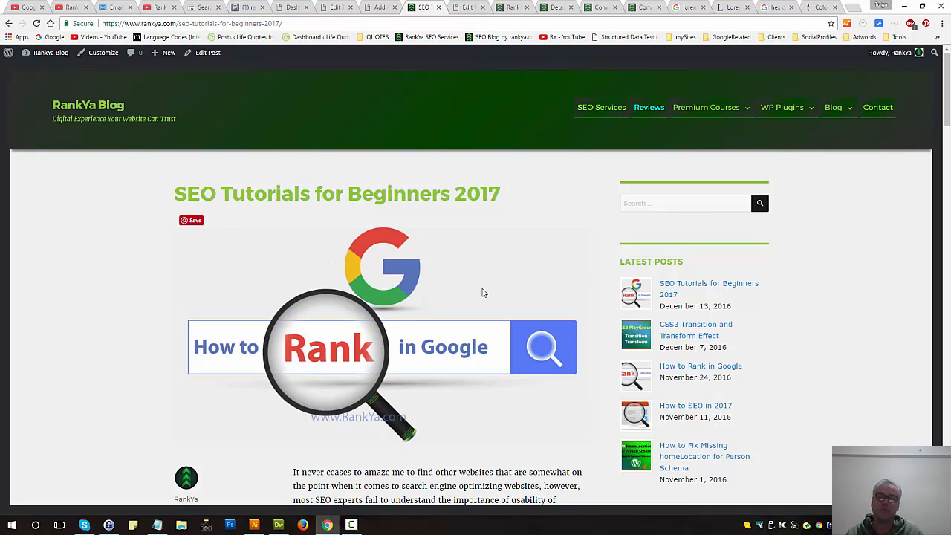
mouse_move(463, 294)
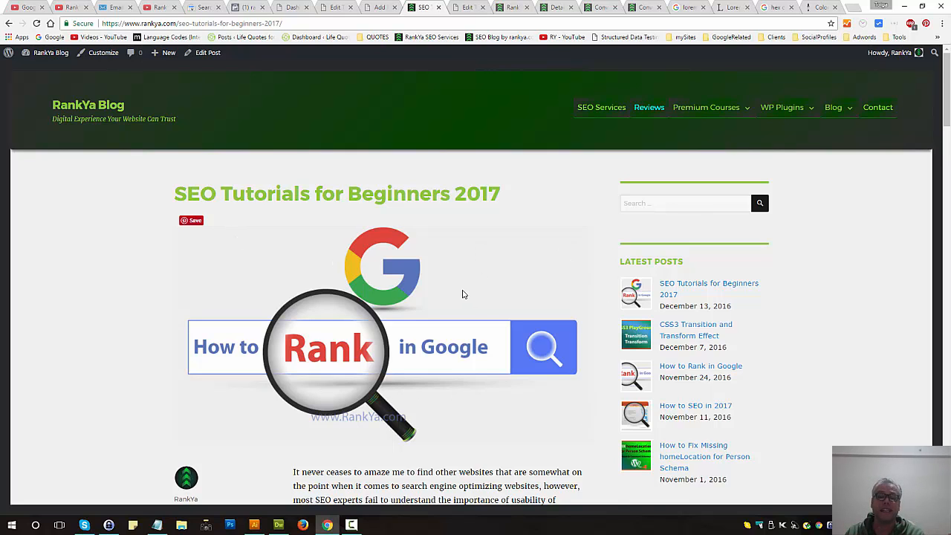
Step: Scroll the SEO Tutorials for Beginners 2017 post past its banner to the opening paragraphs
scroll("down", 3)
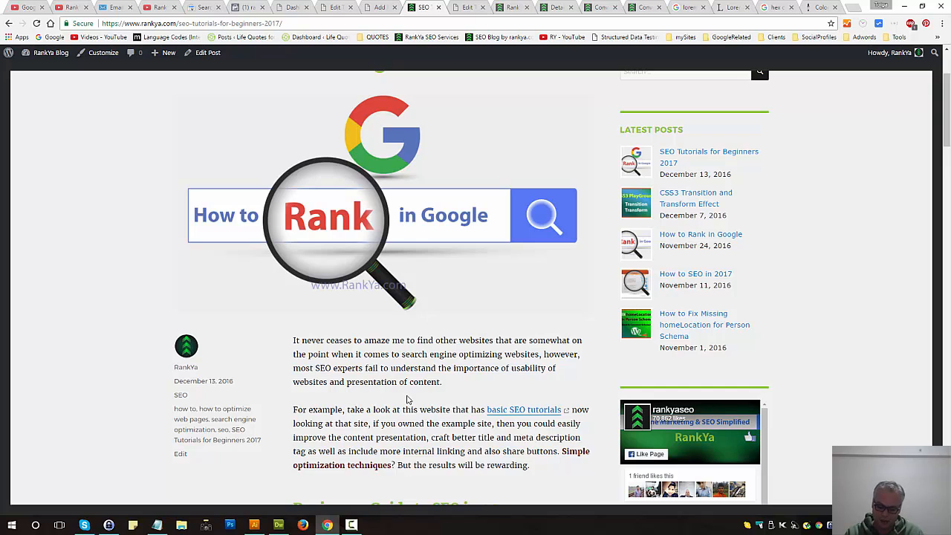
Step: Open DevTools with F12 and pick the SEO Tutorials post's first paragraph element
key("F12")
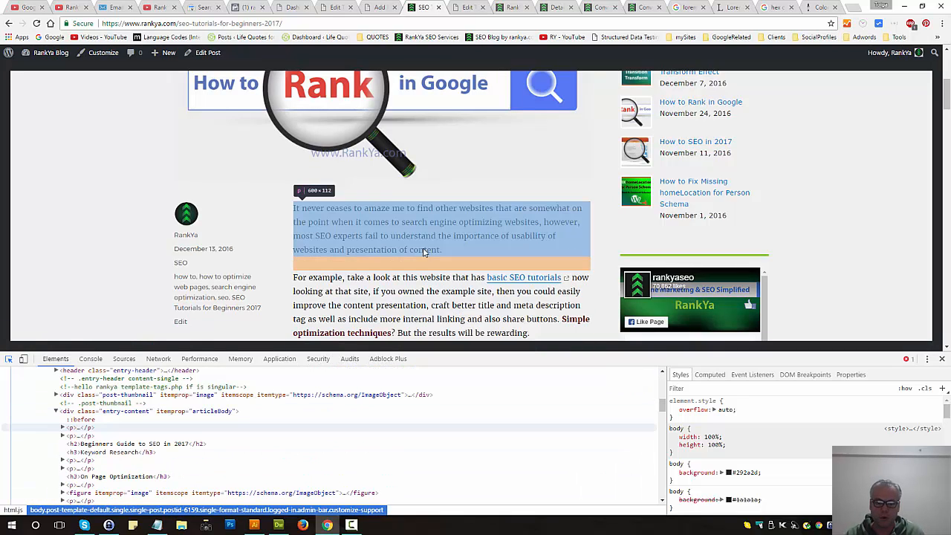
left_click(84, 436)
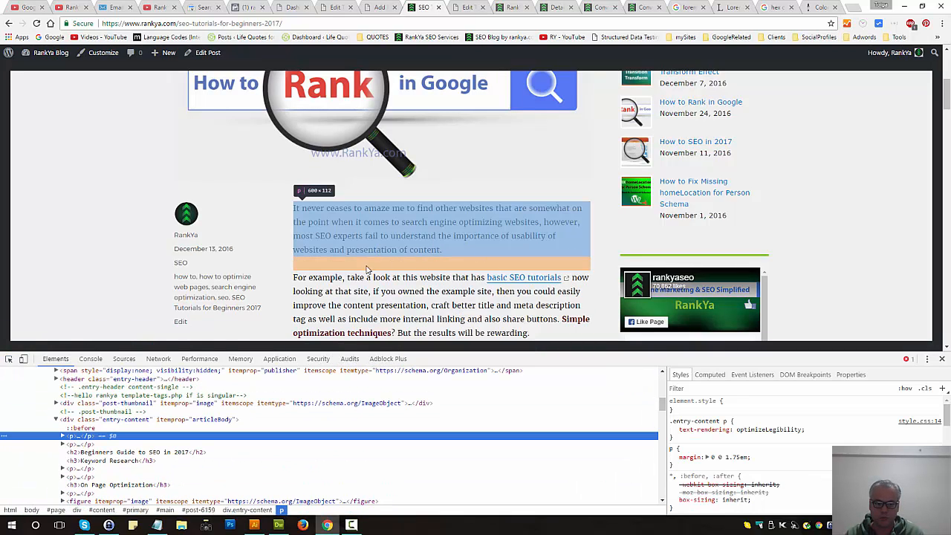
Step: Add a bottom padding to the .entry-content p rule, trying 3rem then 2rem
left_click(673, 430)
type("padding")
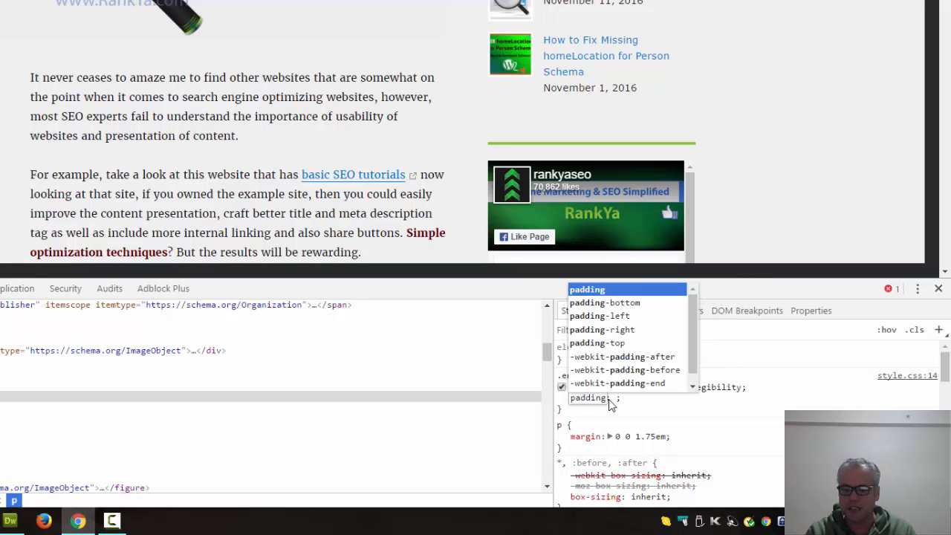
left_click(604, 302)
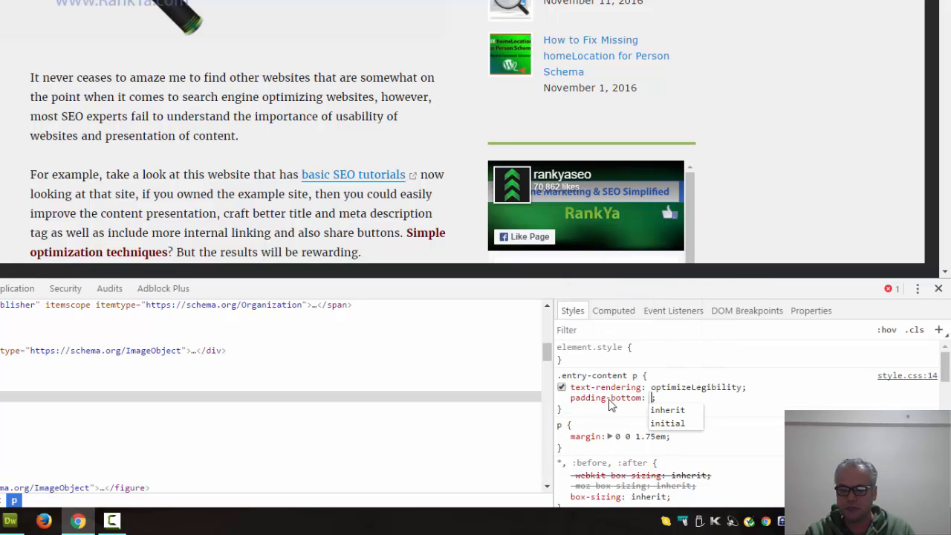
type("3rem")
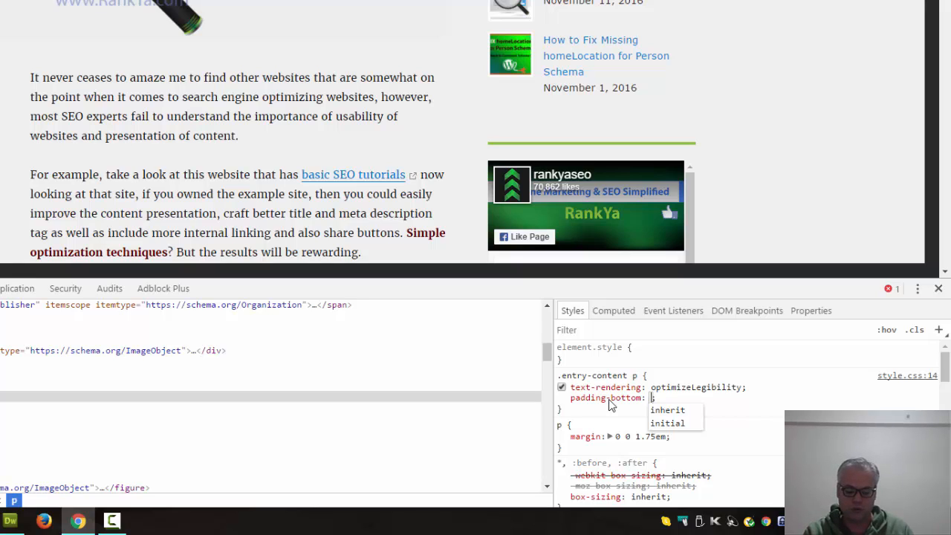
type("2rd")
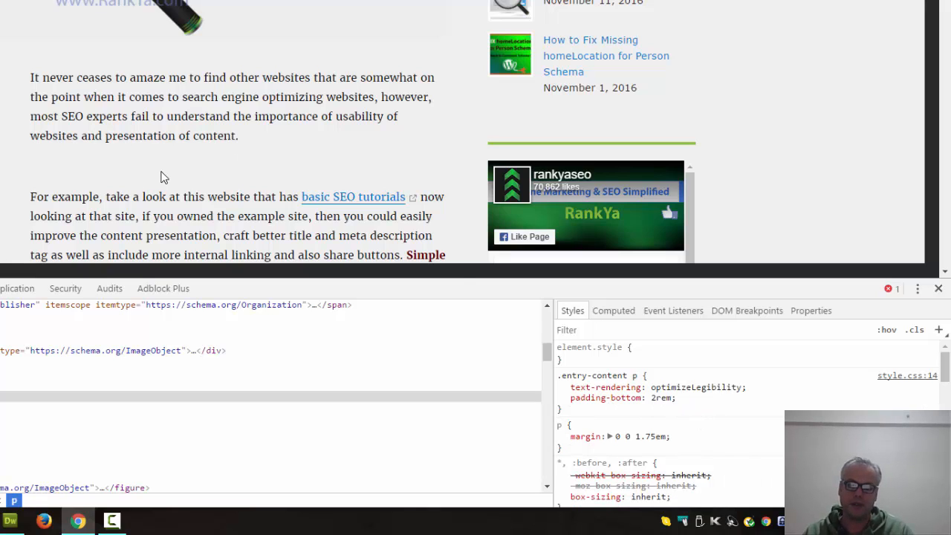
mouse_move(178, 171)
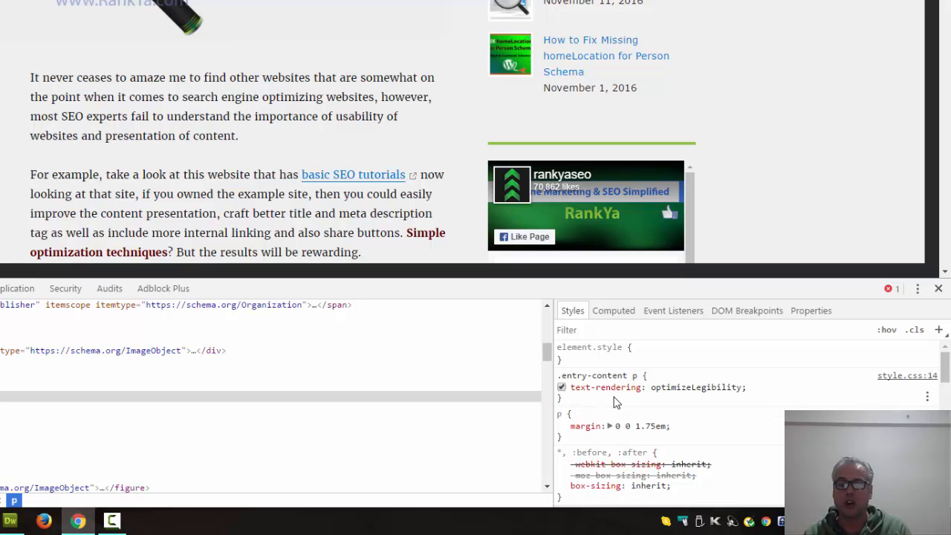
Step: Select and copy the .entry-content p selector text
left_click(595, 376)
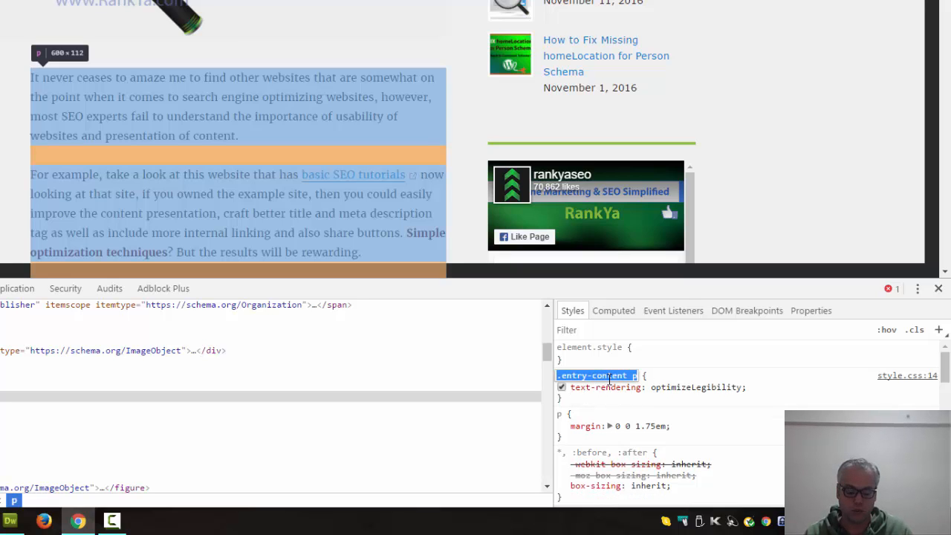
right_click(594, 375)
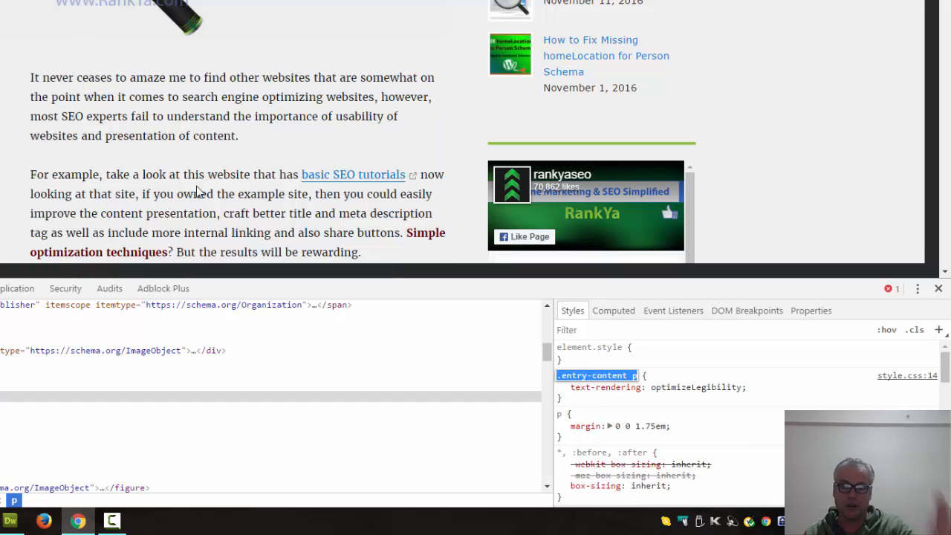
mouse_move(197, 174)
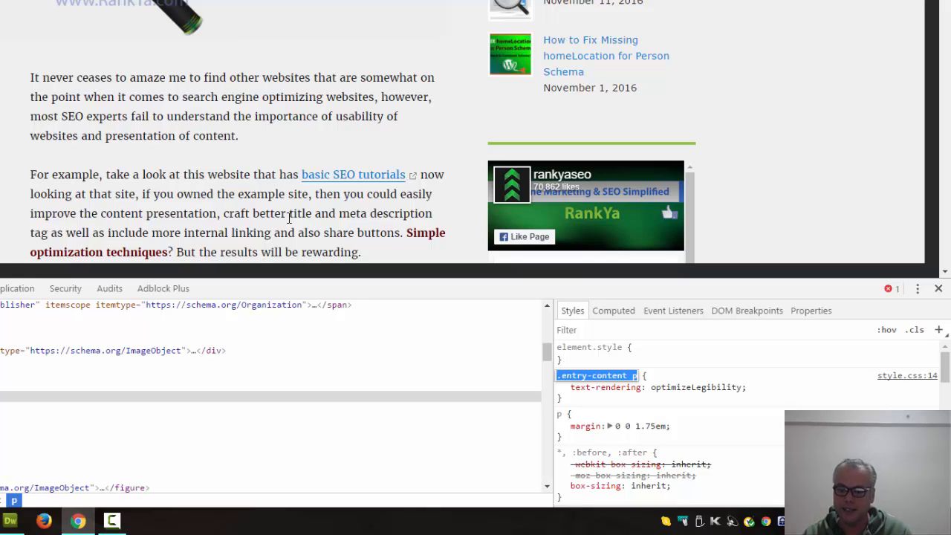
right_click(606, 386)
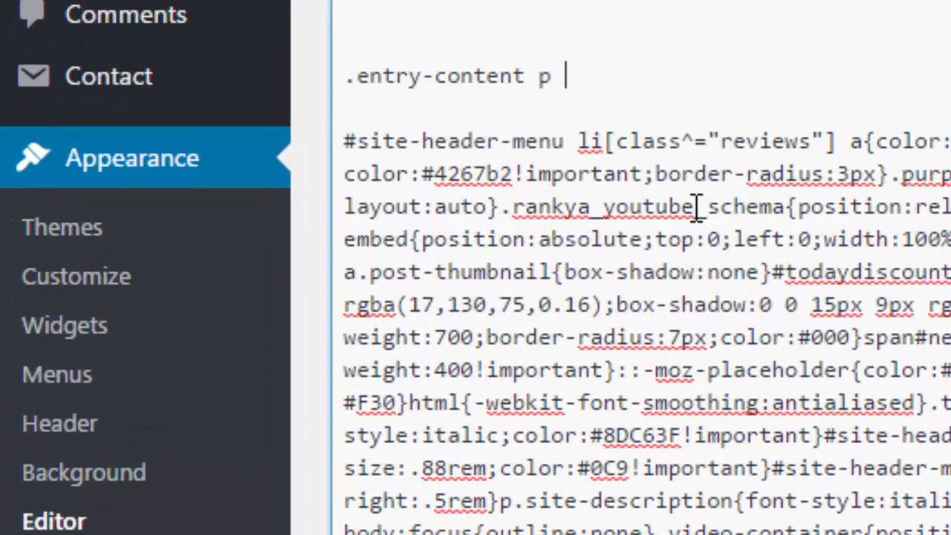
Step: Type padding-bottom:2rem; into the stylesheet's .entry-content p rule, then return to the SEO Tutorials post
type("{")
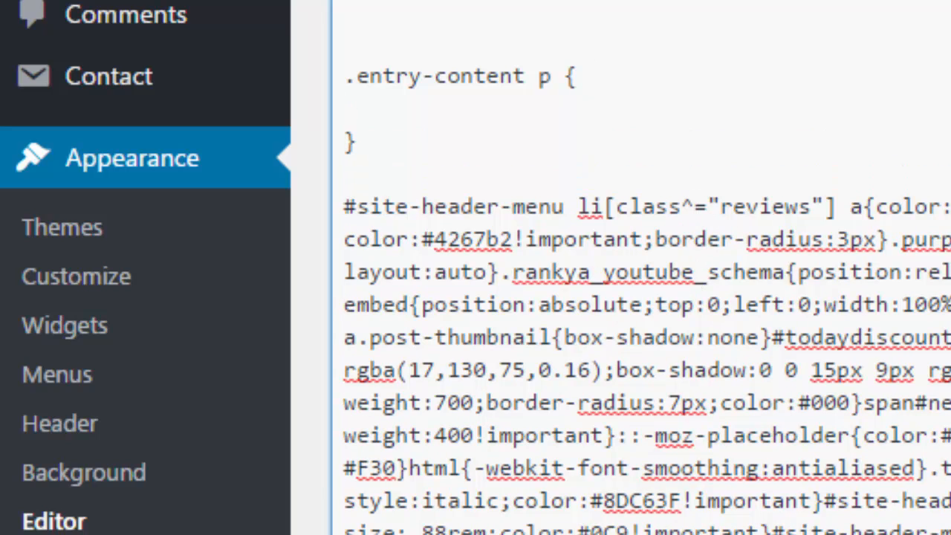
left_click(344, 106)
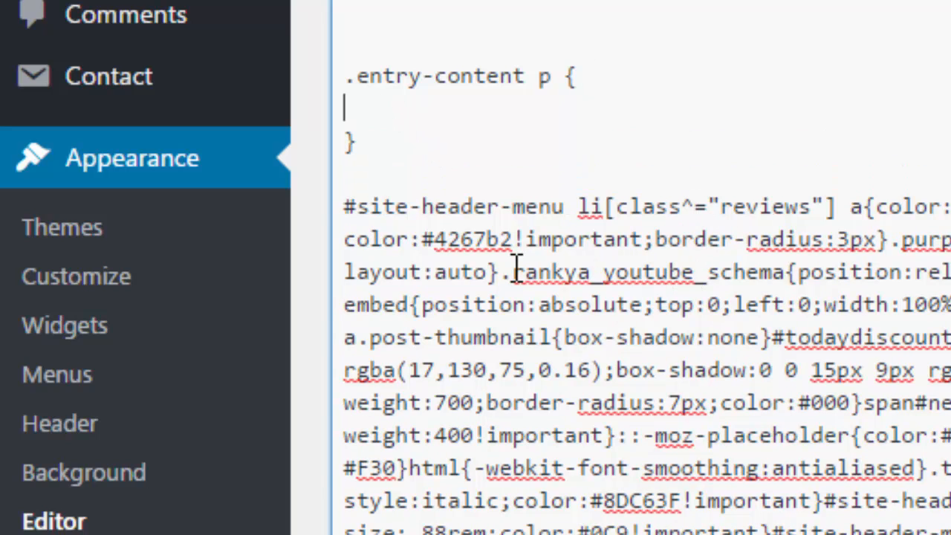
type("padding-")
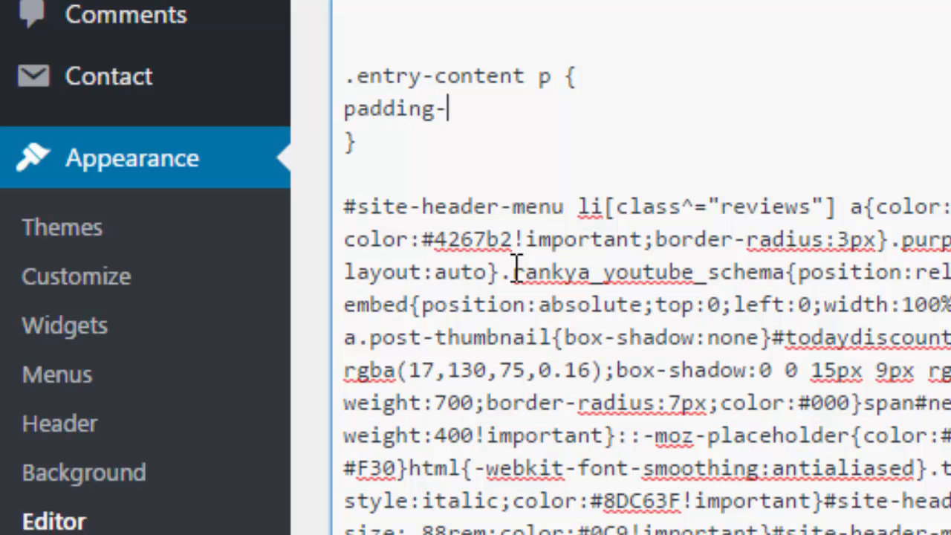
type("botto")
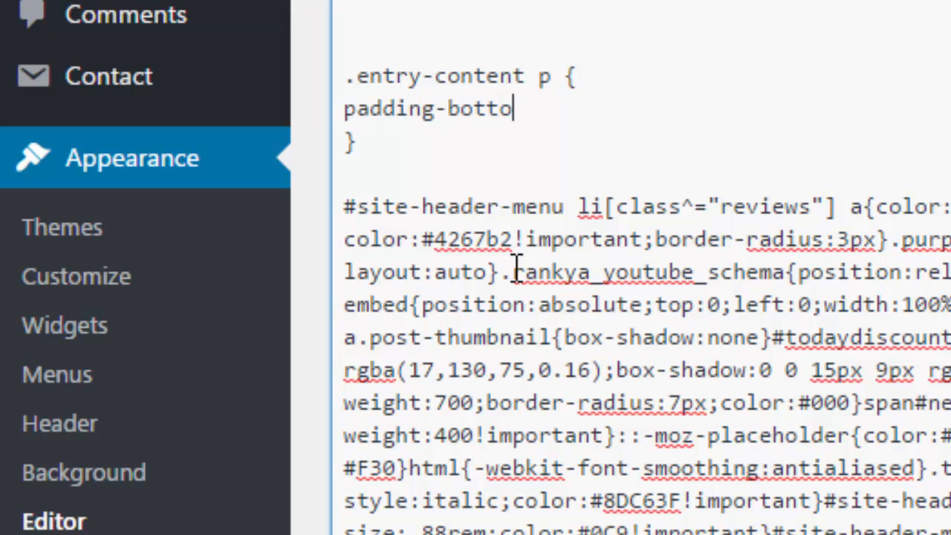
type("m:")
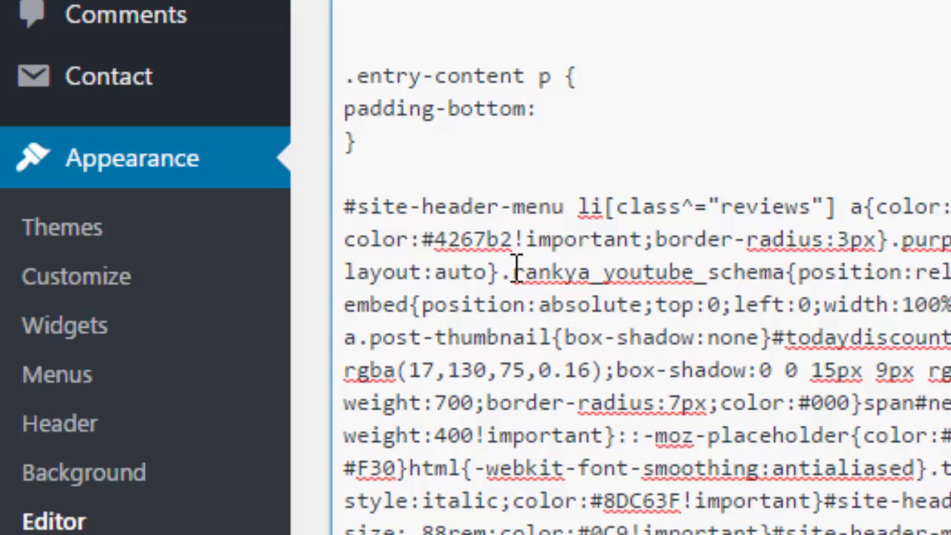
type("2rem;")
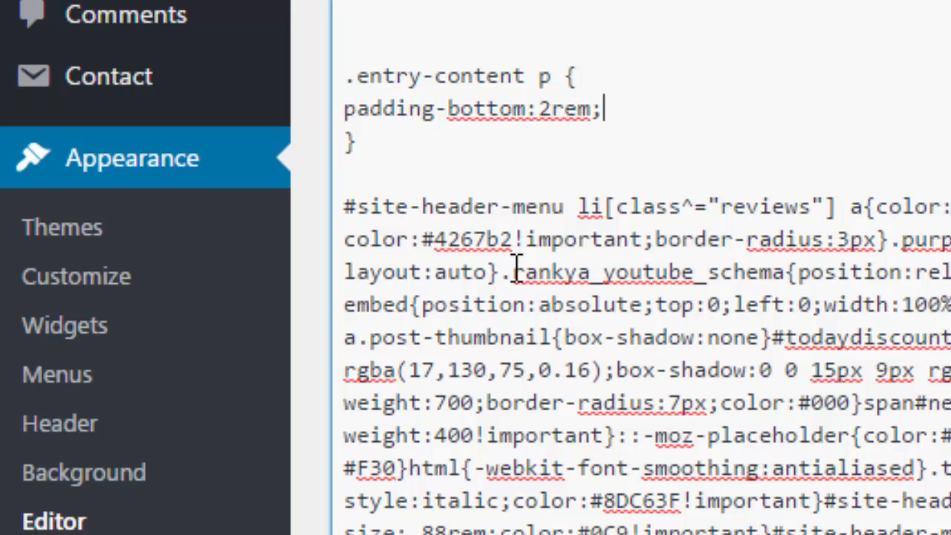
double_click(562, 109)
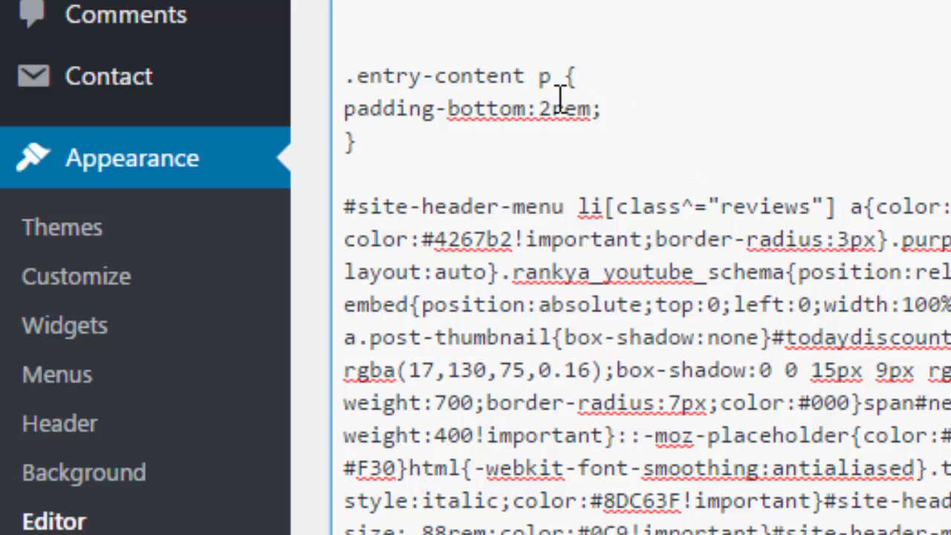
mouse_move(606, 212)
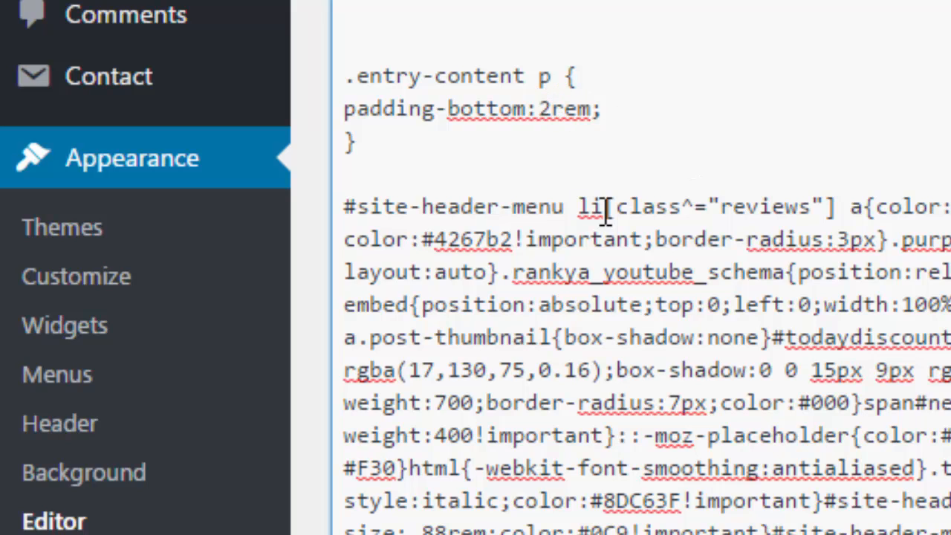
left_click(569, 109)
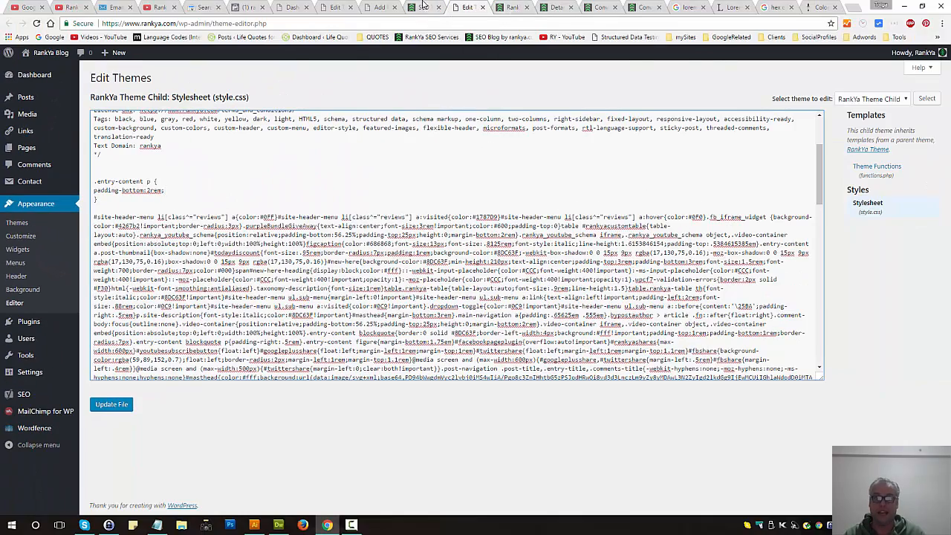
left_click(420, 7)
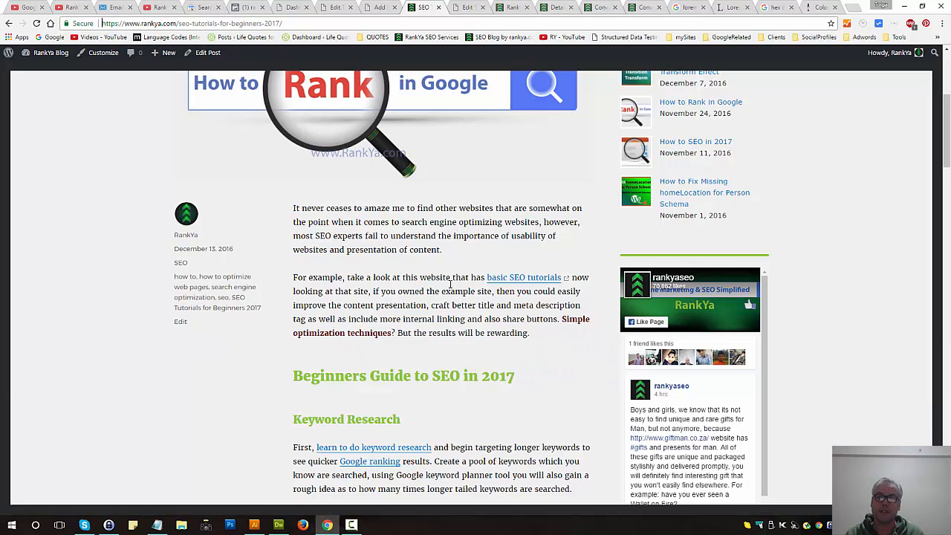
mouse_move(454, 257)
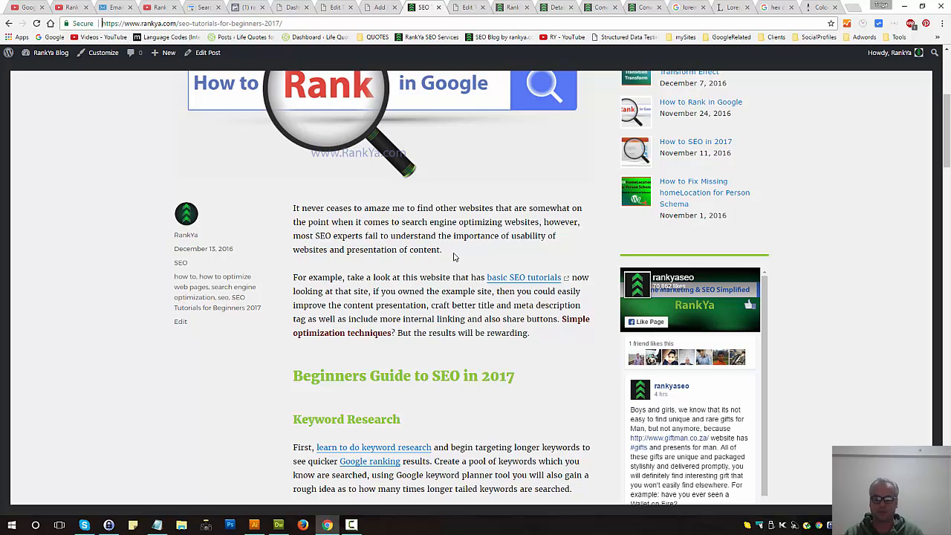
Step: In DevTools Computed styles, expand font-size to see the paragraph's 16px Merriweather font
key("F12")
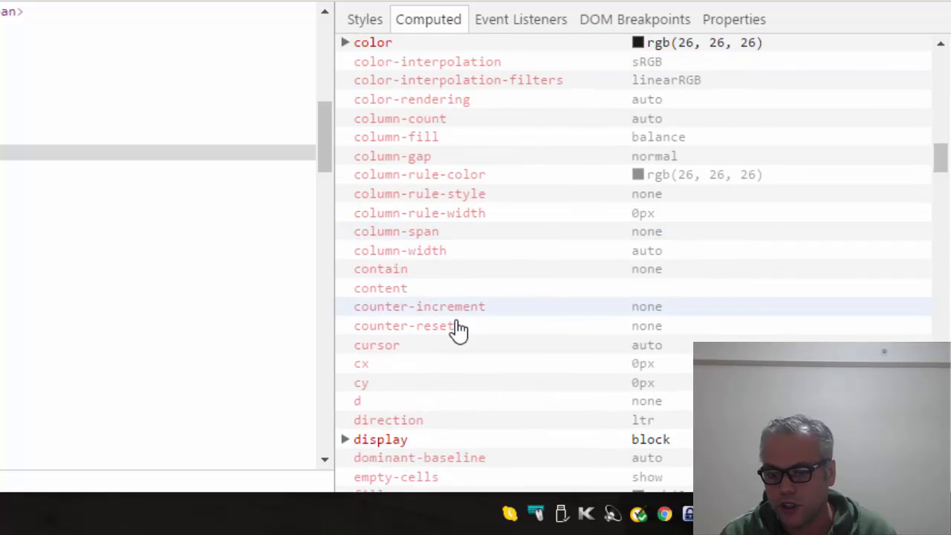
scroll("down", 3)
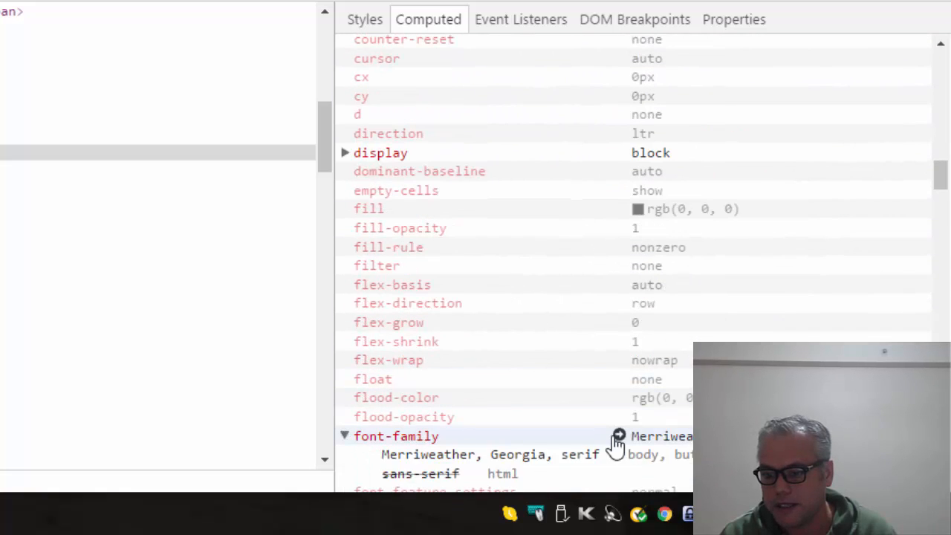
scroll("down", 3)
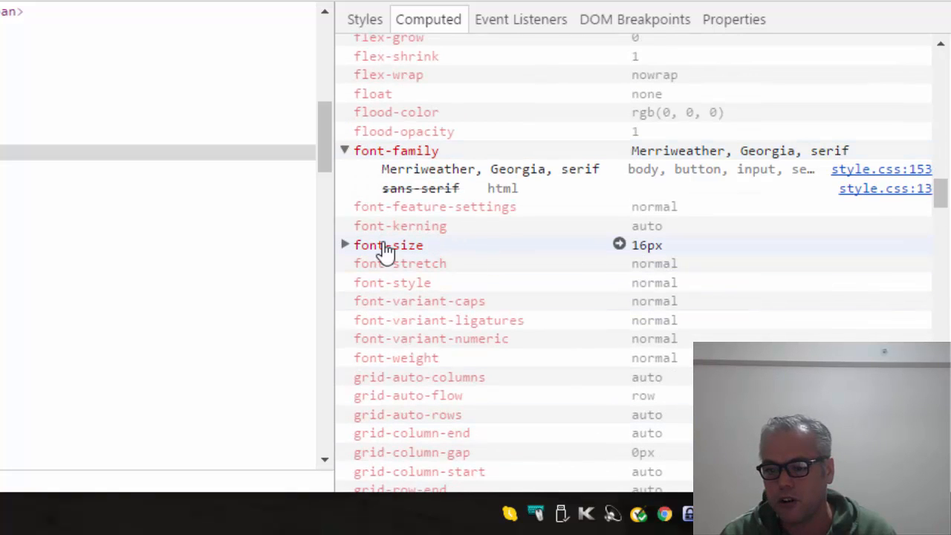
left_click(344, 245)
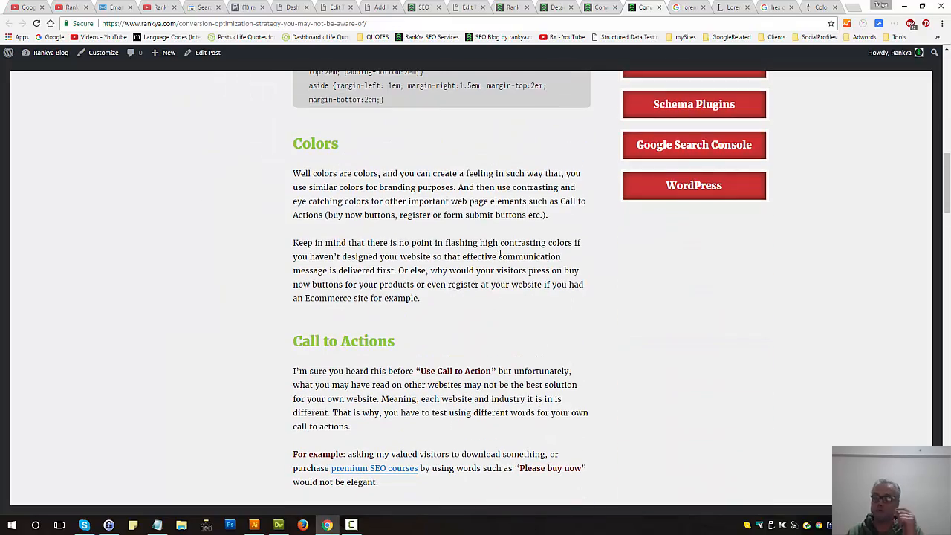
mouse_move(498, 313)
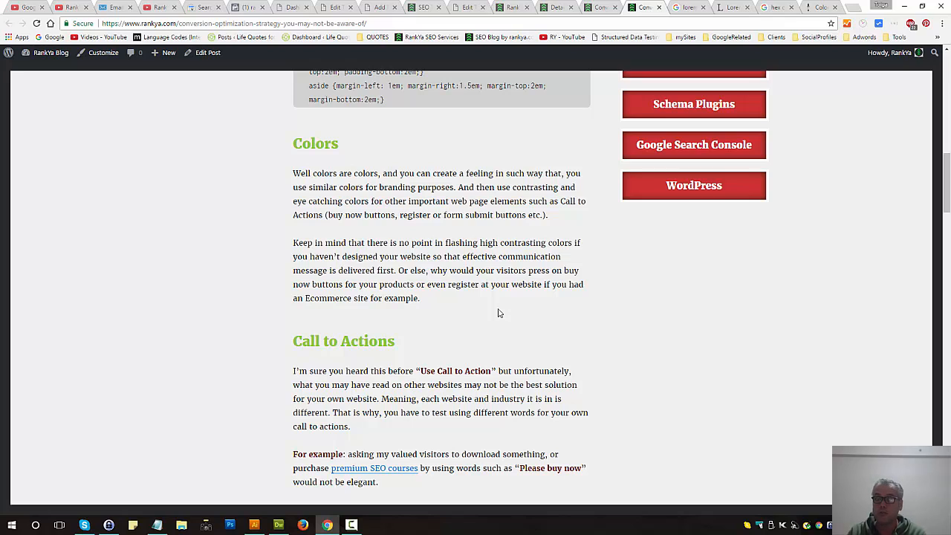
mouse_move(558, 334)
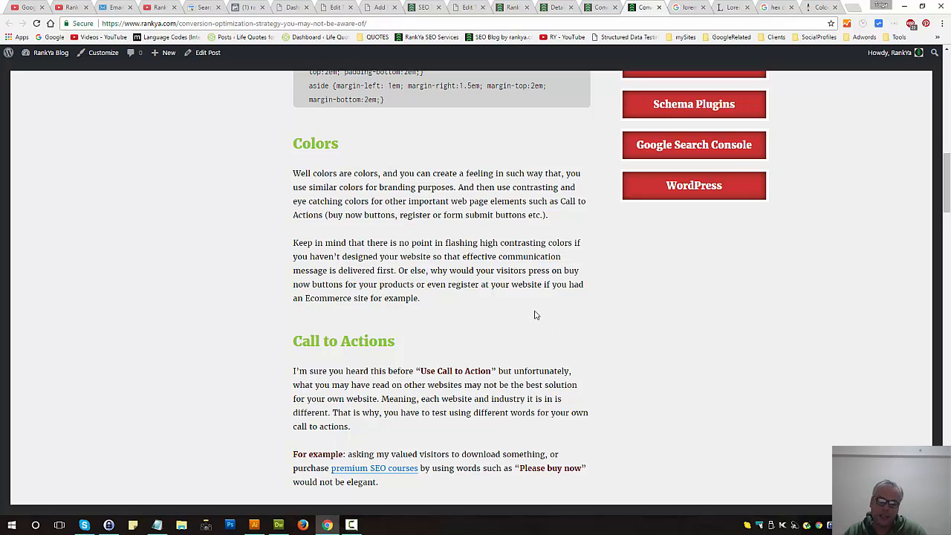
mouse_move(532, 333)
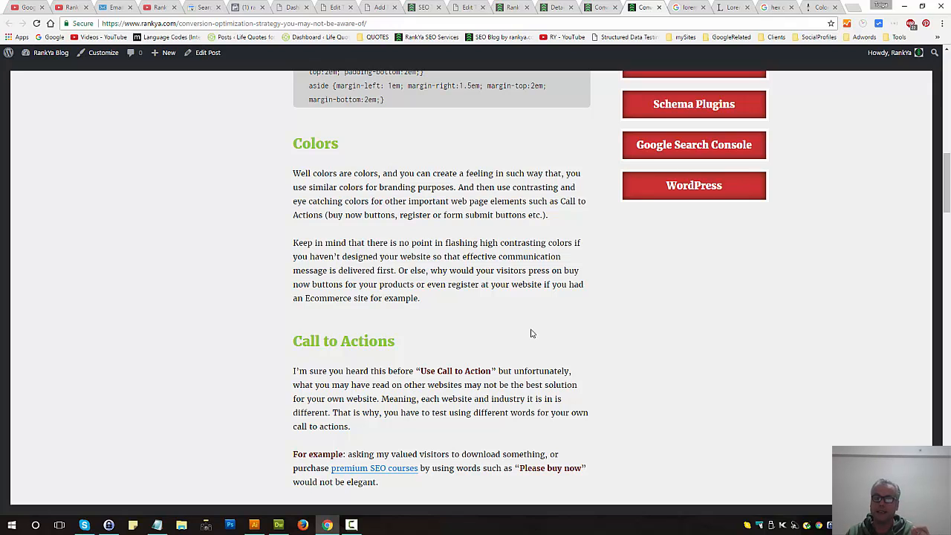
mouse_move(502, 253)
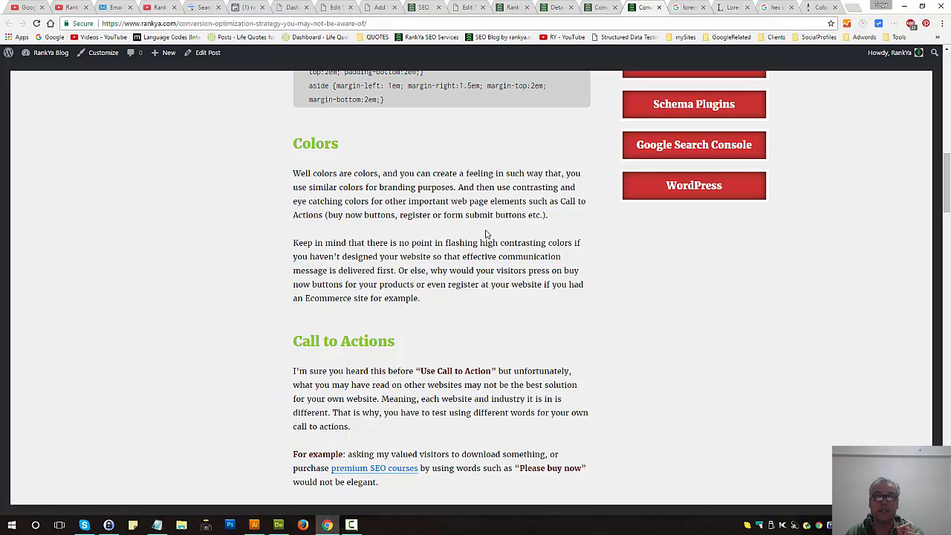
mouse_move(459, 173)
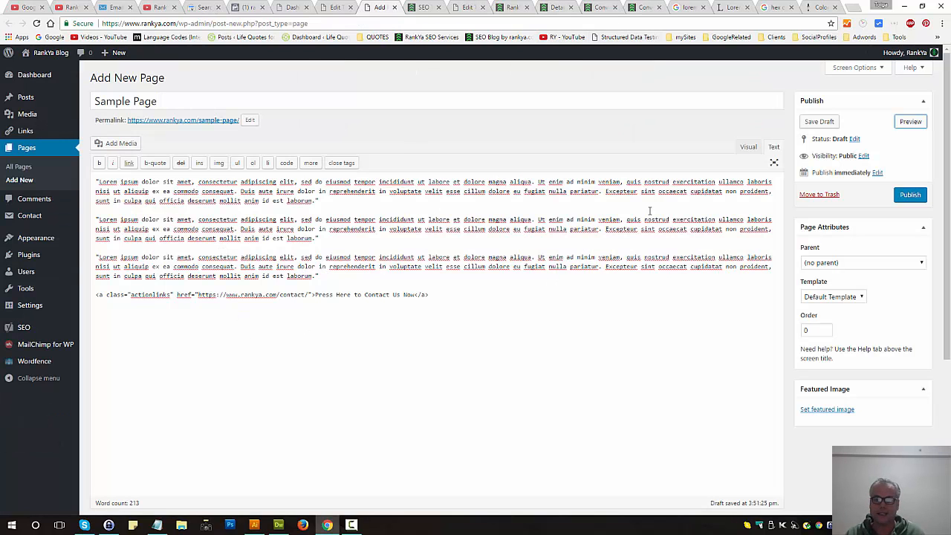
Step: Switch the Sample Page editor to Visual view and dismiss the contact link preview
left_click(749, 146)
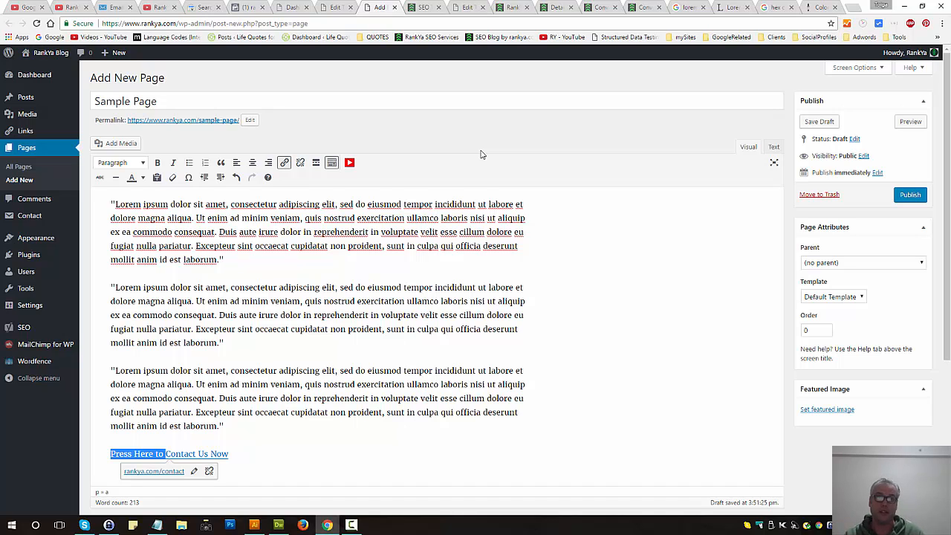
mouse_move(481, 156)
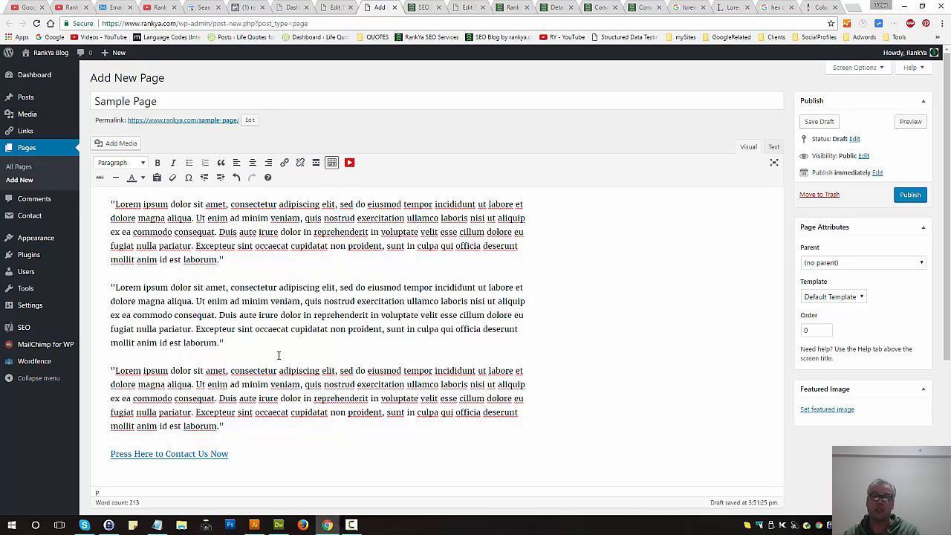
left_click(223, 343)
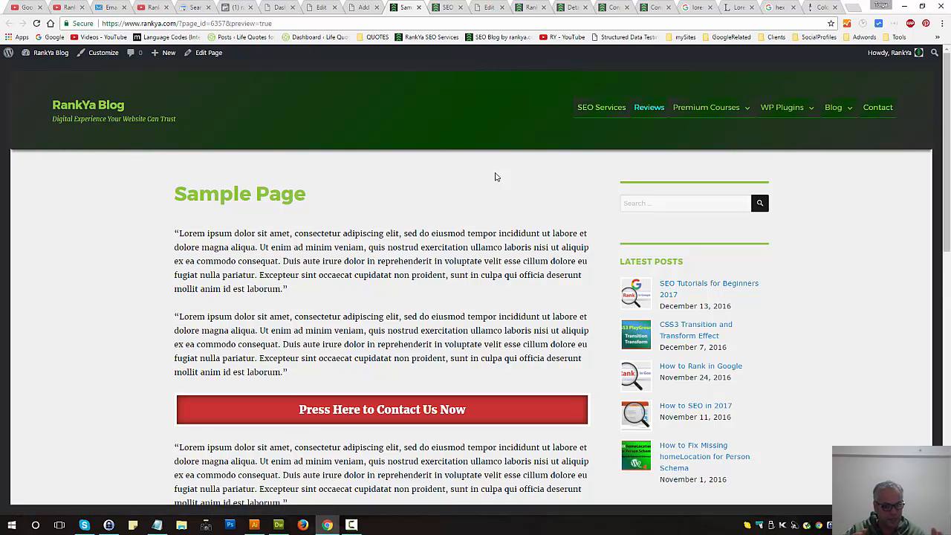
mouse_move(488, 271)
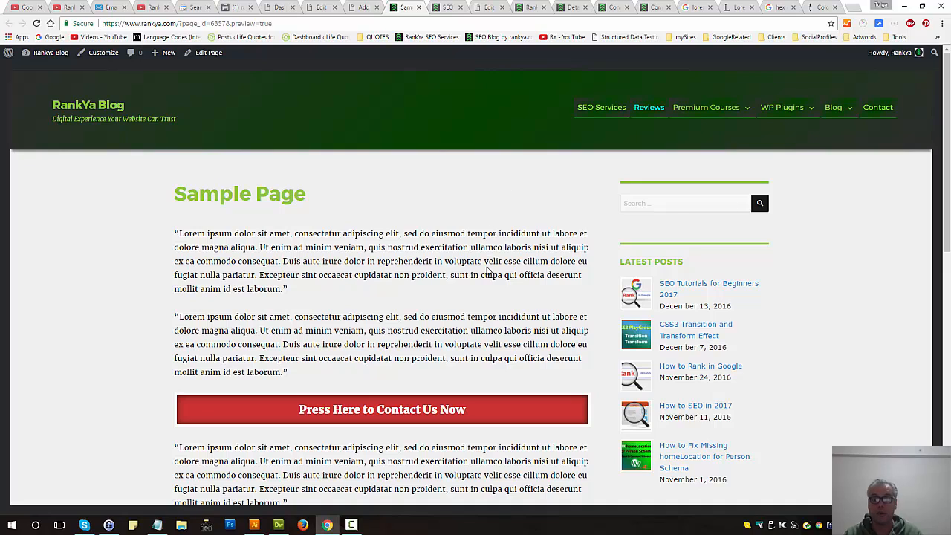
mouse_move(497, 258)
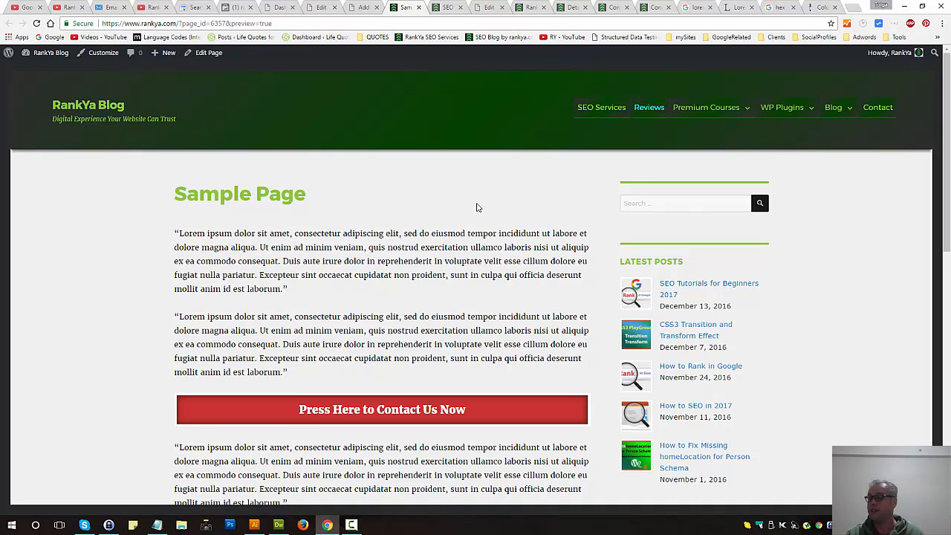
mouse_move(364, 139)
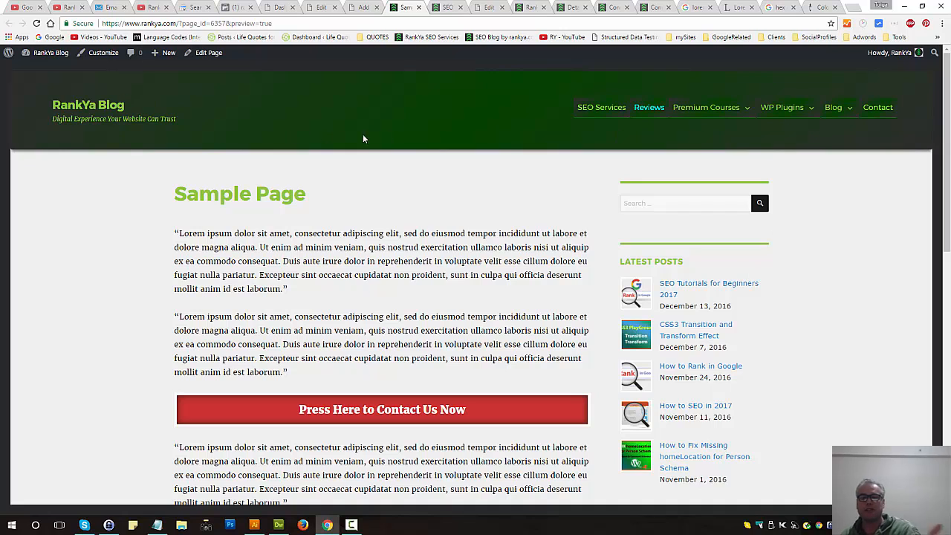
mouse_move(681, 289)
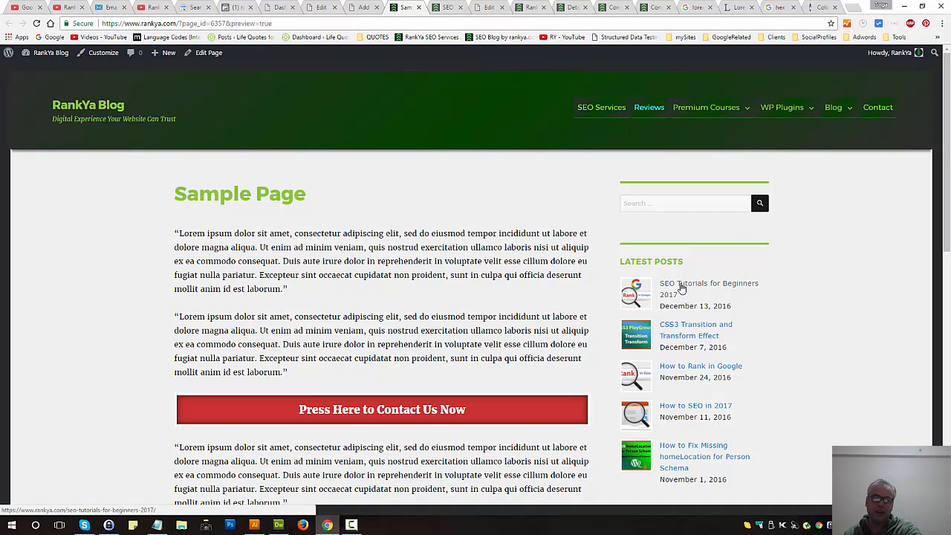
Step: Open 'SEO Tutorials for Beginners 2017' from the preview's Latest Posts list
left_click(709, 289)
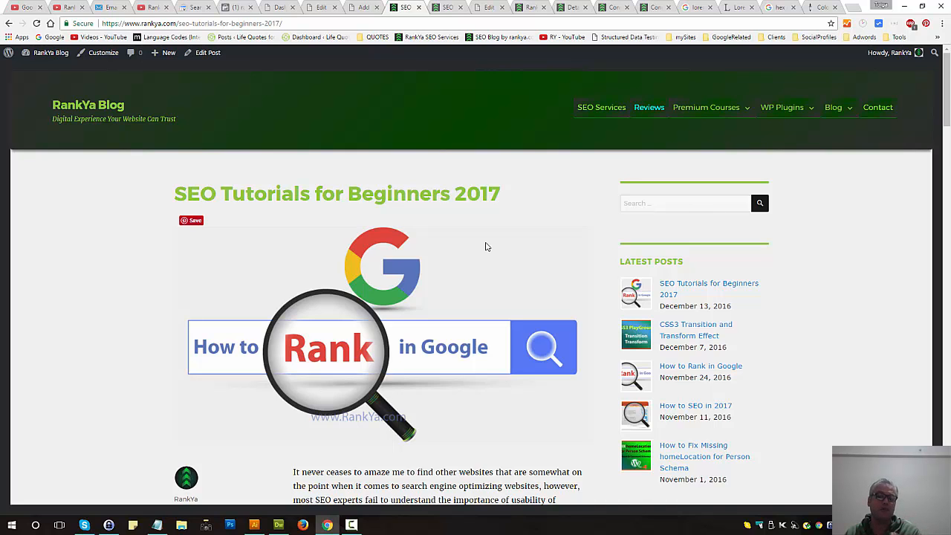
Step: Scroll down the SEO Tutorials post to its author bio, then back up
scroll("down", 3)
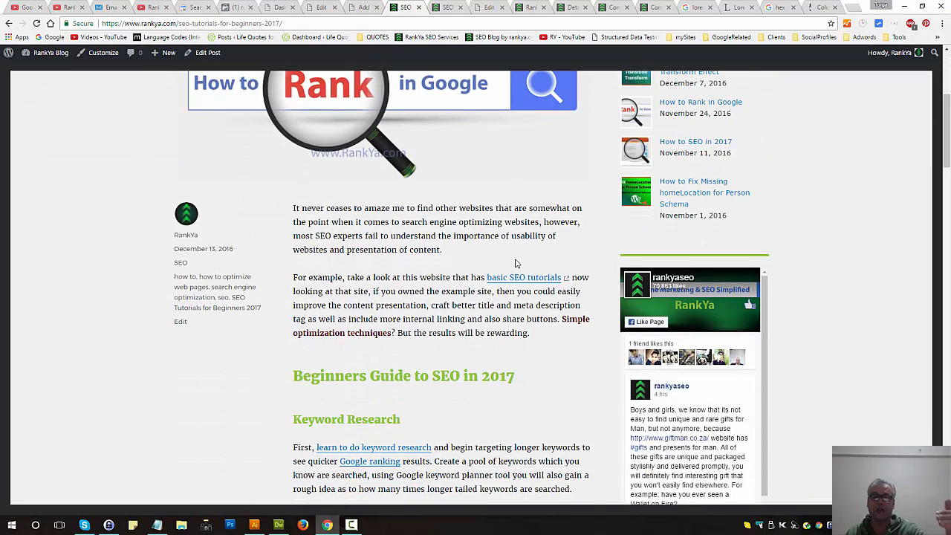
scroll("down", 3)
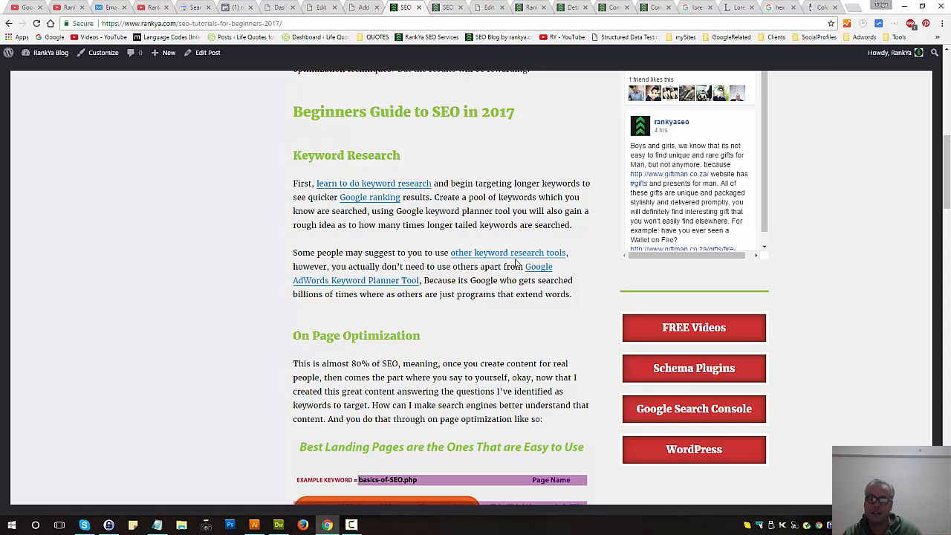
scroll("down", 3)
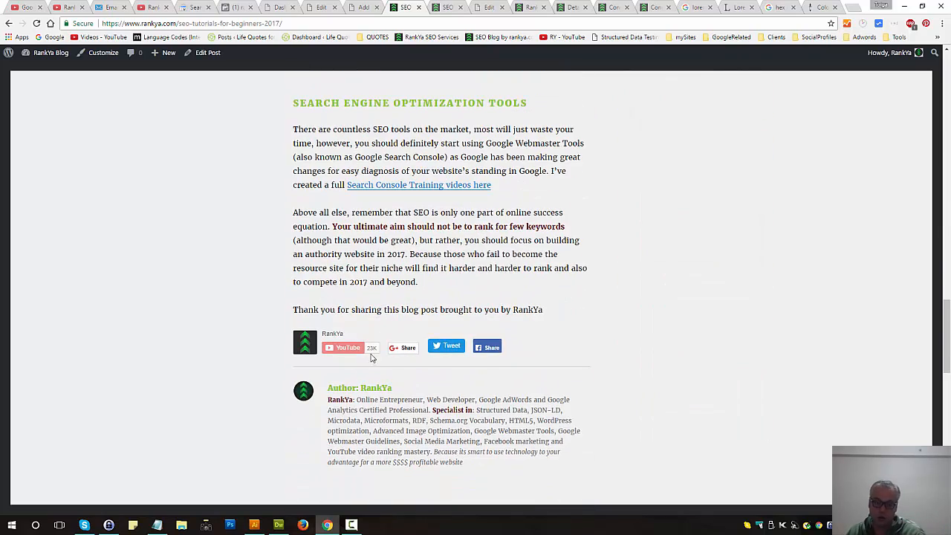
mouse_move(569, 338)
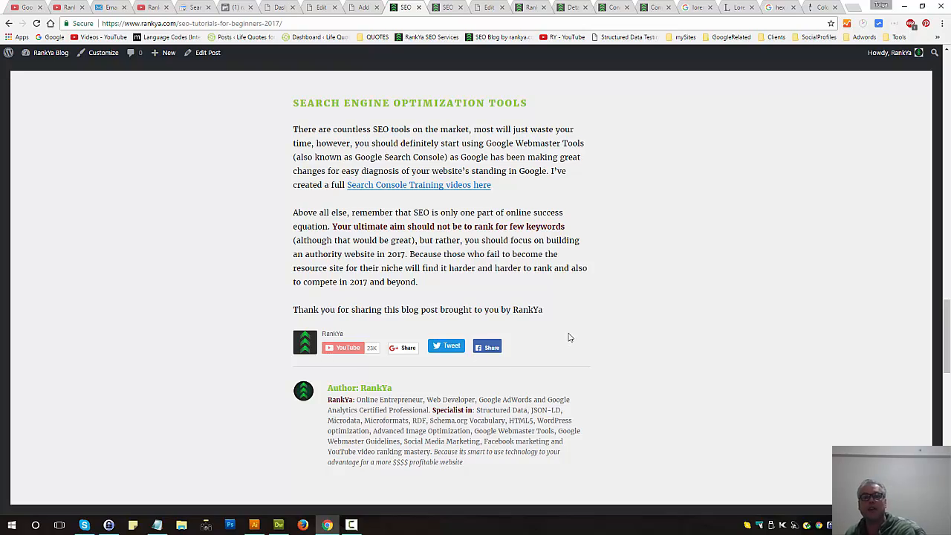
scroll("up", 3)
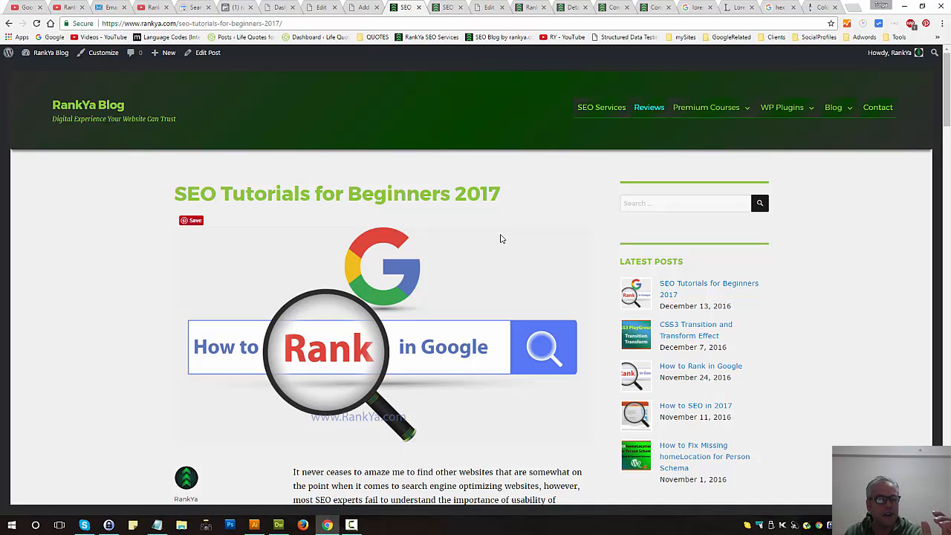
mouse_move(499, 246)
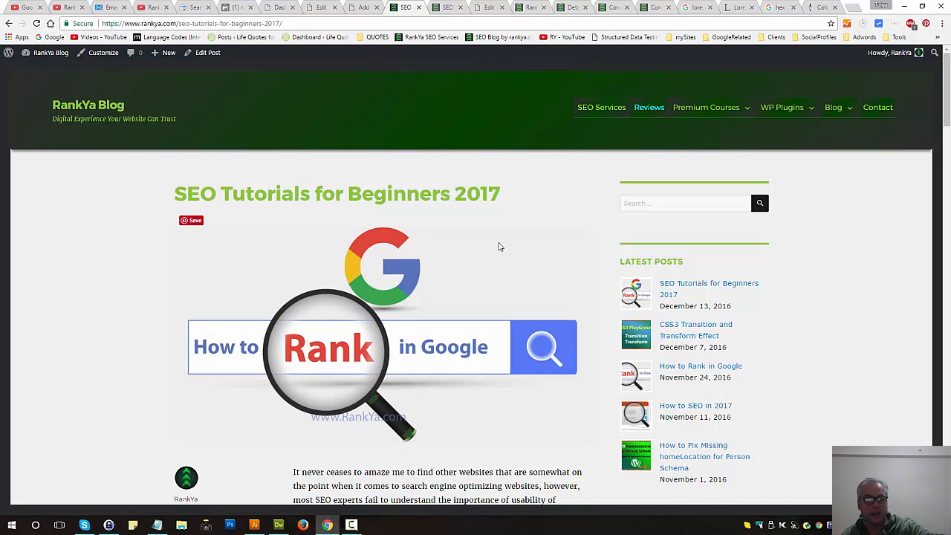
mouse_move(478, 272)
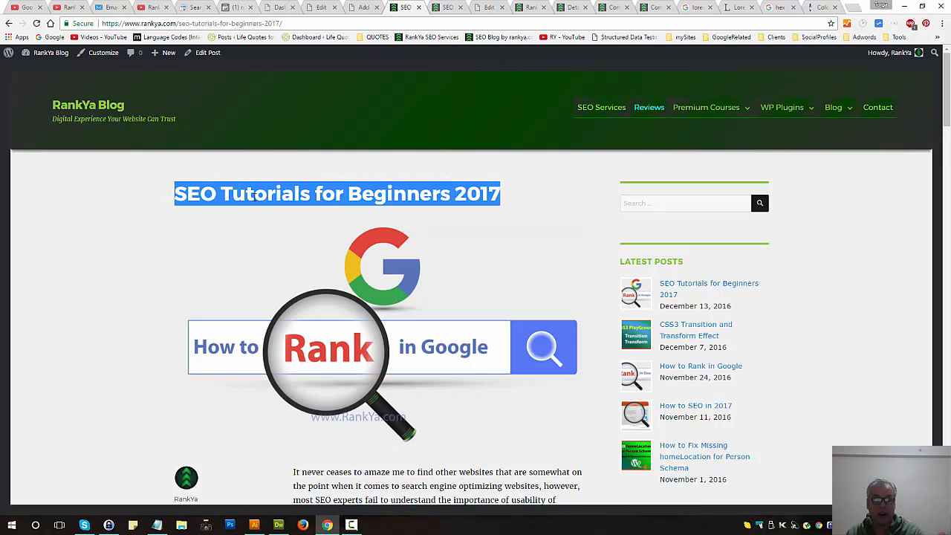
right_click(337, 194)
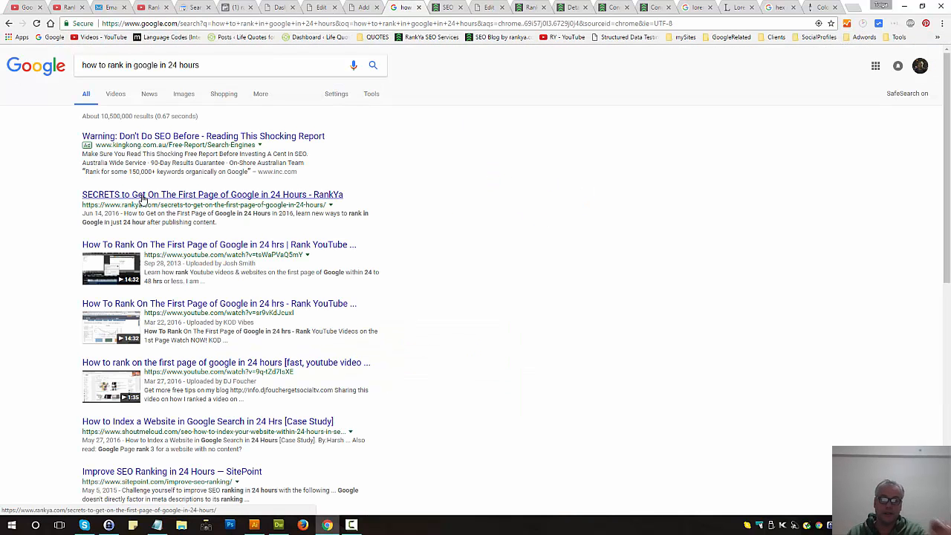
Step: Open the RankYa result 'SECRETS to Get On The First Page of Google in 24 Hours'
left_click(211, 194)
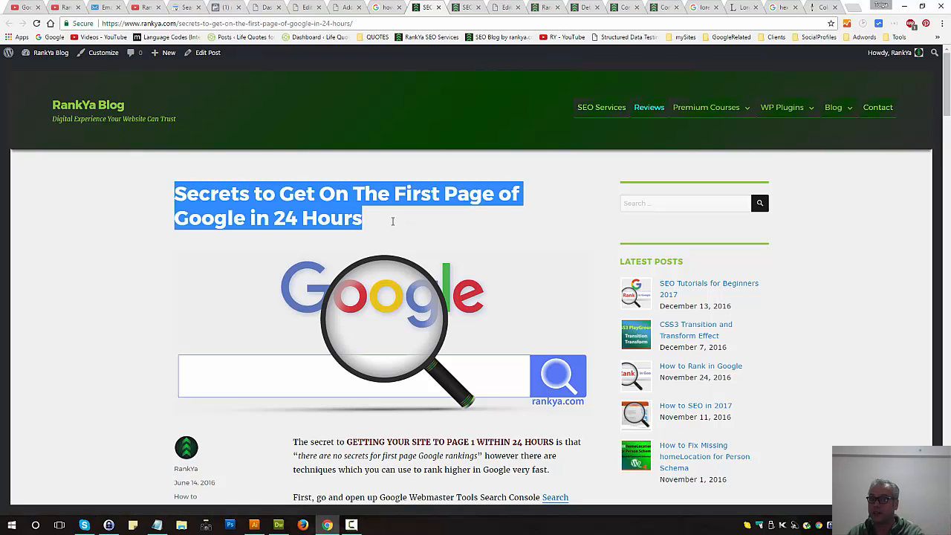
left_click(375, 225)
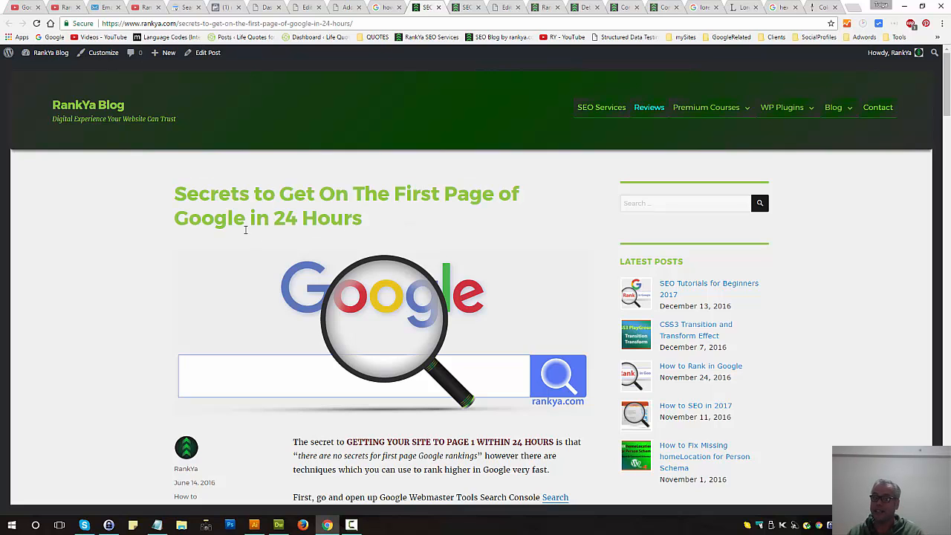
mouse_move(372, 241)
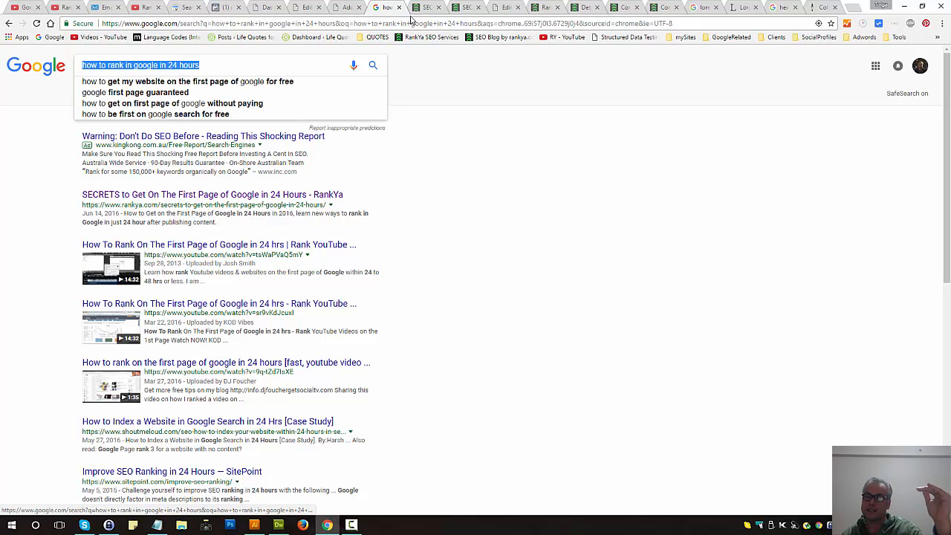
mouse_move(424, 7)
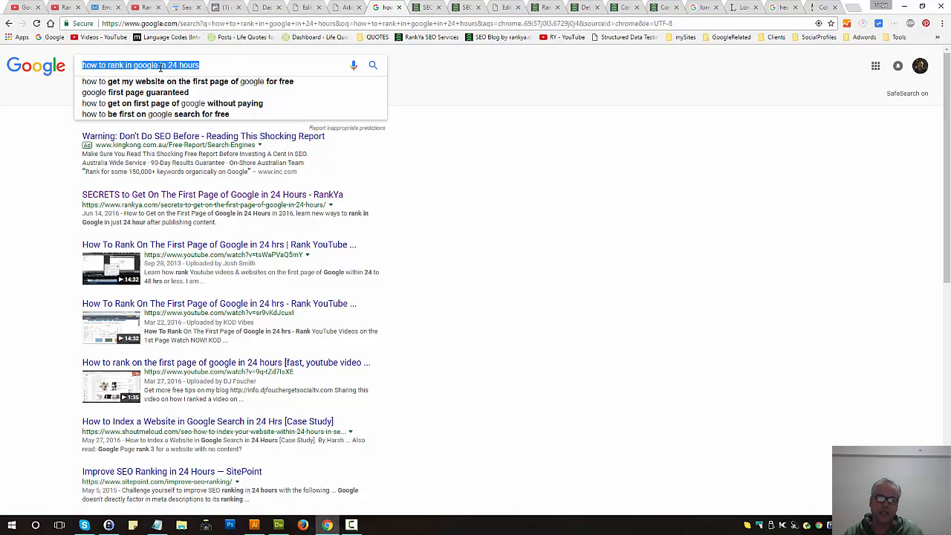
left_click(211, 194)
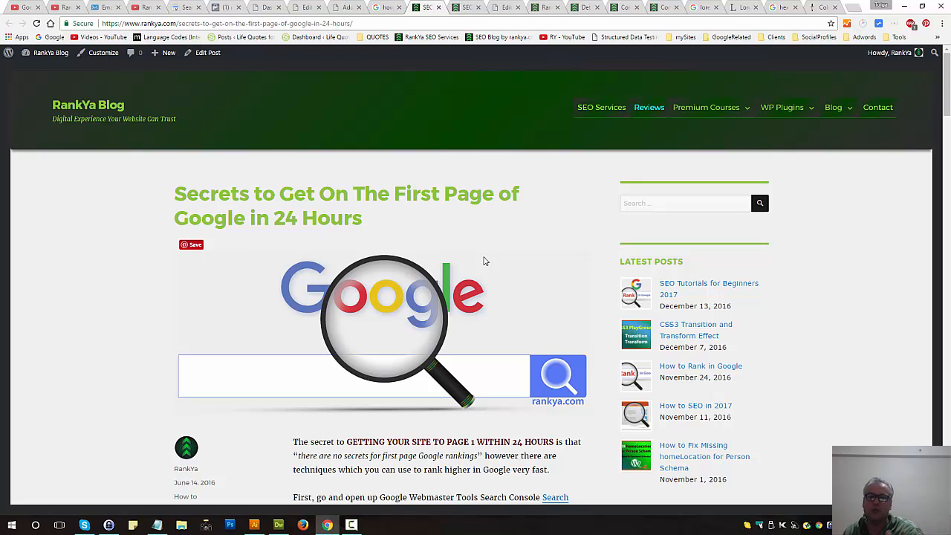
mouse_move(485, 267)
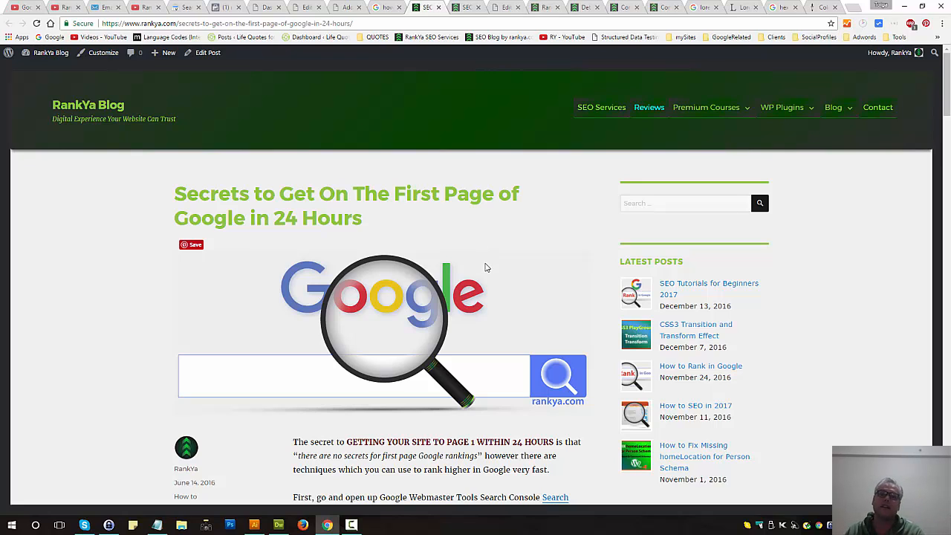
mouse_move(484, 258)
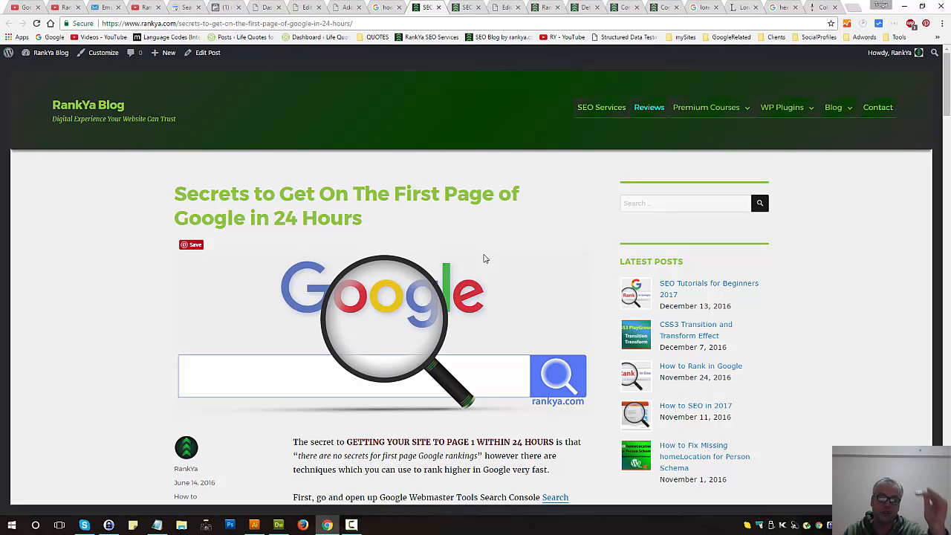
scroll("down", 3)
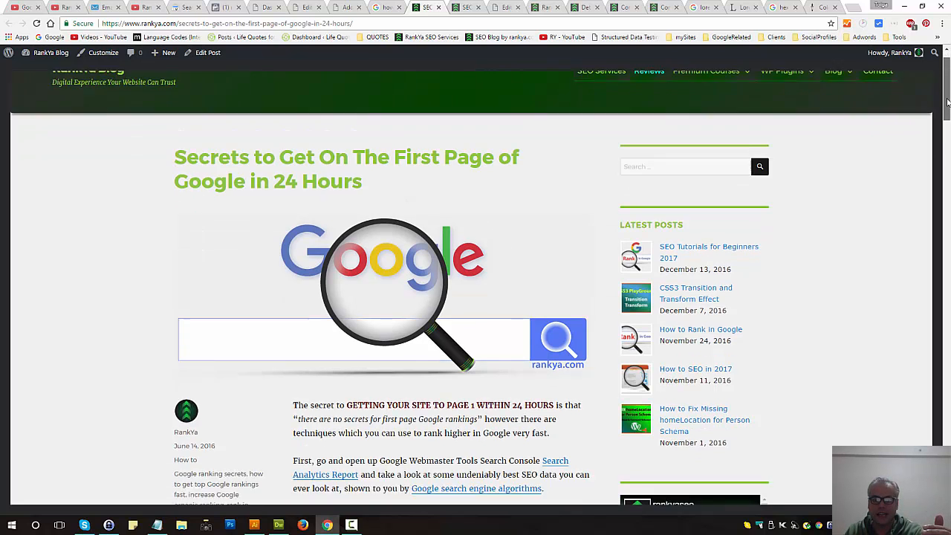
scroll("down", 3)
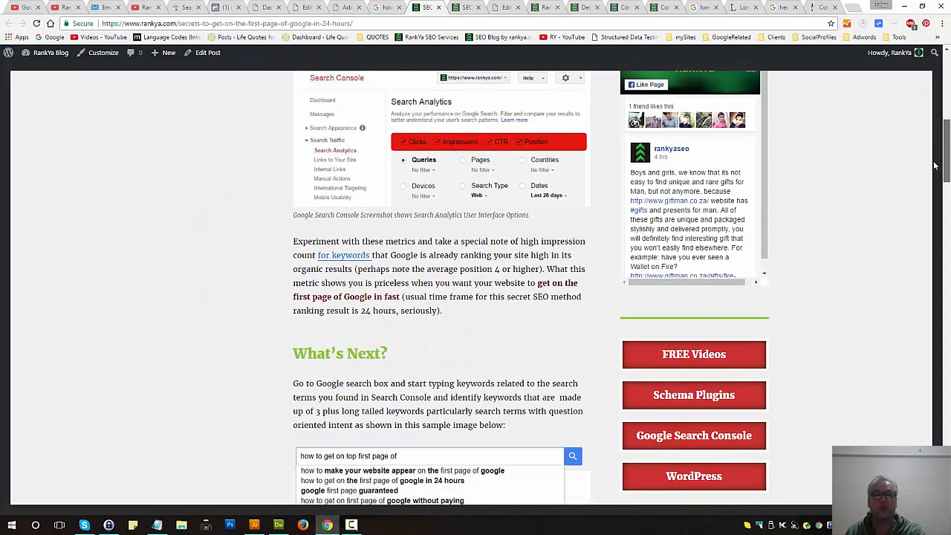
scroll("down", 3)
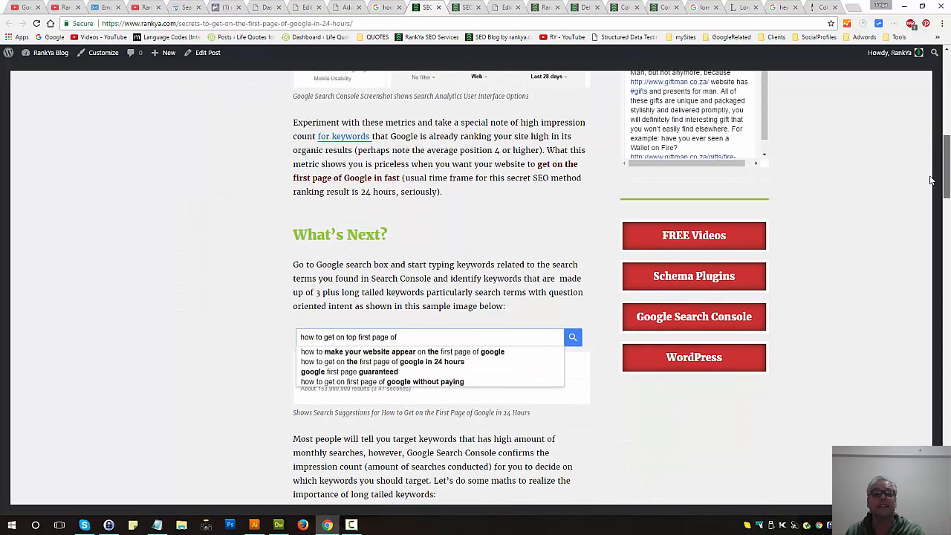
scroll("down", 3)
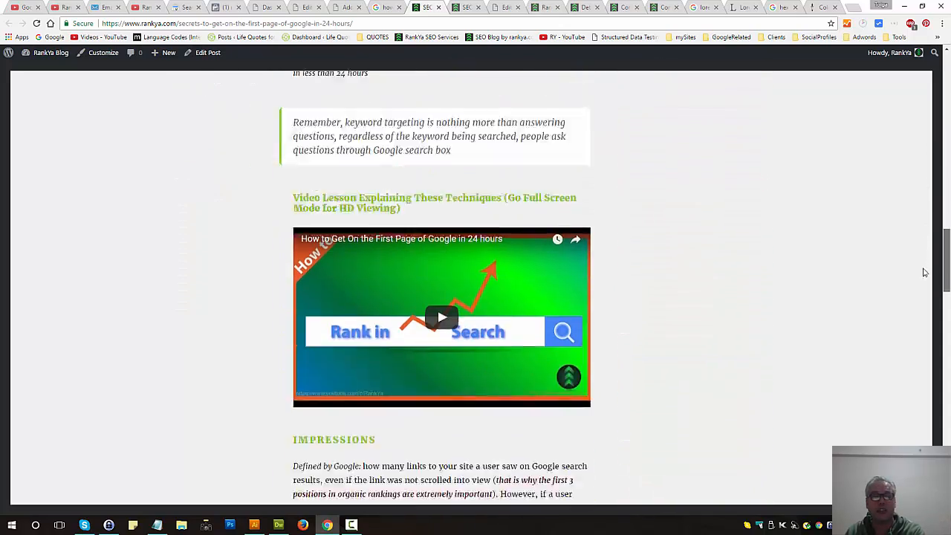
scroll("down", 3)
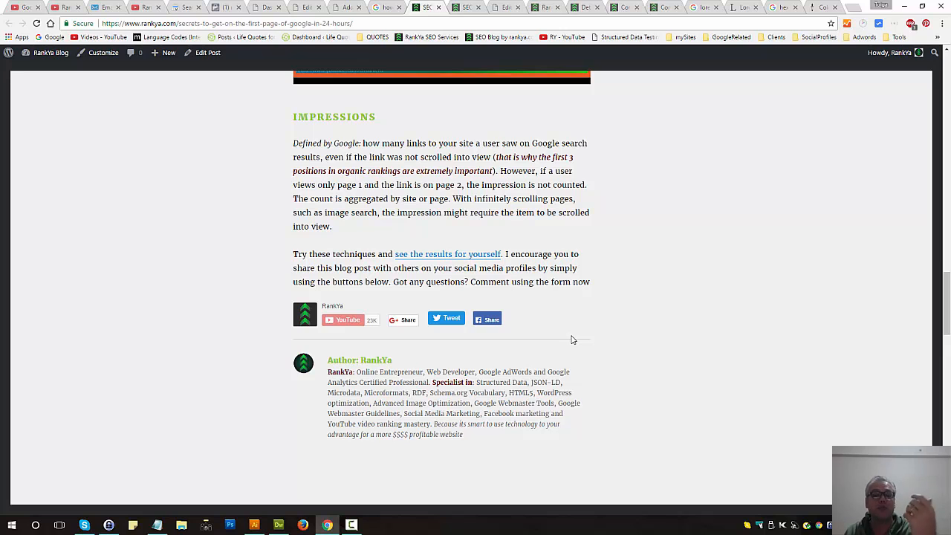
mouse_move(570, 334)
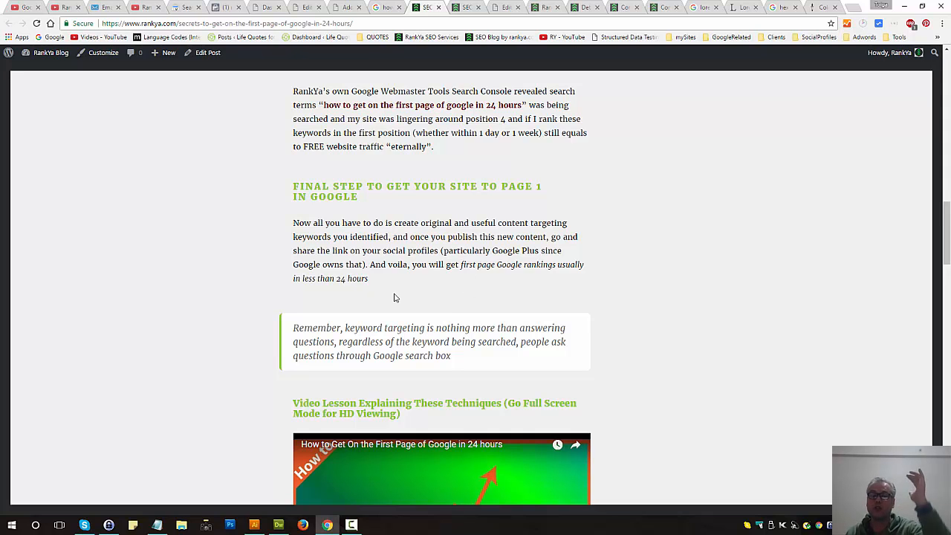
scroll("up", 3)
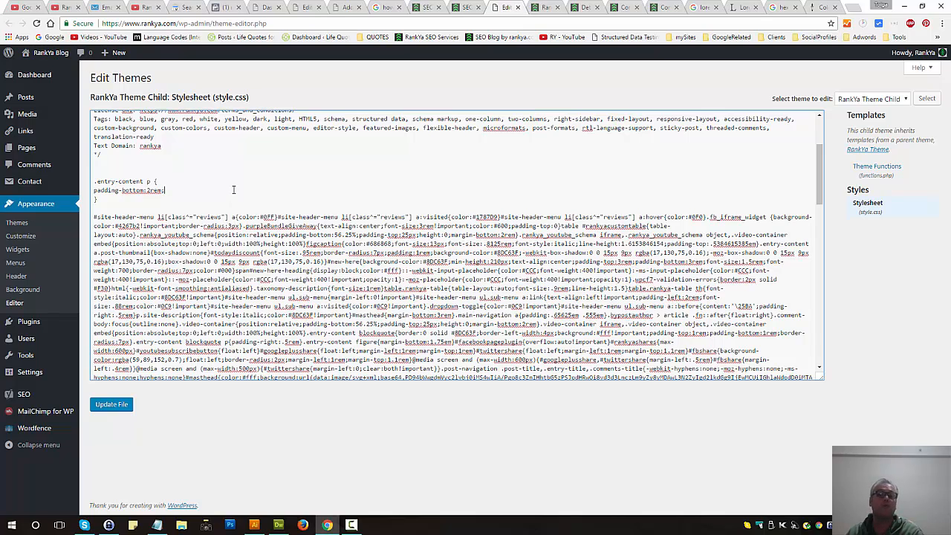
mouse_move(251, 187)
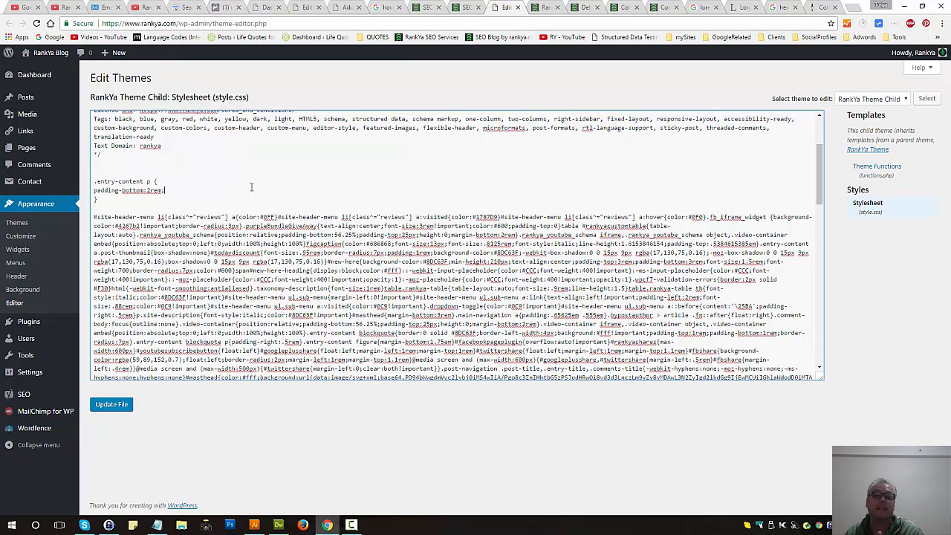
mouse_move(458, 154)
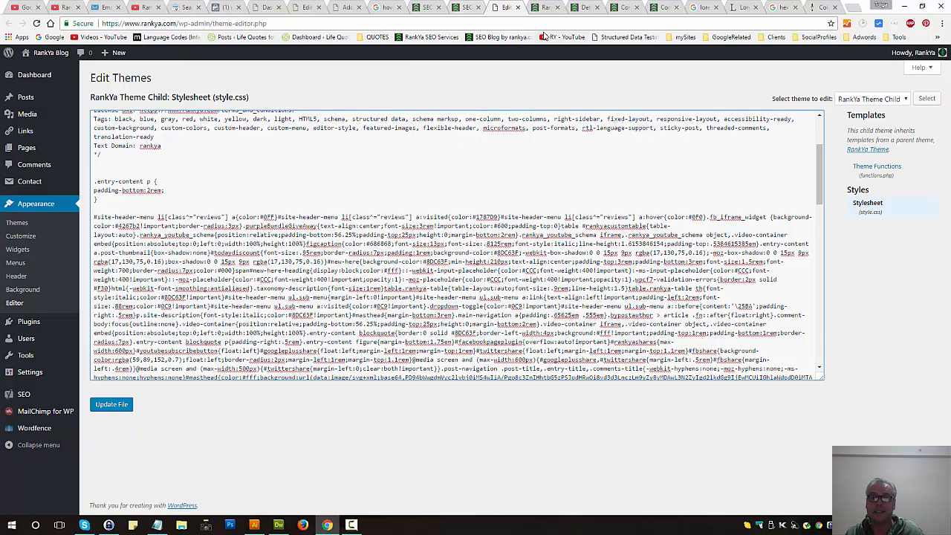
mouse_move(543, 14)
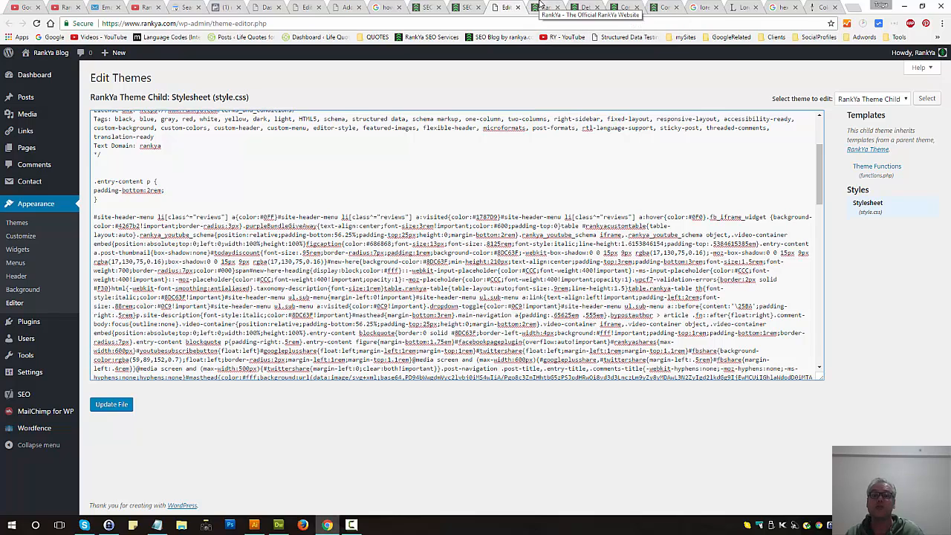
mouse_move(467, 8)
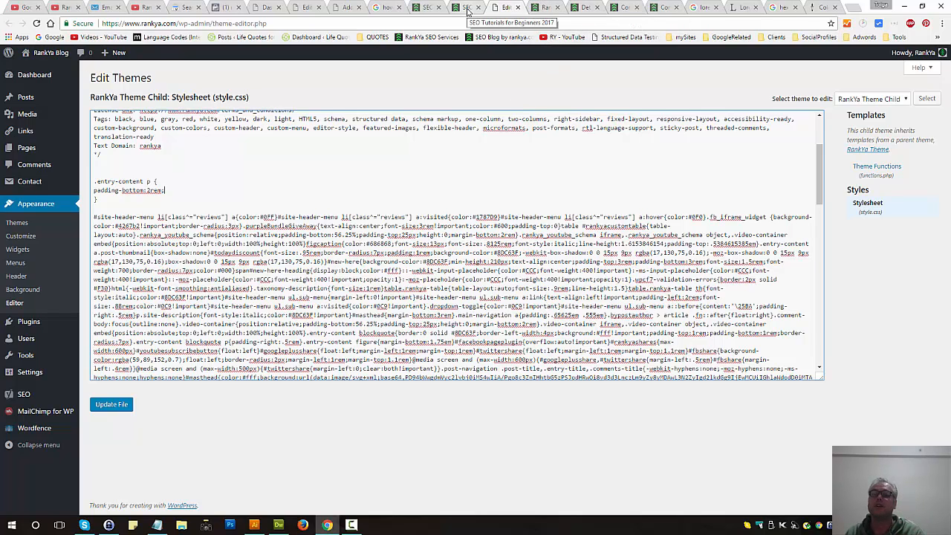
mouse_move(479, 74)
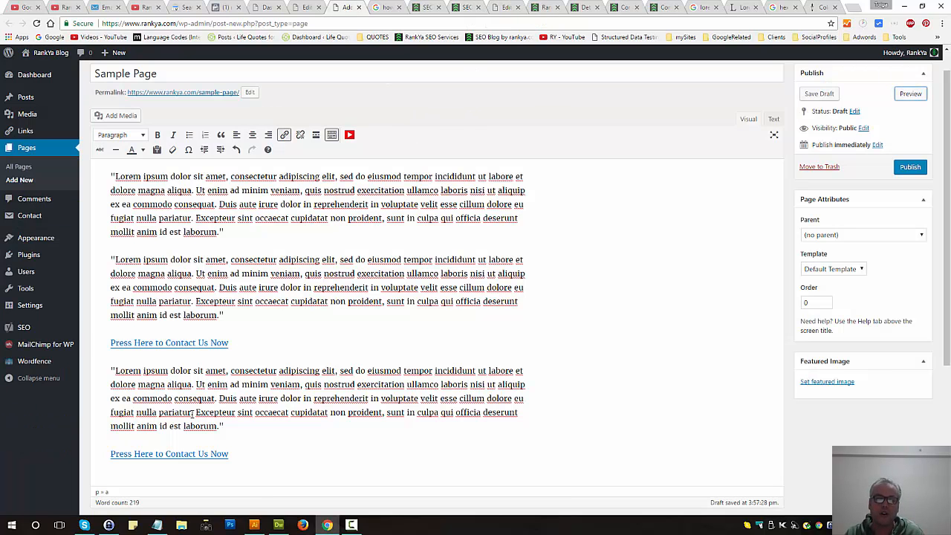
Step: Check the 'Press Here to Contact Us Now' link, then return to the First Page article
left_click(169, 342)
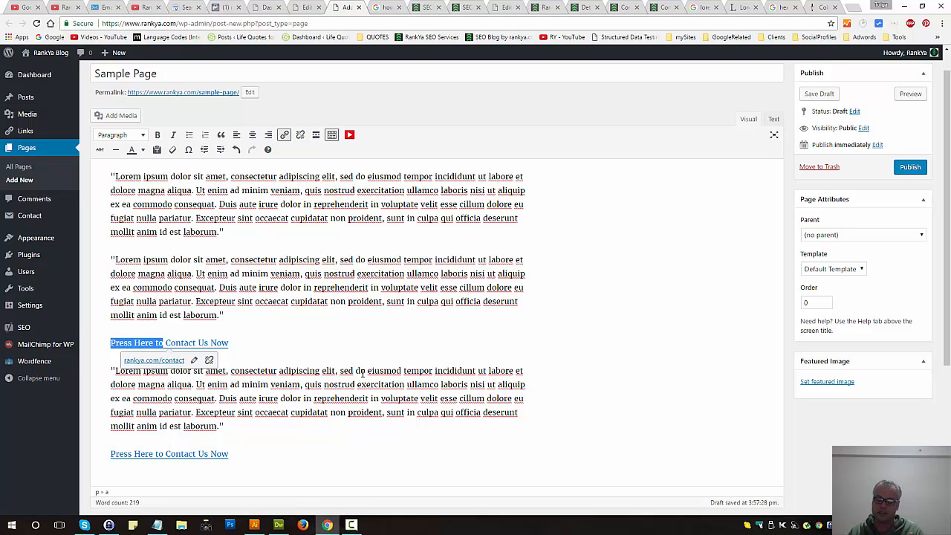
mouse_move(363, 372)
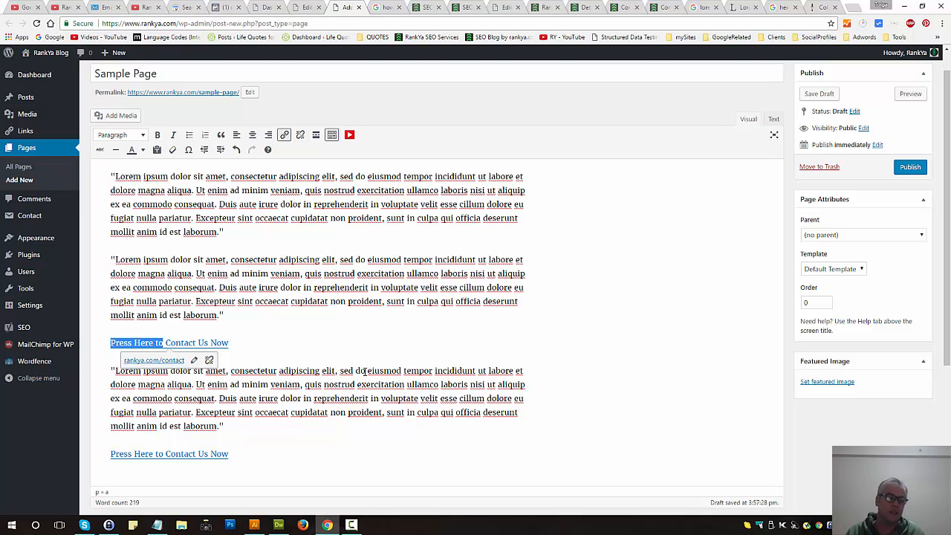
left_click(35, 238)
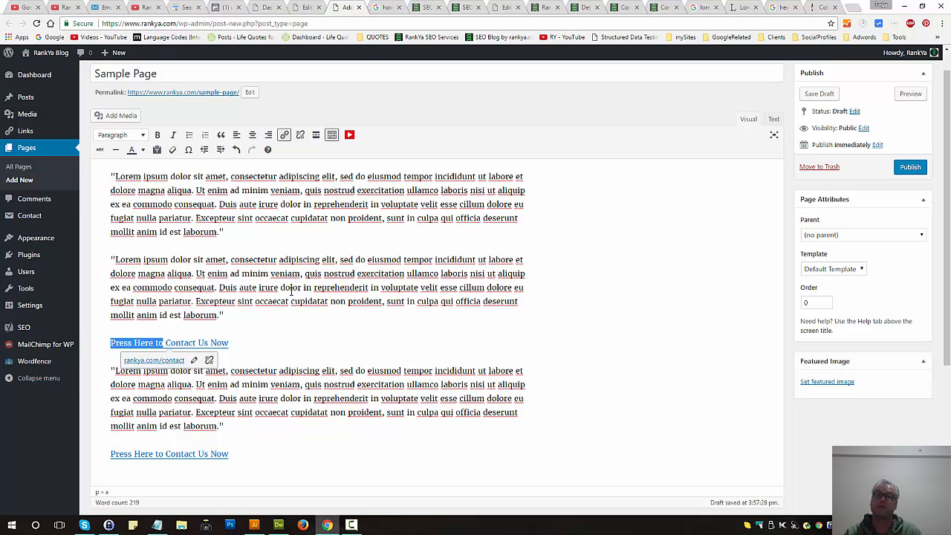
left_click(423, 6)
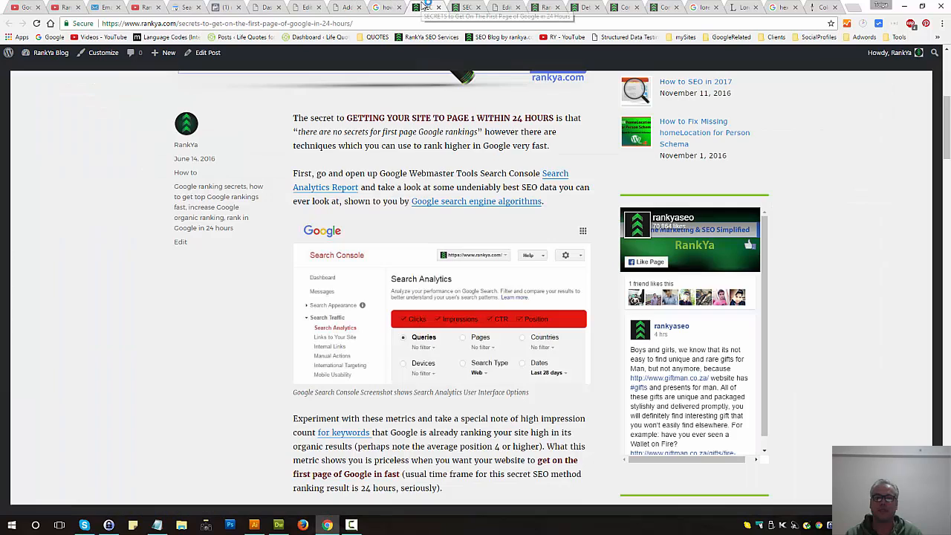